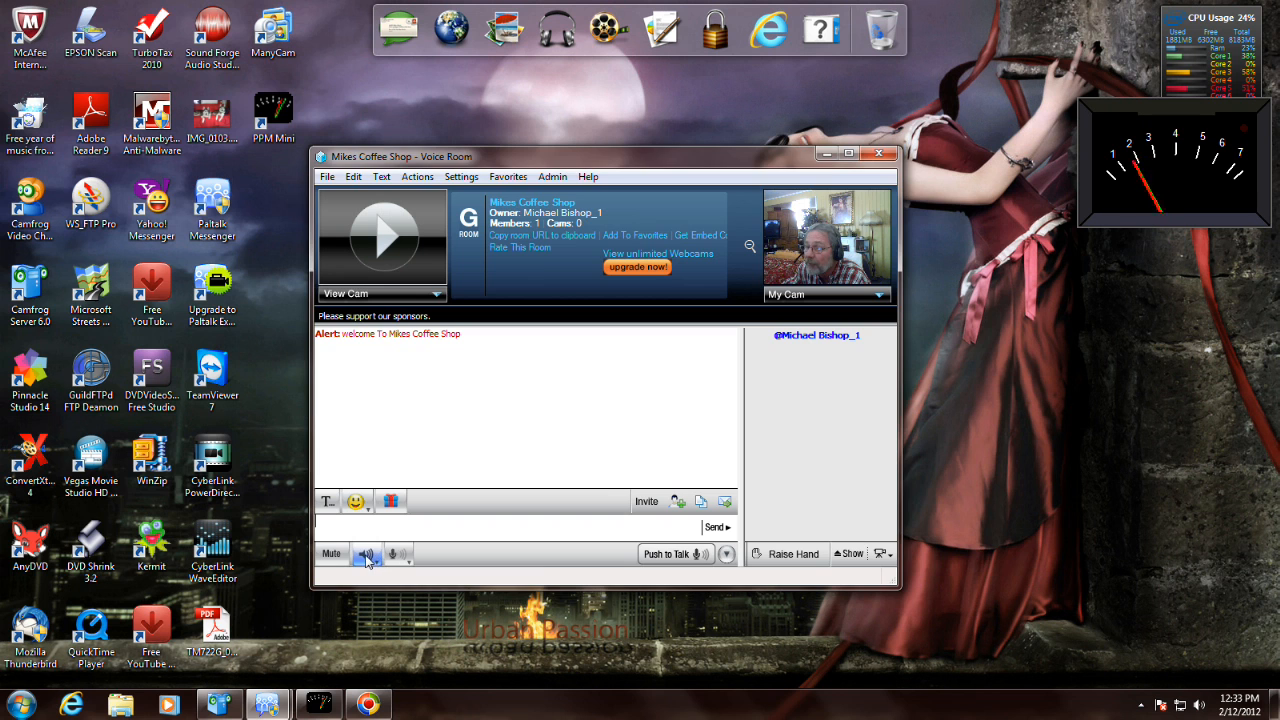
- Browse the Start menu's program list to the Paltalk Messenger folder, then close it
left_click(392, 552)
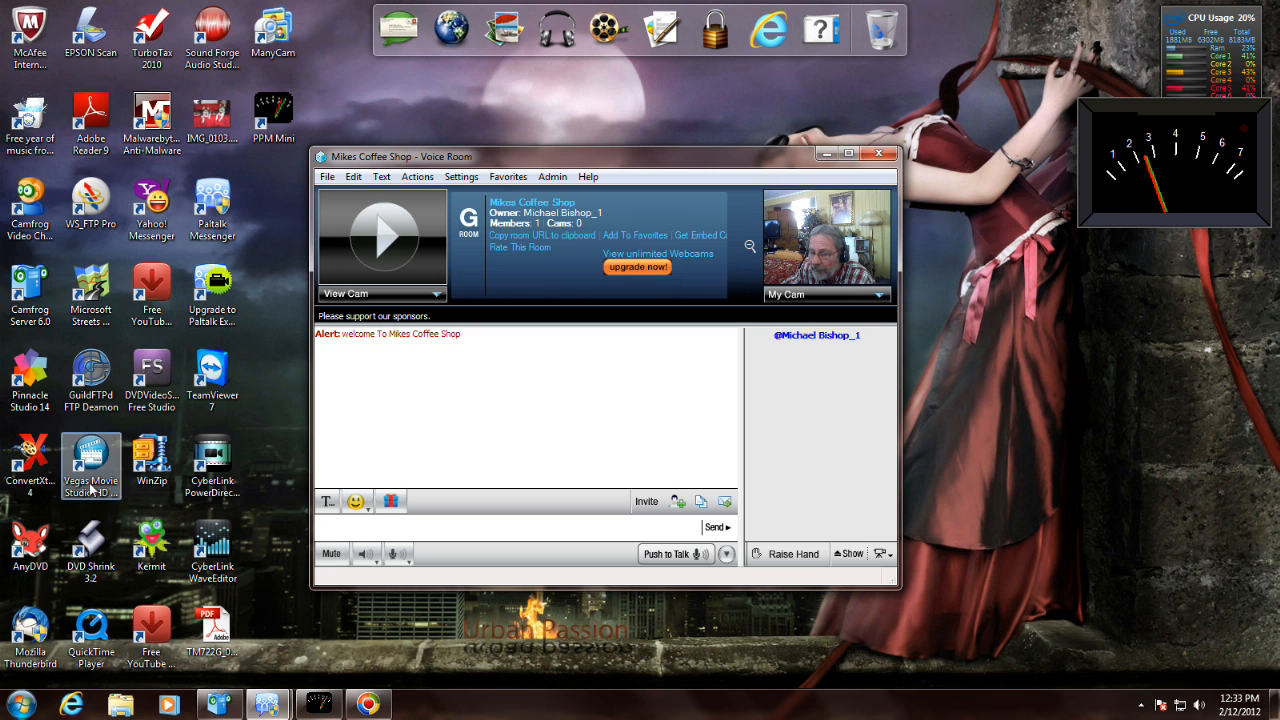
left_click(20, 704)
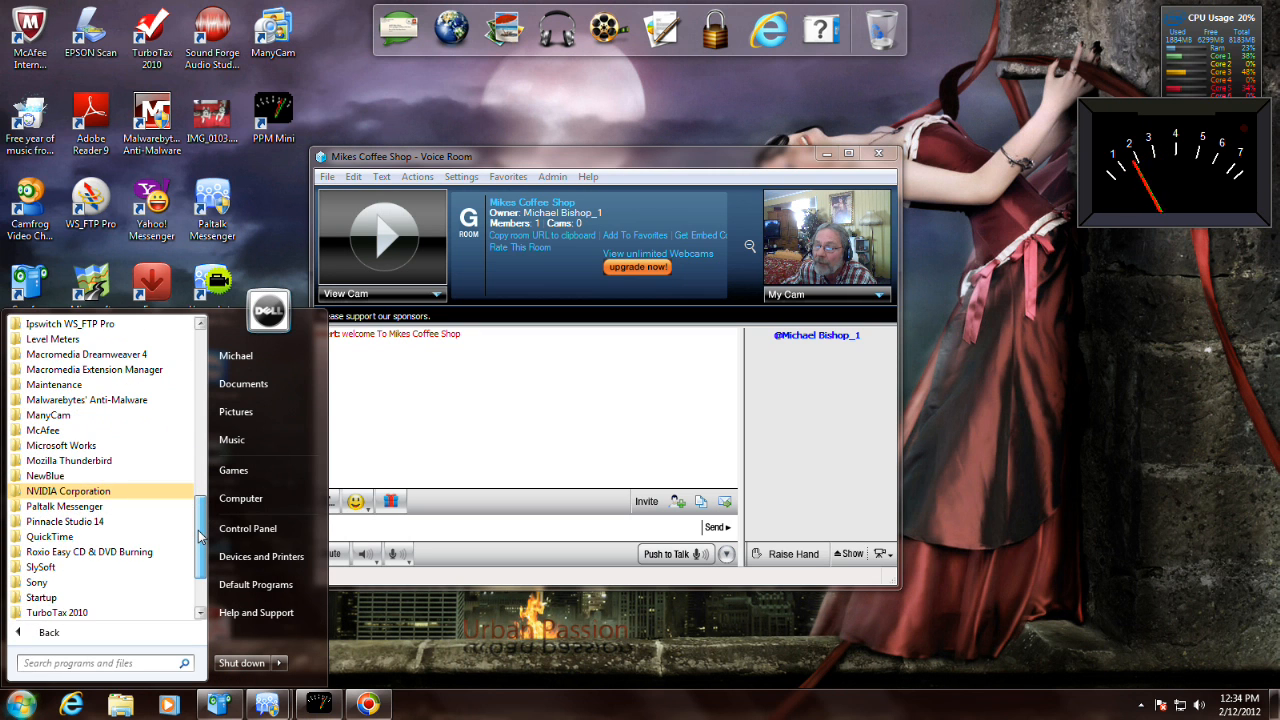
left_click(64, 506)
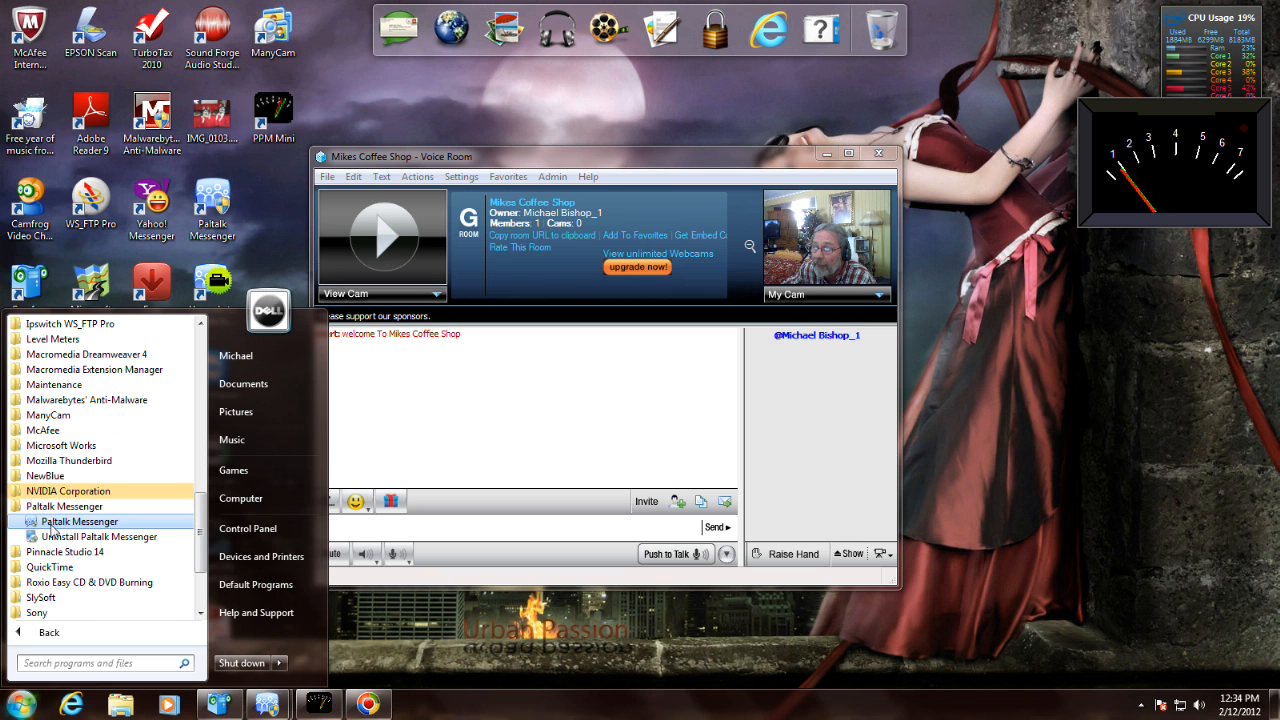
left_click(260, 254)
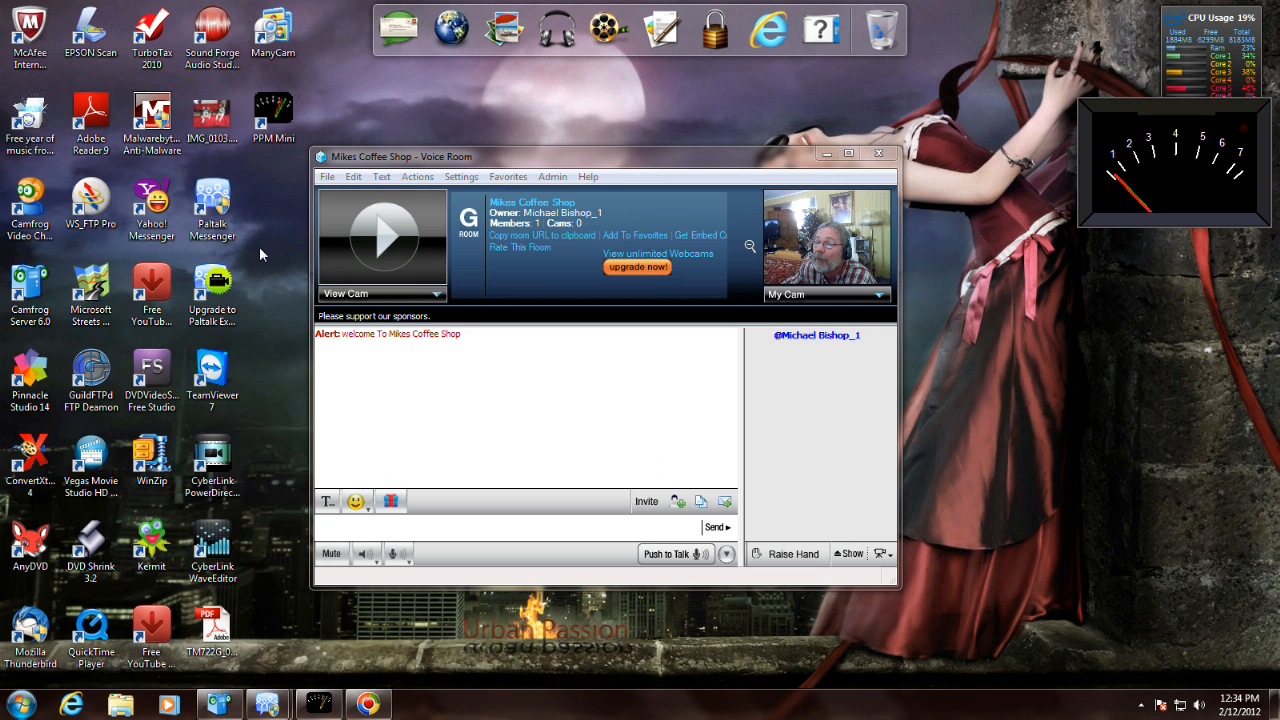
mouse_move(212, 204)
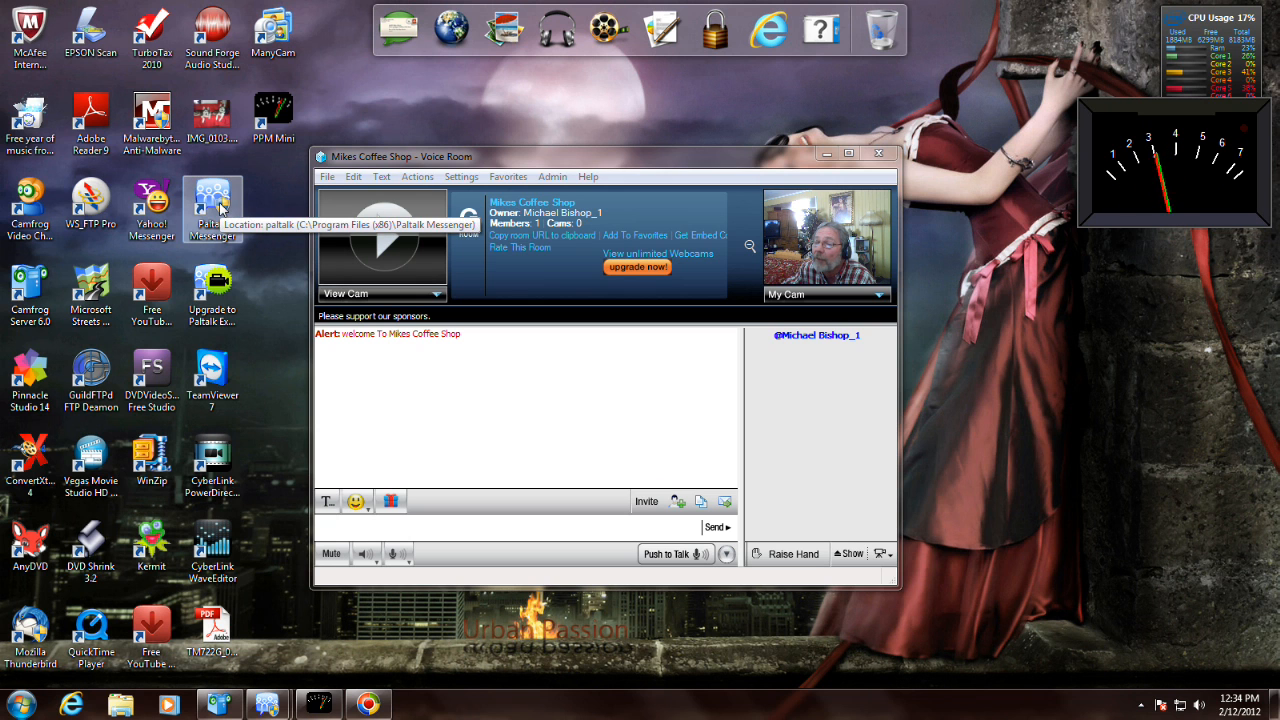
- Show the Paltalk Messenger shortcut's properties at the Compatibility settings
right_click(212, 200)
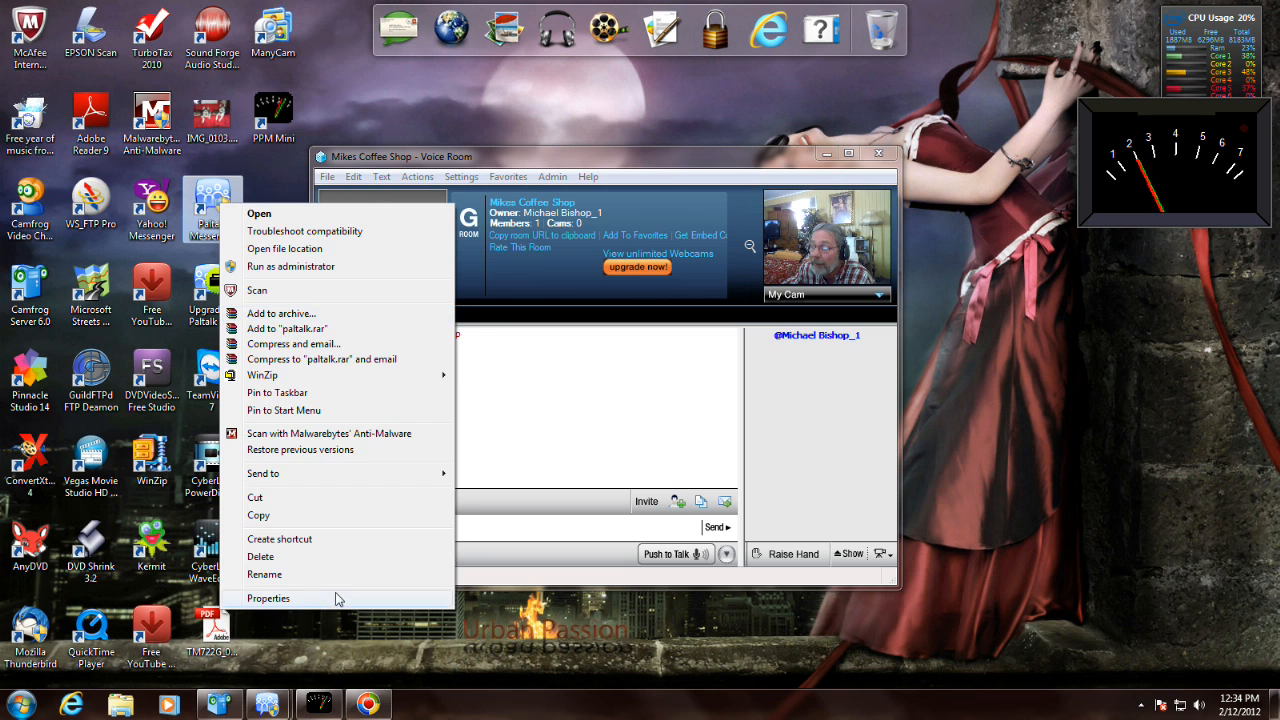
left_click(268, 598)
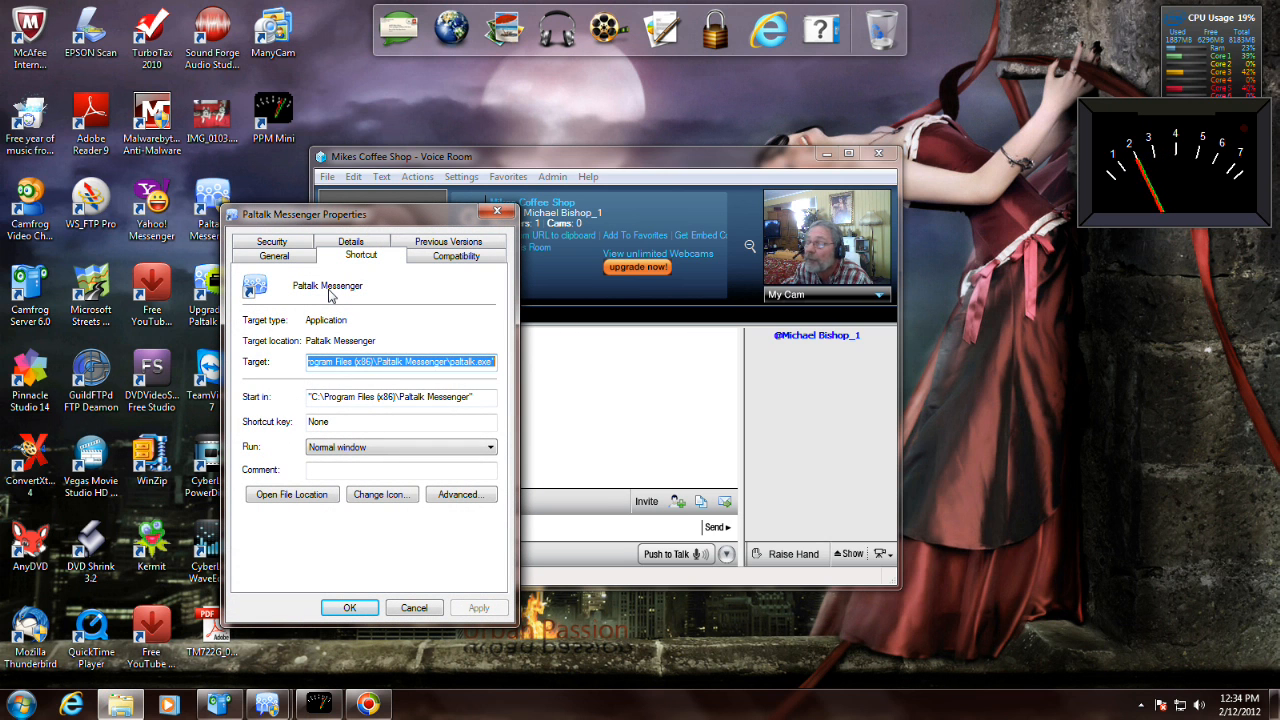
mouse_move(372, 216)
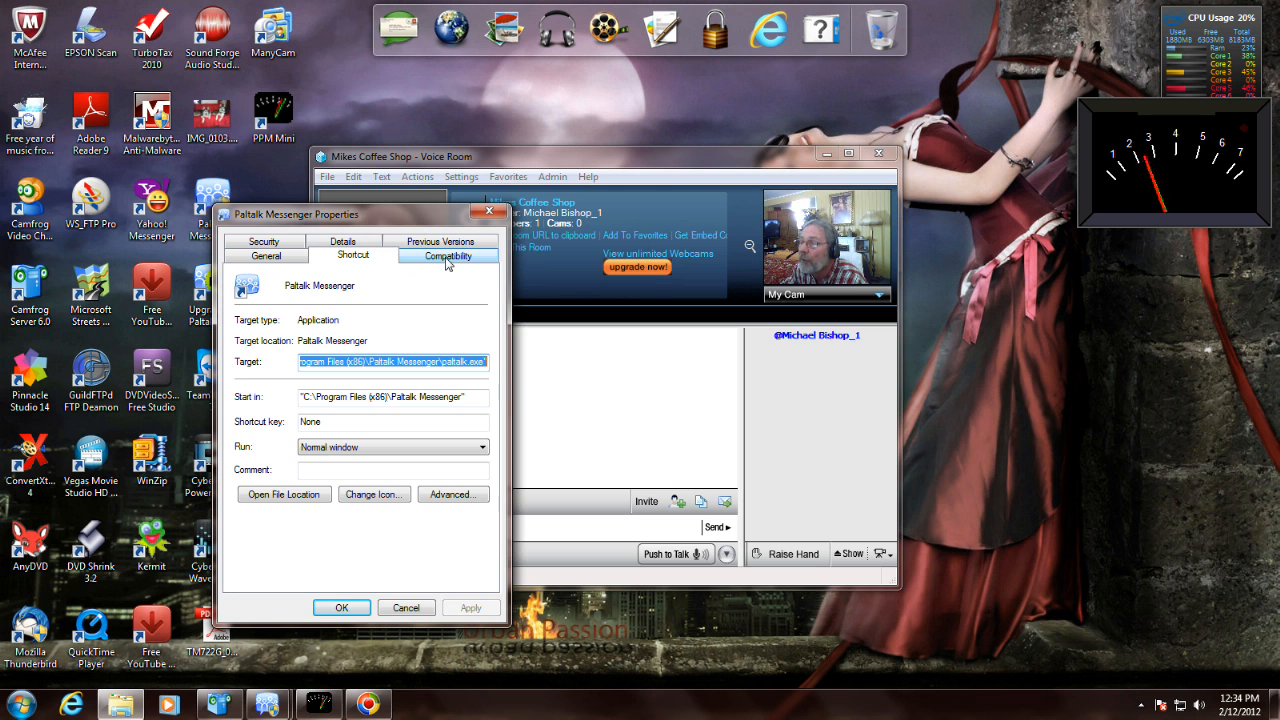
left_click(448, 256)
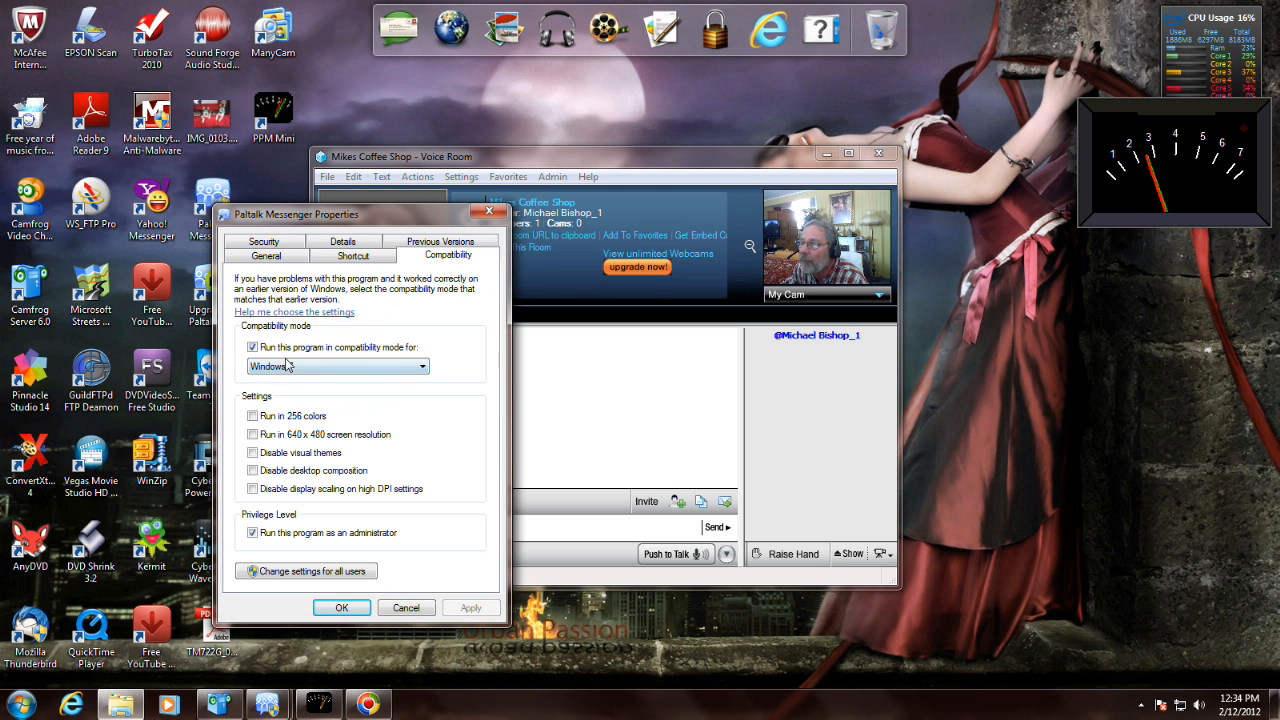
- Try the compatibility mode list, picking Windows XP (Service Pack 3), leaving compatibility mode unticked
left_click(420, 366)
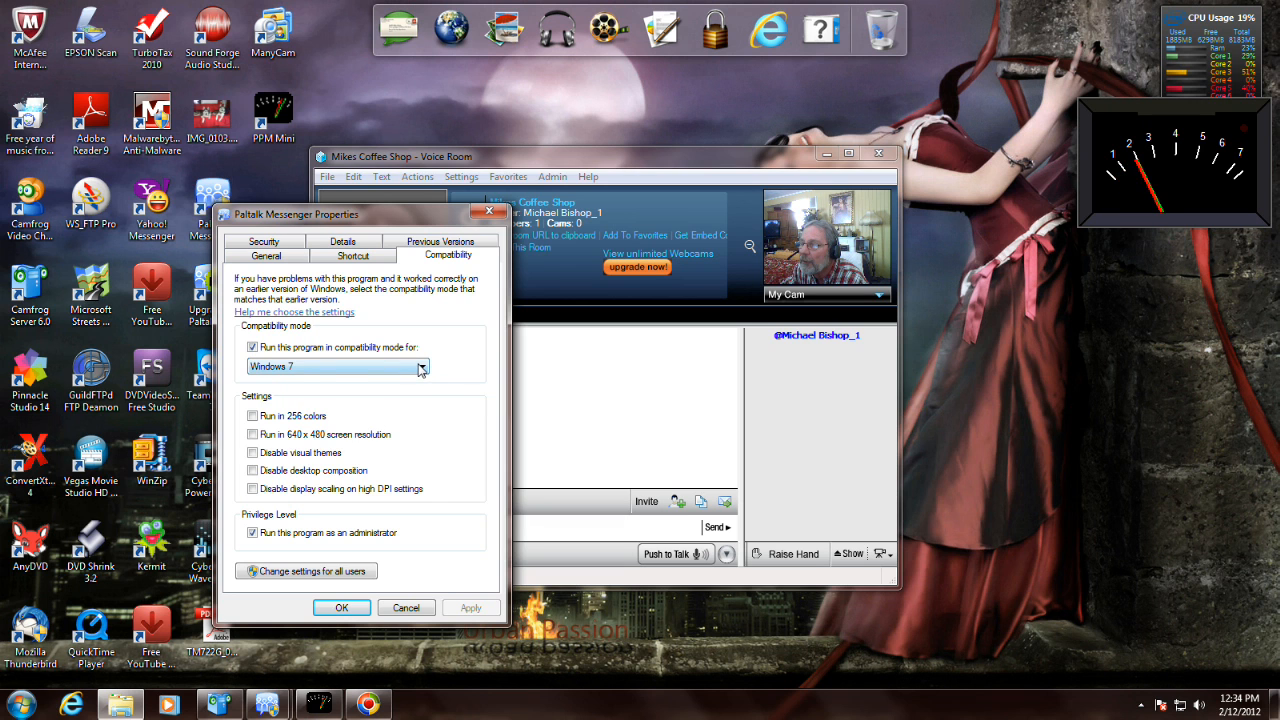
left_click(420, 366)
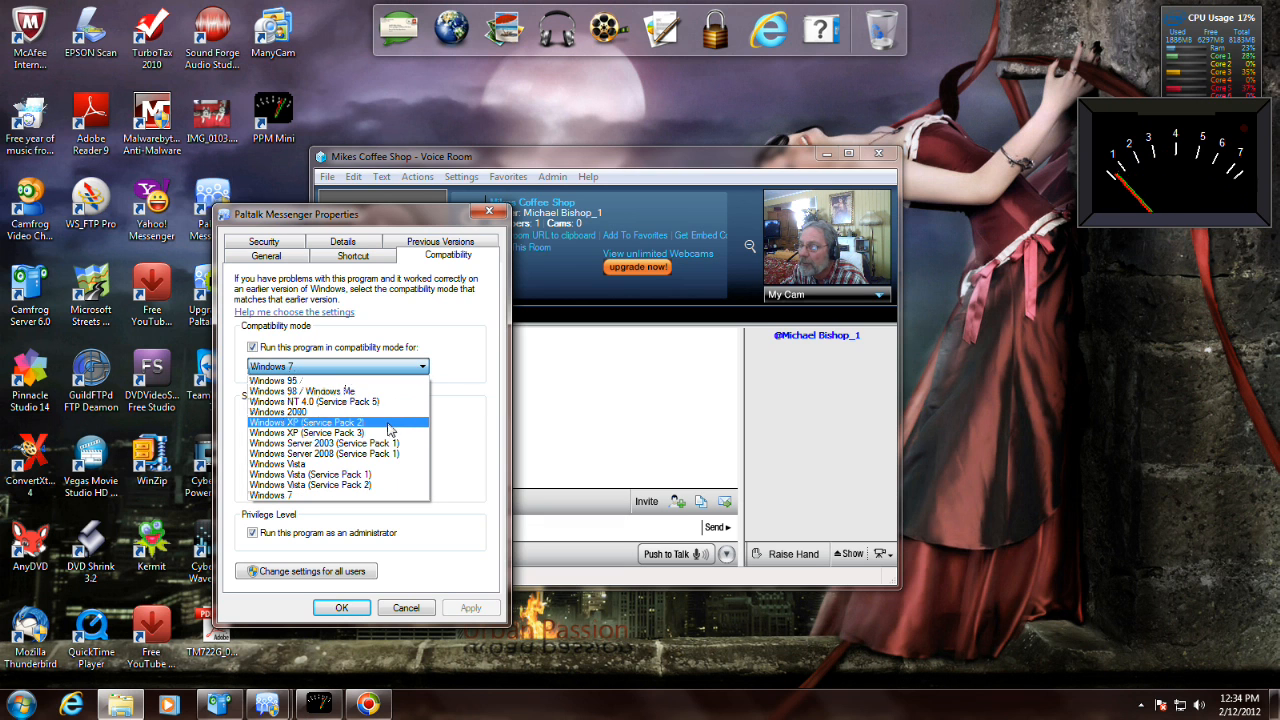
mouse_move(306, 432)
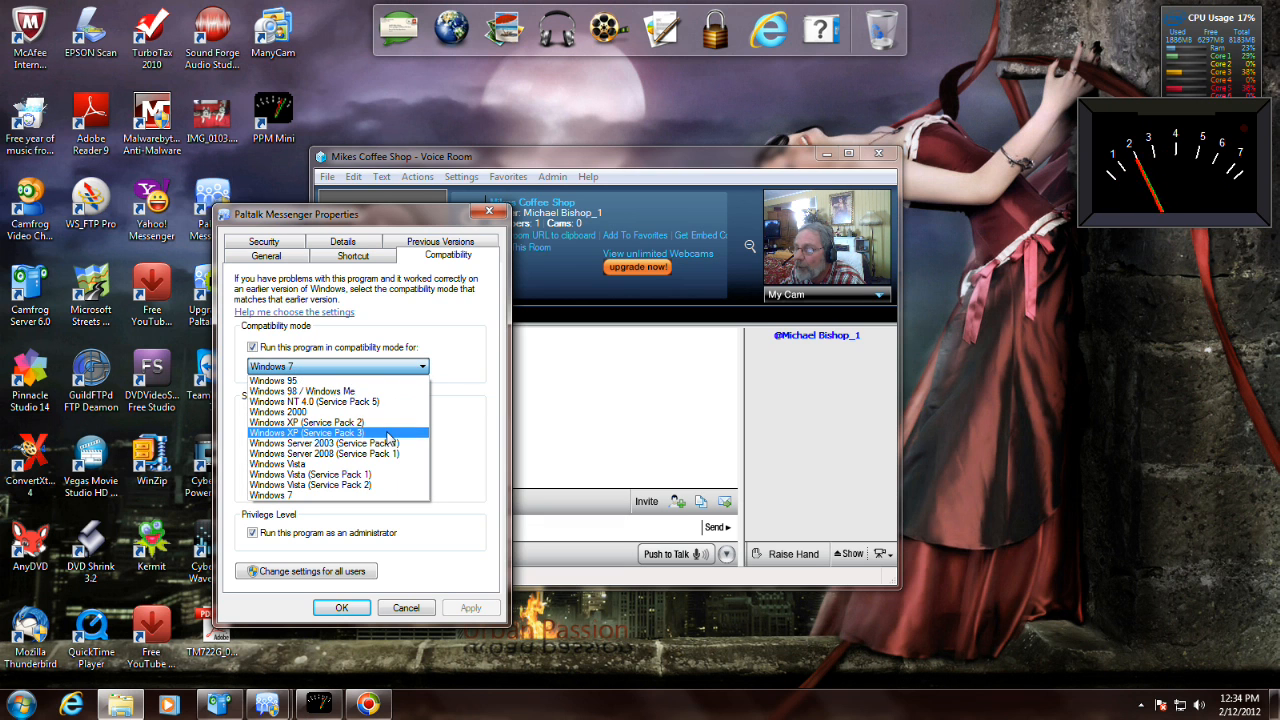
left_click(306, 432)
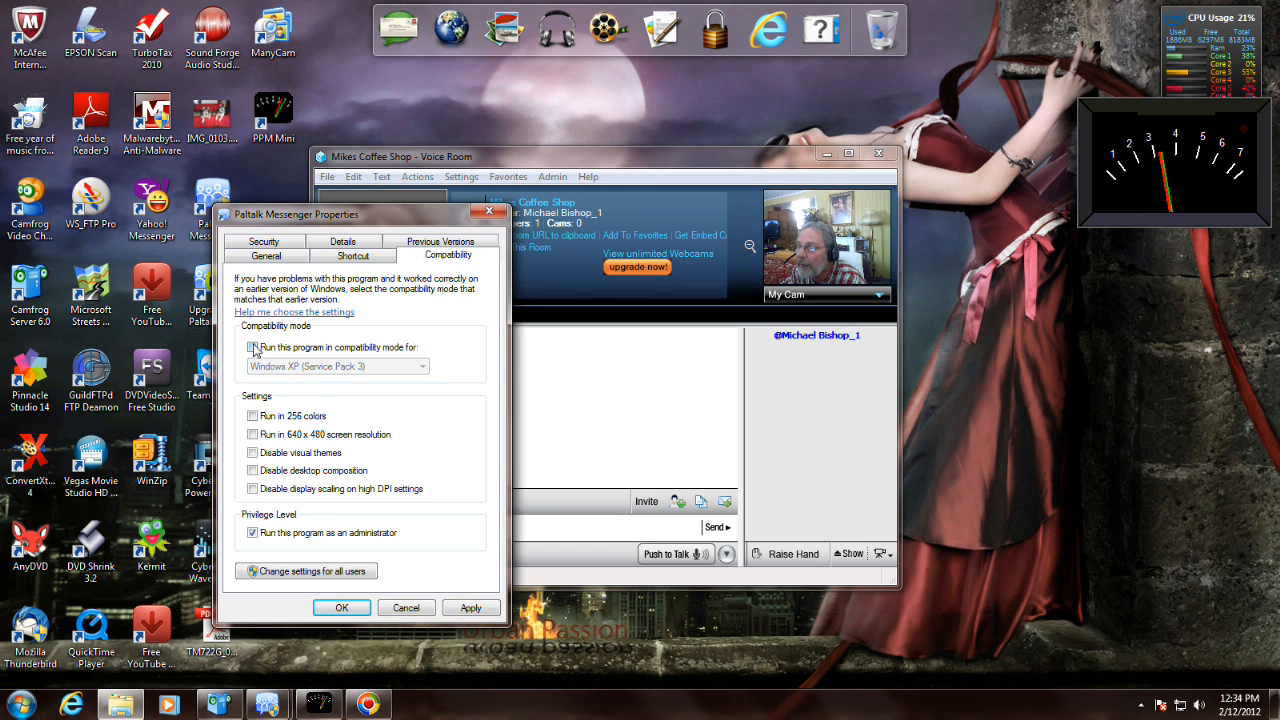
left_click(252, 348)
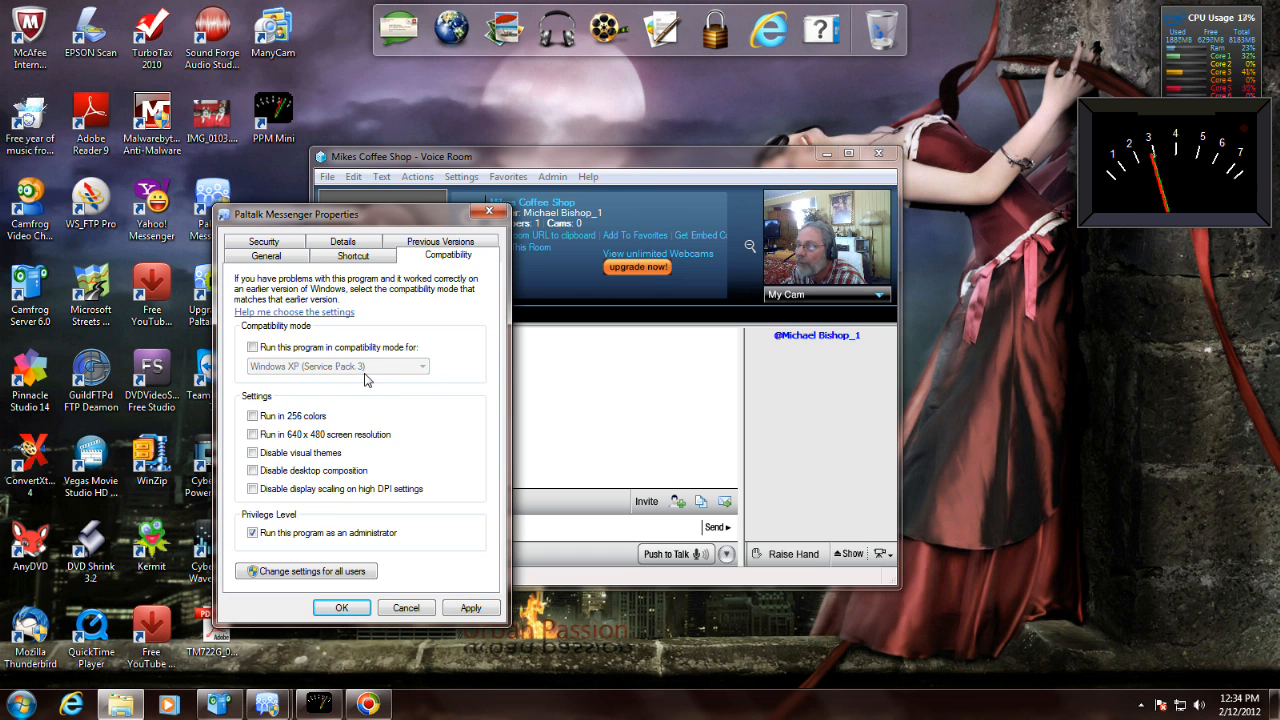
mouse_move(382, 380)
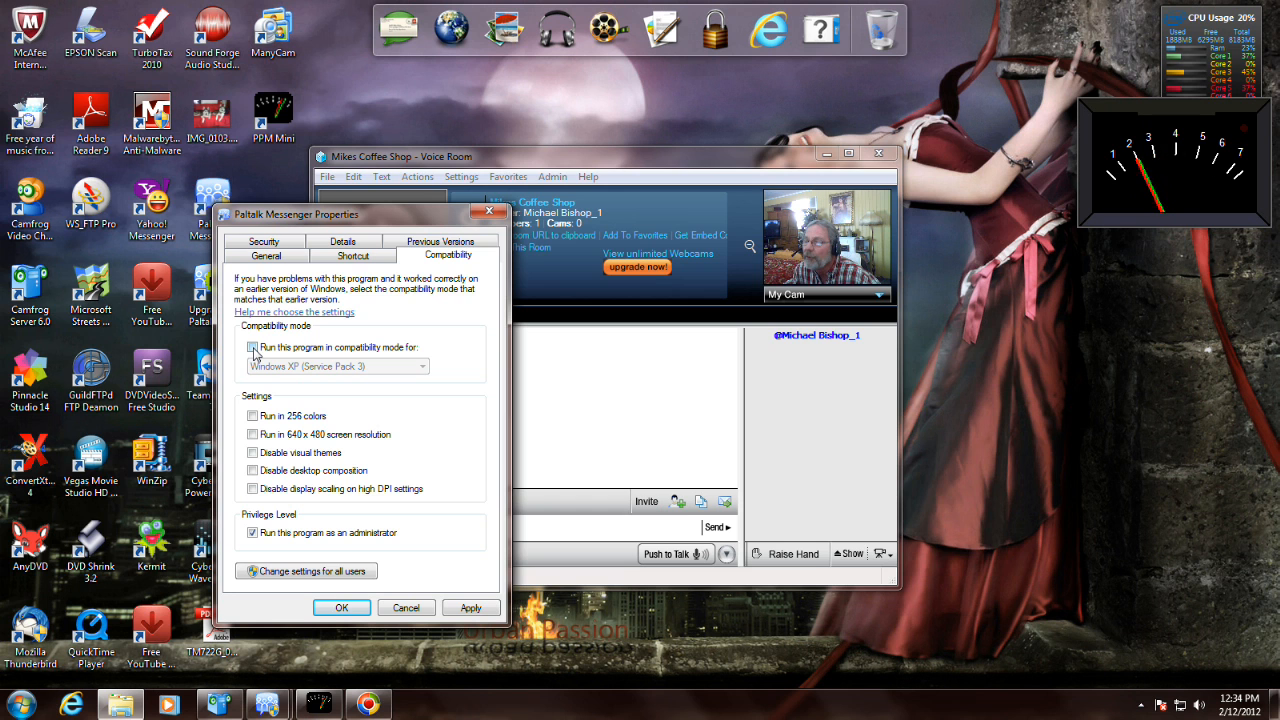
- Enable Windows 7 compatibility mode for Paltalk Messenger, apply and close the properties
left_click(252, 348)
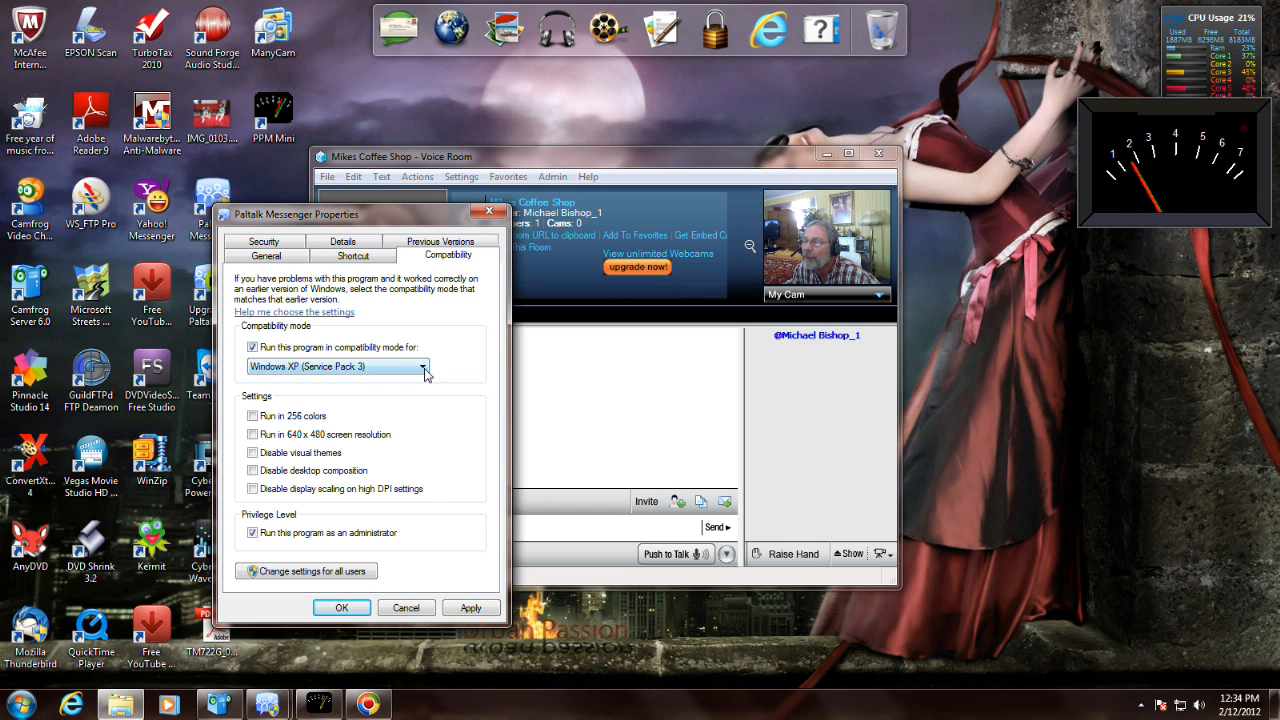
left_click(424, 366)
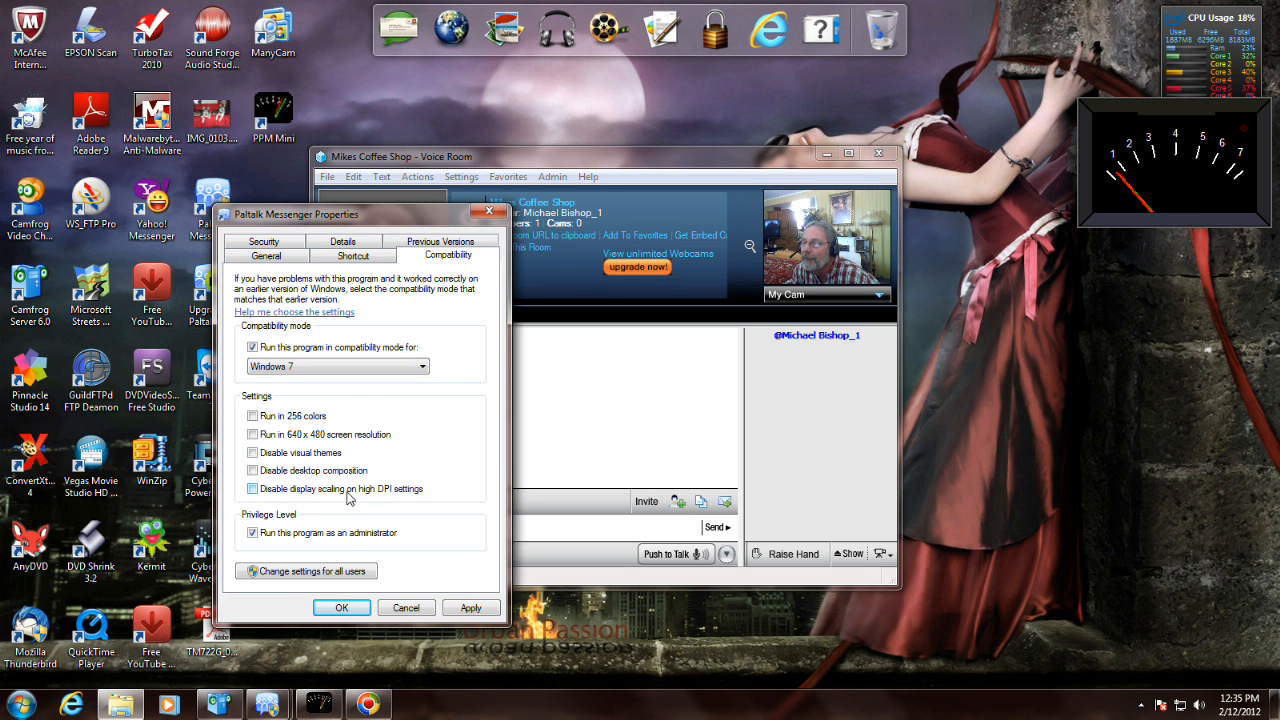
left_click(252, 488)
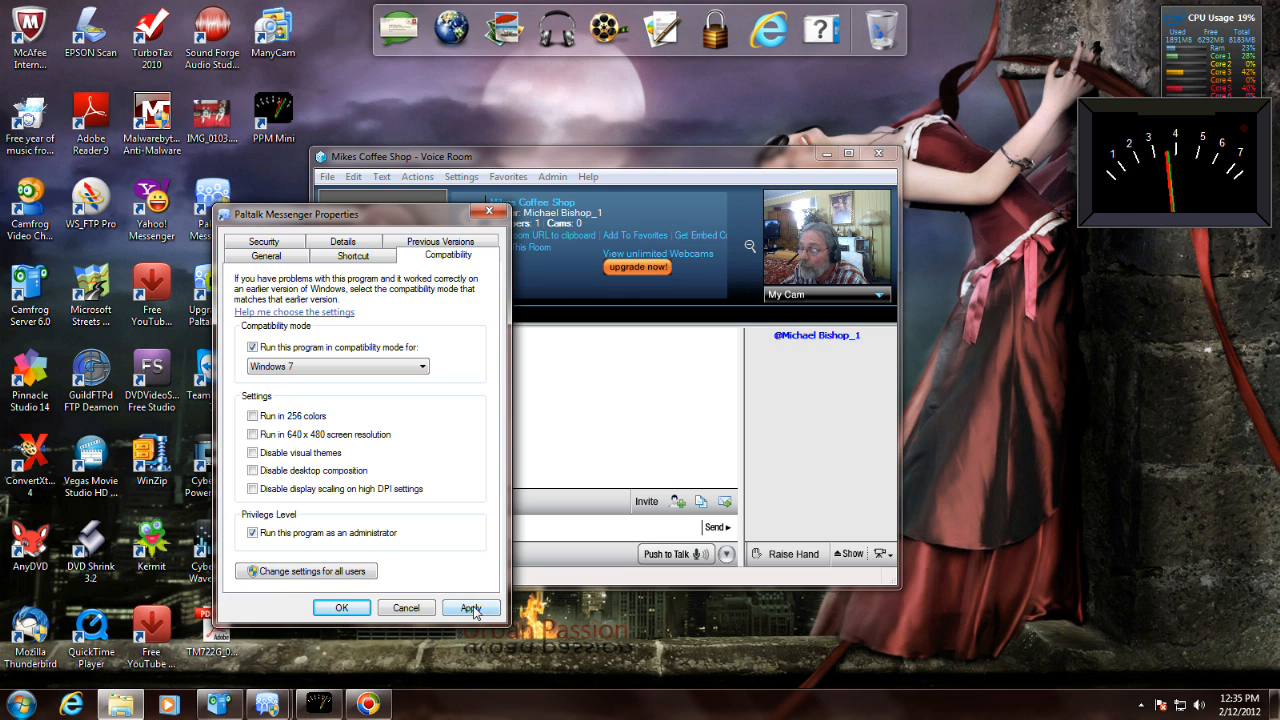
left_click(470, 608)
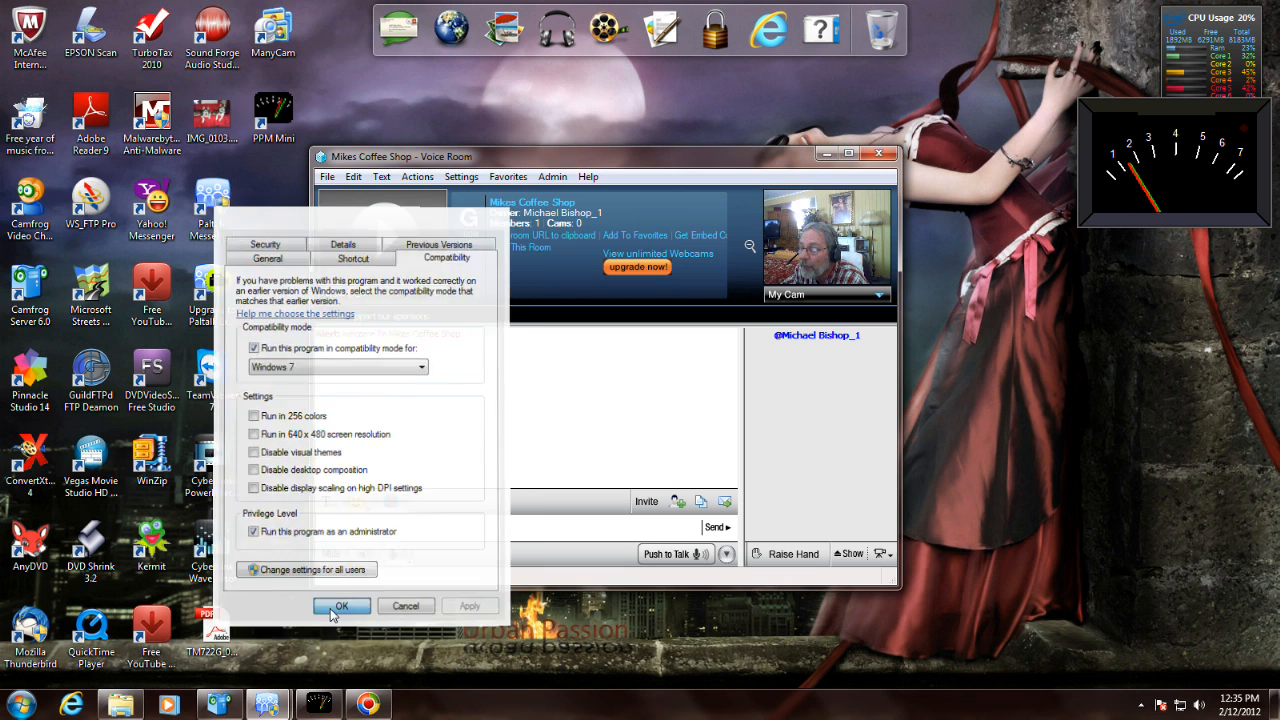
left_click(340, 606)
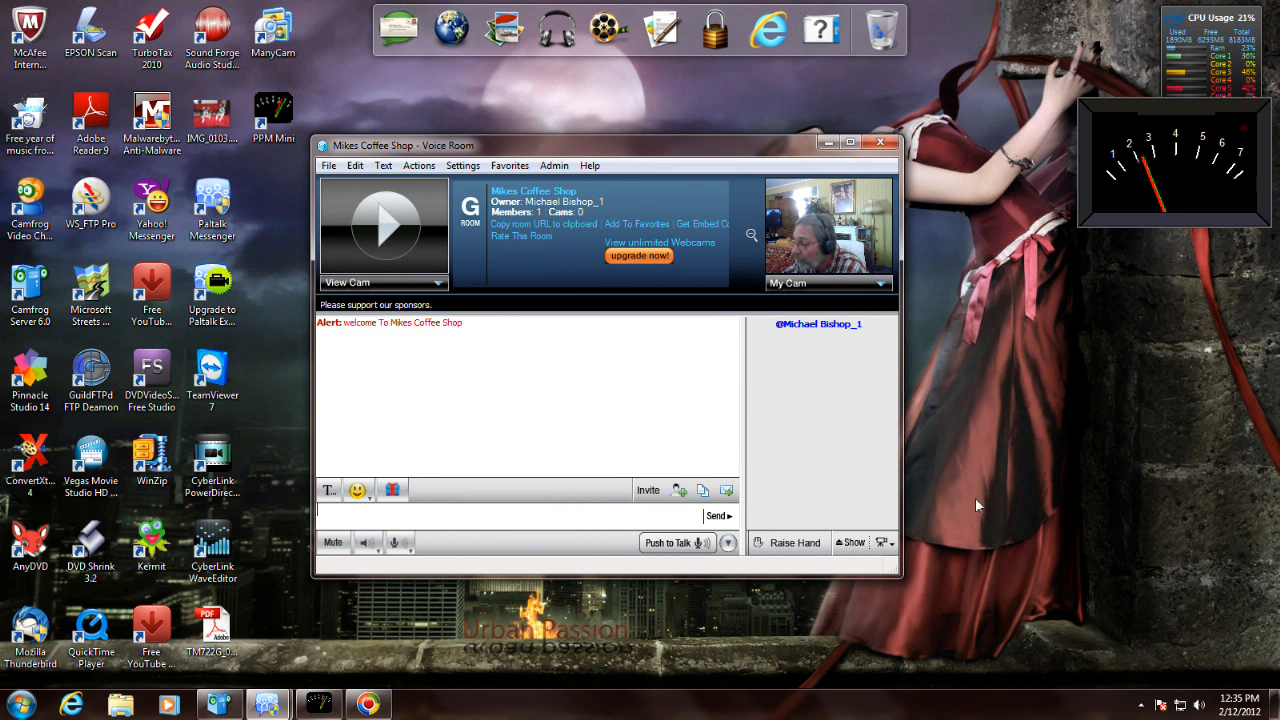
- Show the Volume Mixer from the speaker tray icon and adjust the Mikes Coffee Shop room's playback level
left_click(1200, 704)
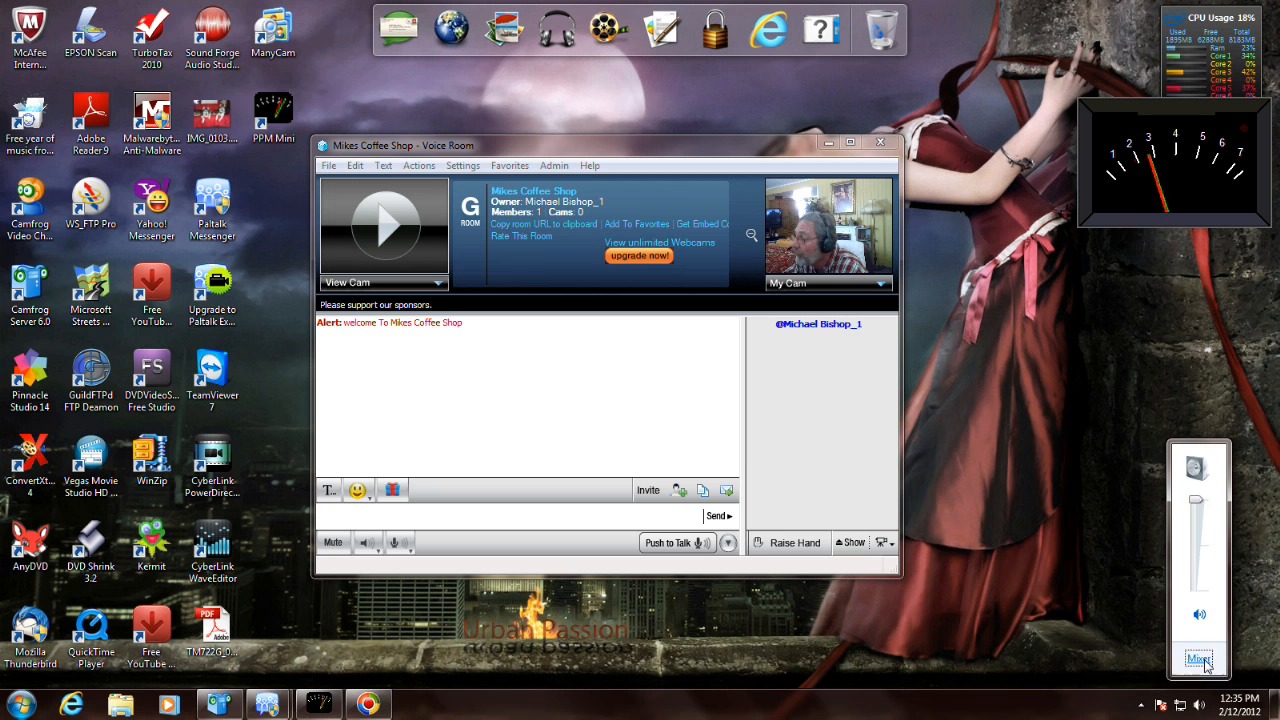
left_click(1200, 660)
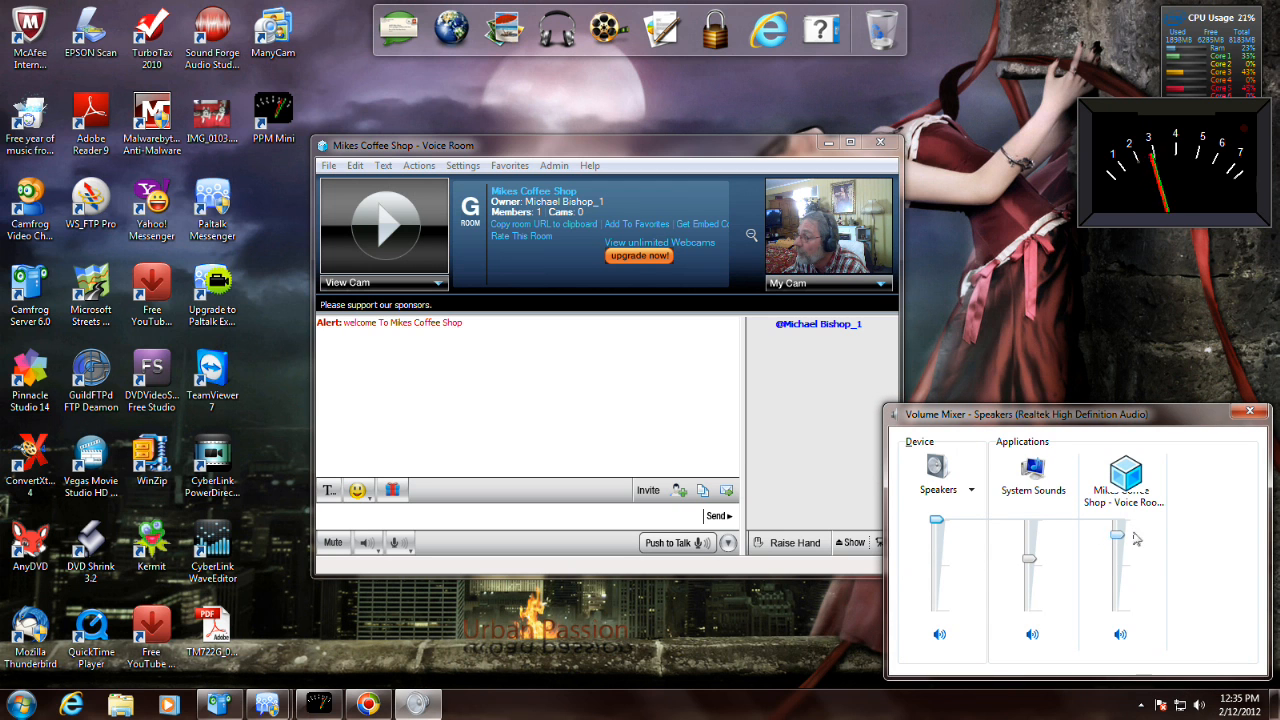
left_click(368, 540)
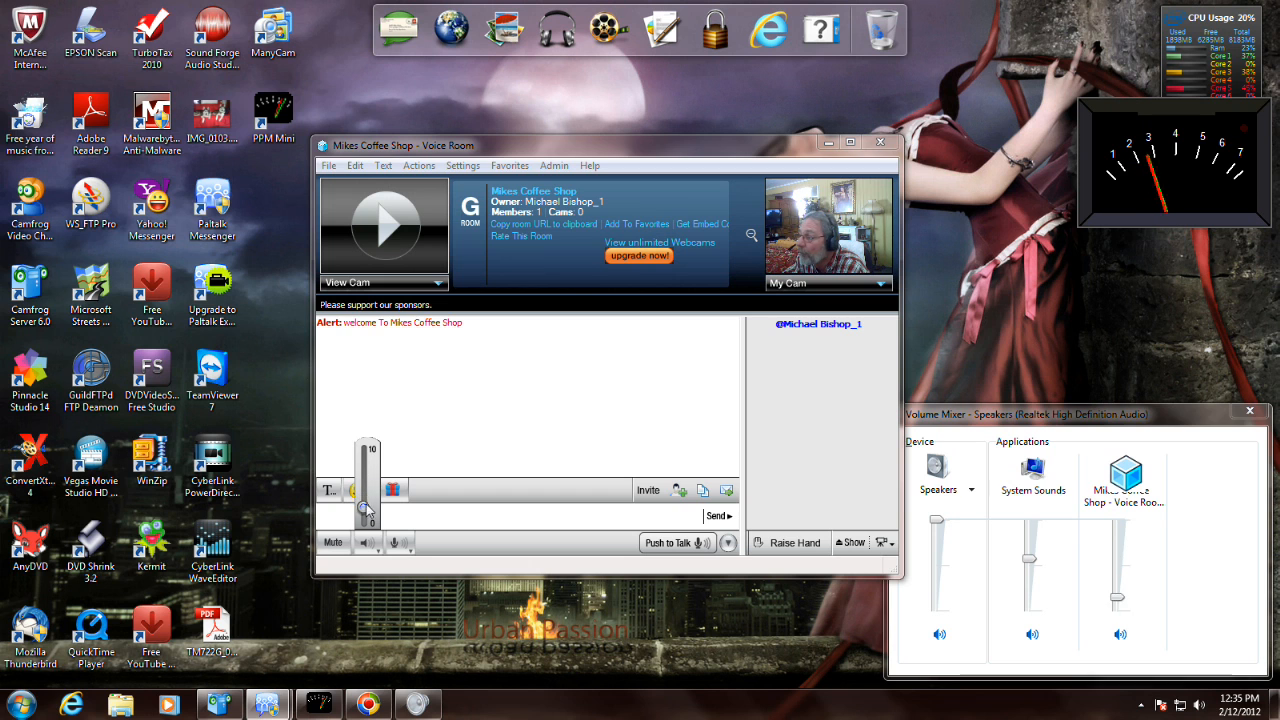
left_click_drag(368, 504, 368, 458)
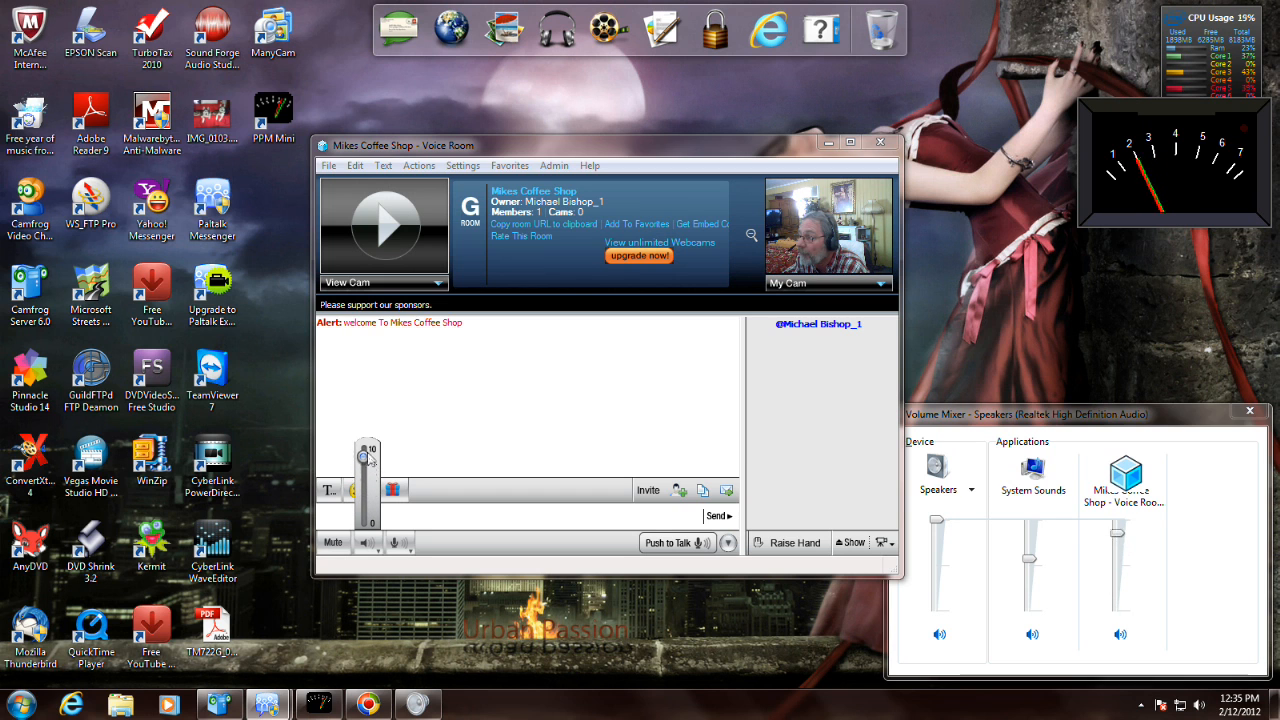
left_click_drag(366, 456, 366, 478)
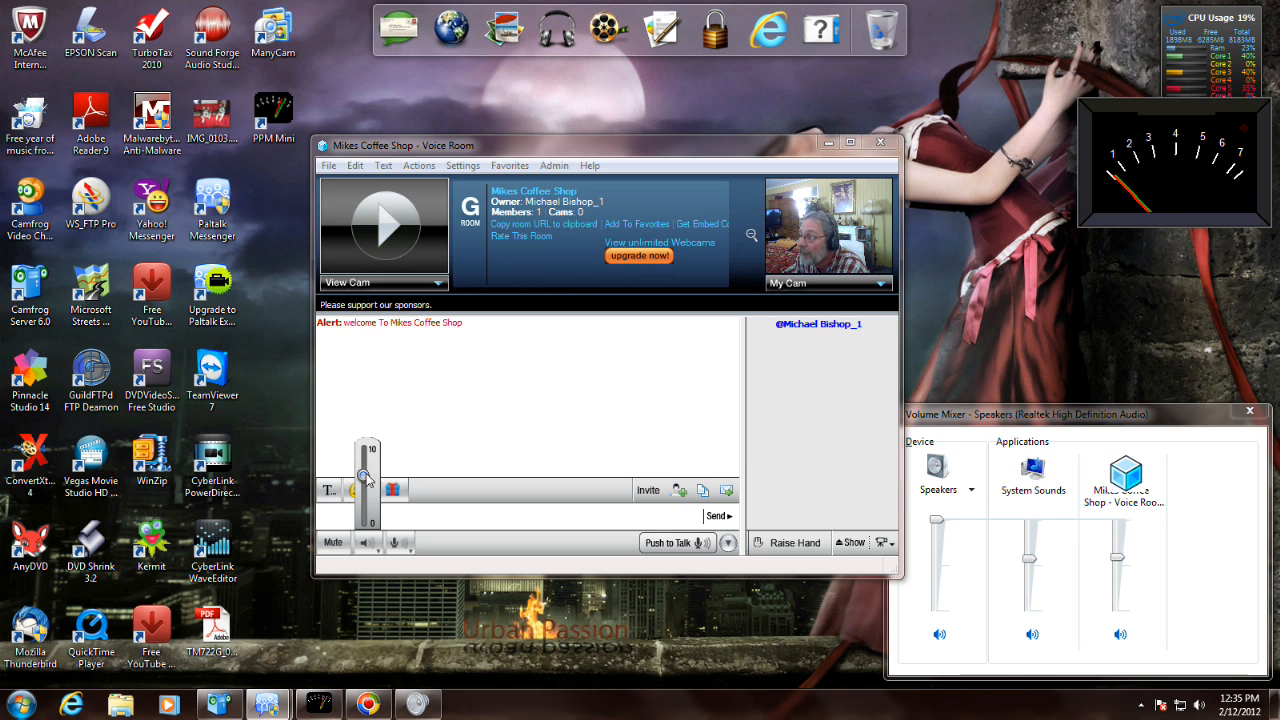
left_click_drag(366, 478, 366, 456)
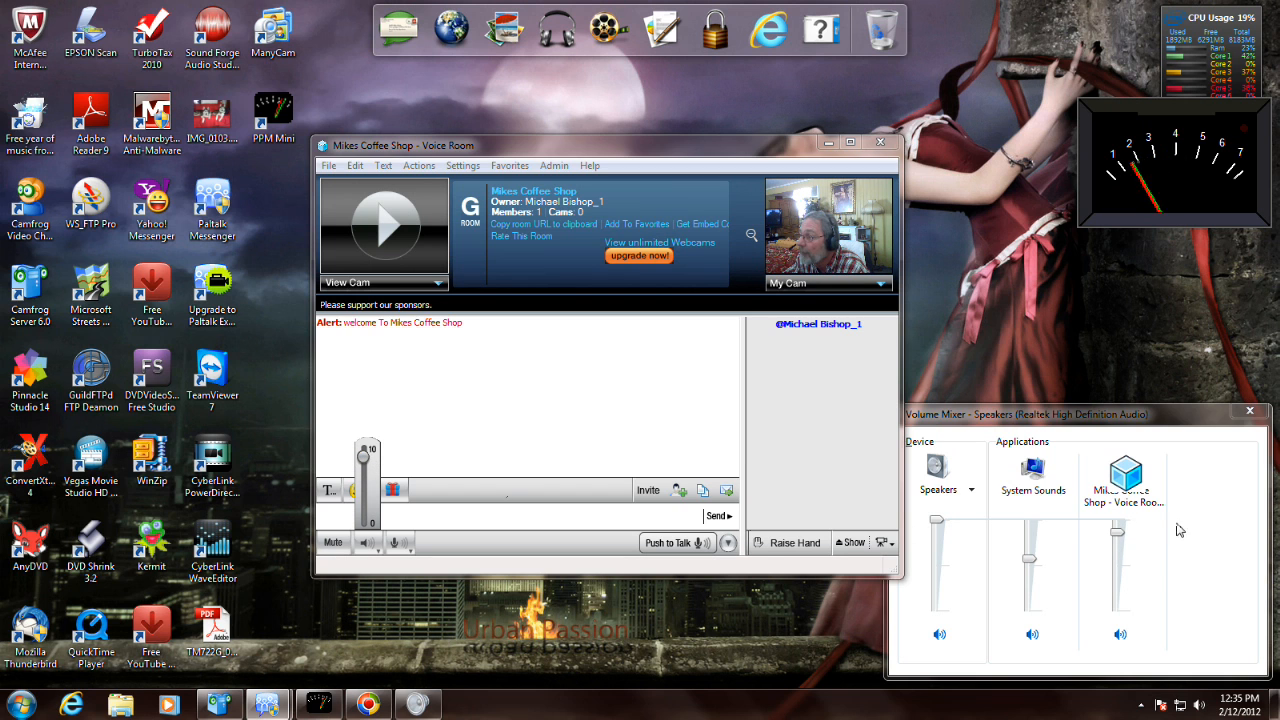
mouse_move(1004, 296)
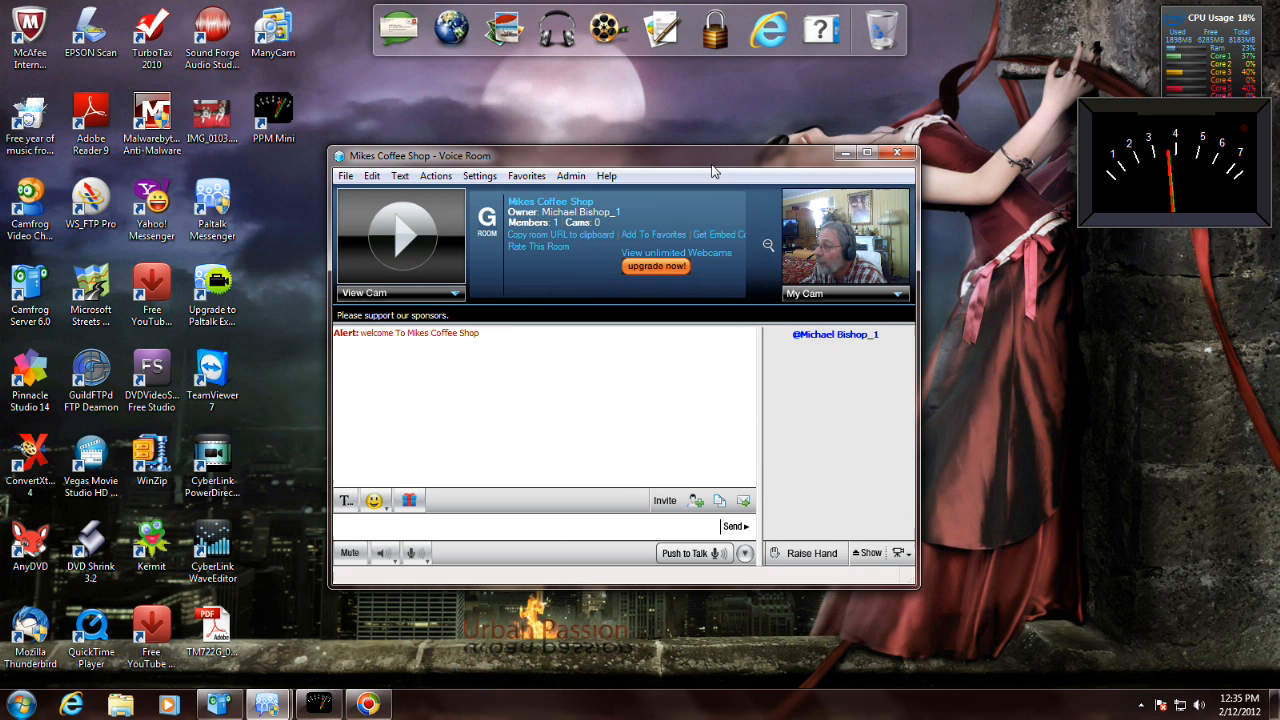
mouse_move(1150, 262)
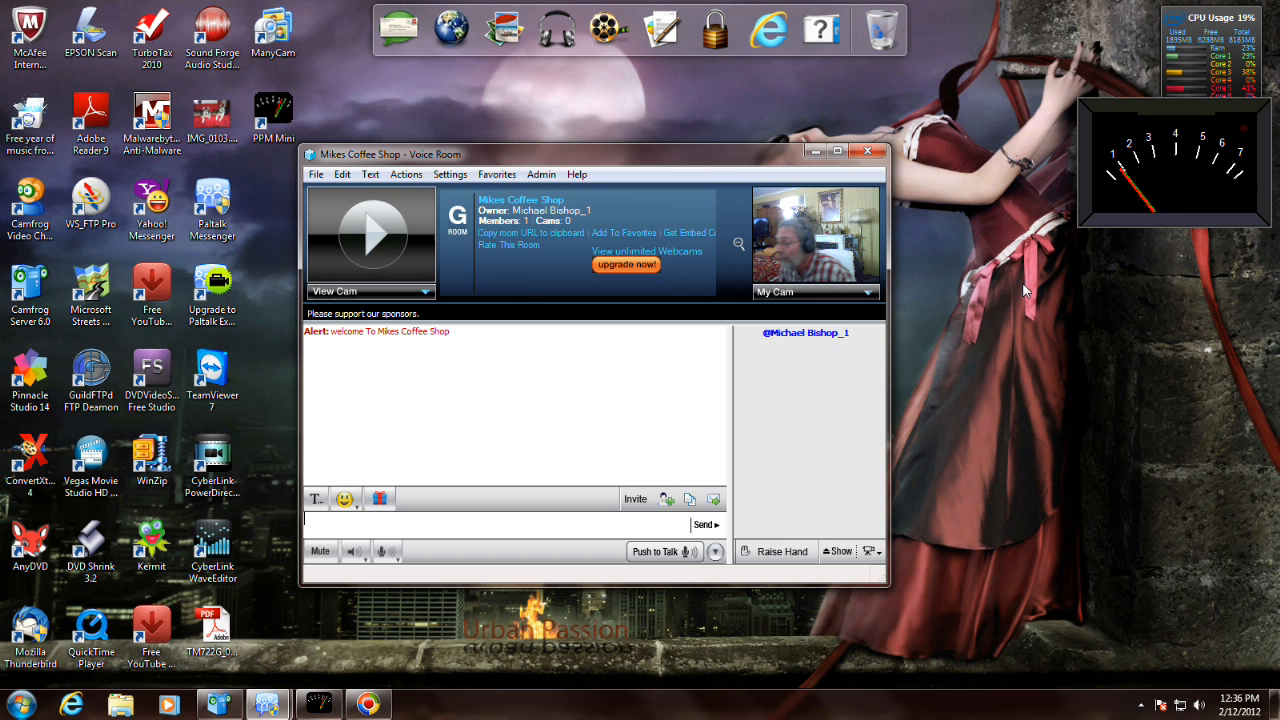
- Move the Mikes Coffee Shop voice room window slightly left on the desktop
left_click_drag(560, 150, 538, 152)
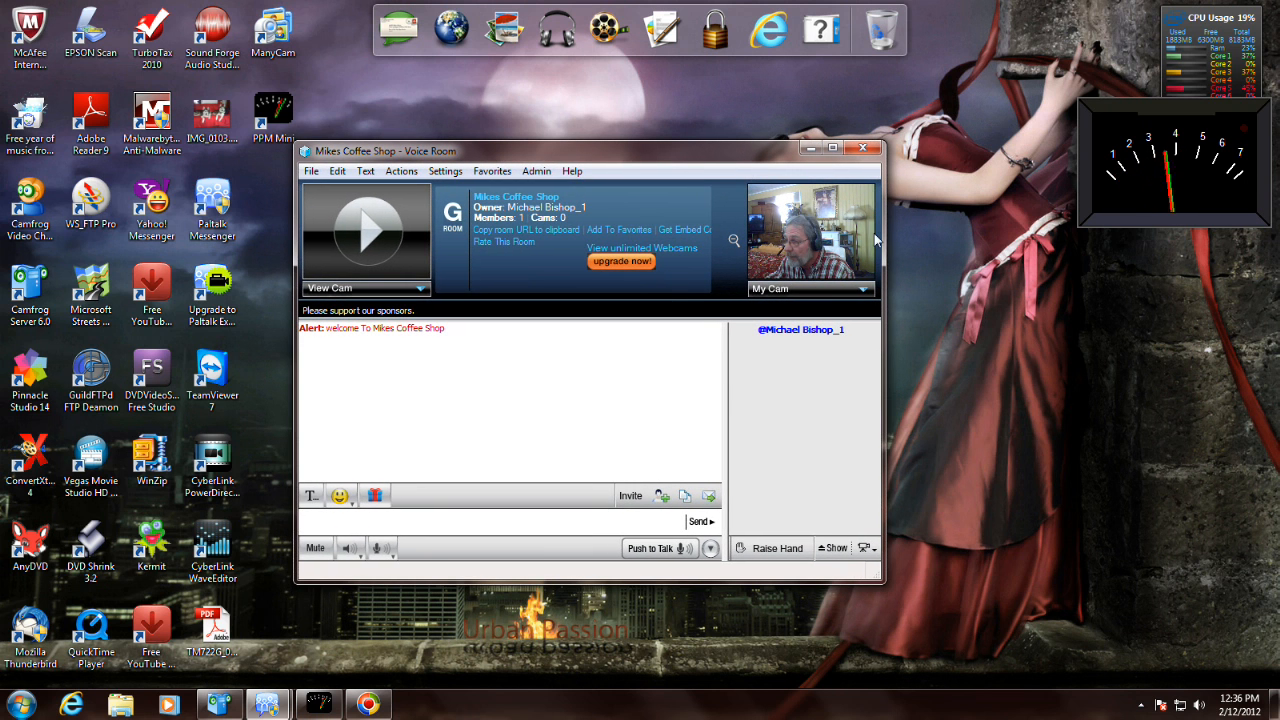
mouse_move(1050, 444)
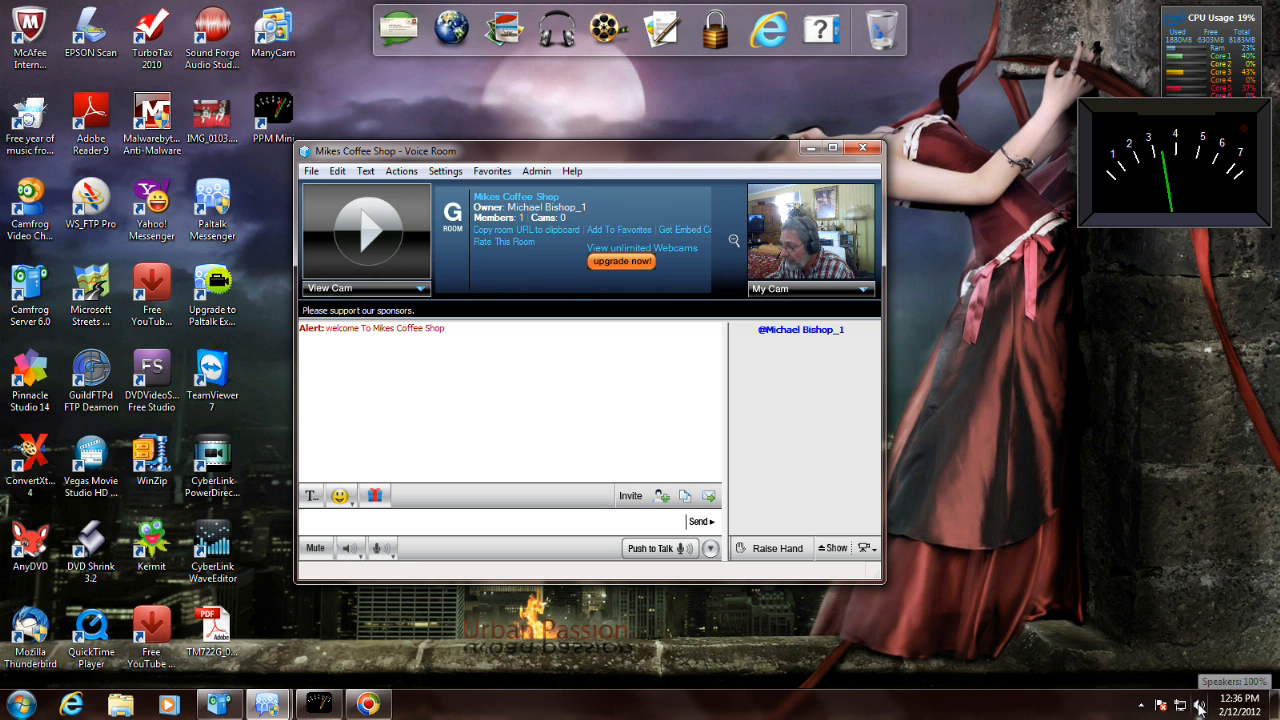
- Show the Sound recording devices and hide disconnected devices from the list
right_click(1200, 704)
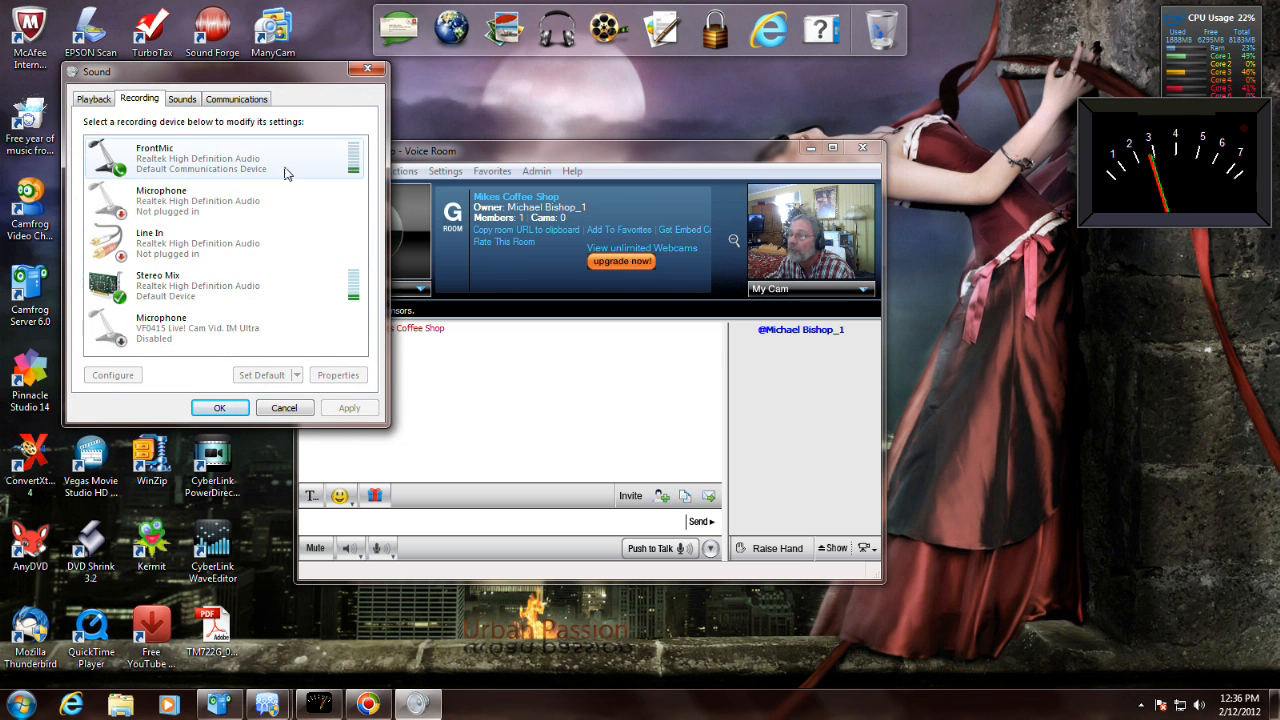
right_click(200, 200)
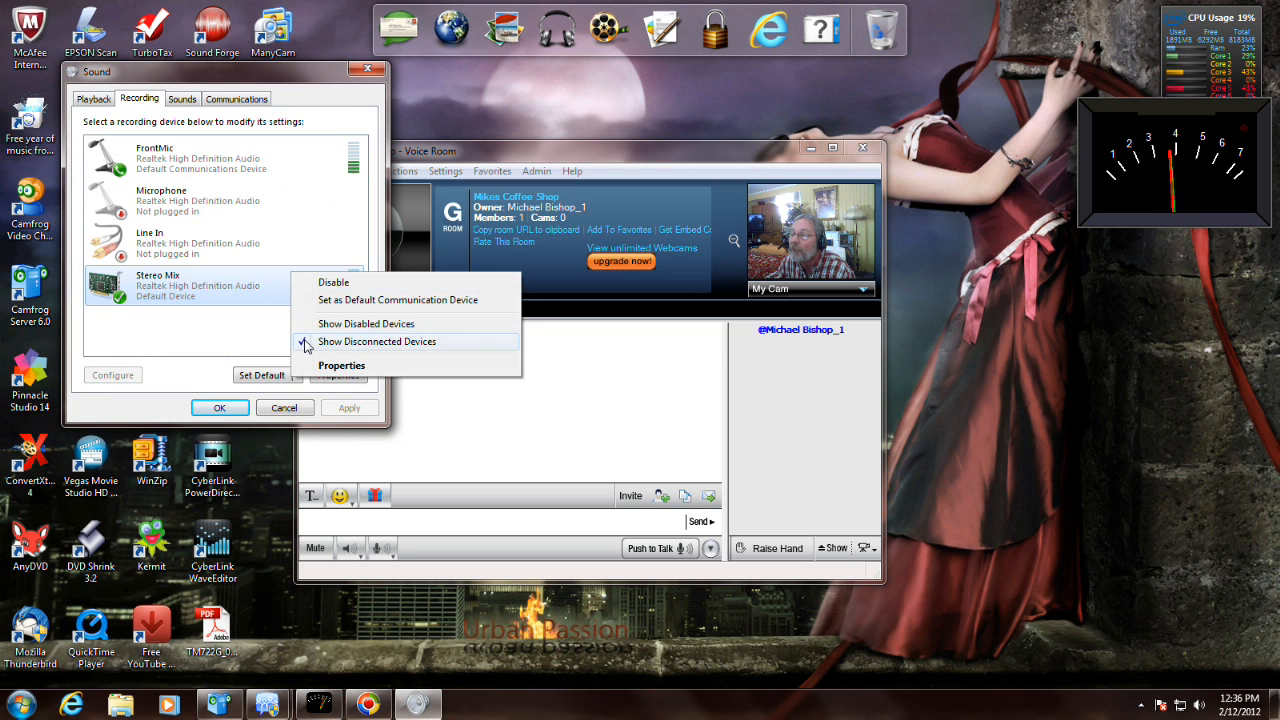
left_click(376, 340)
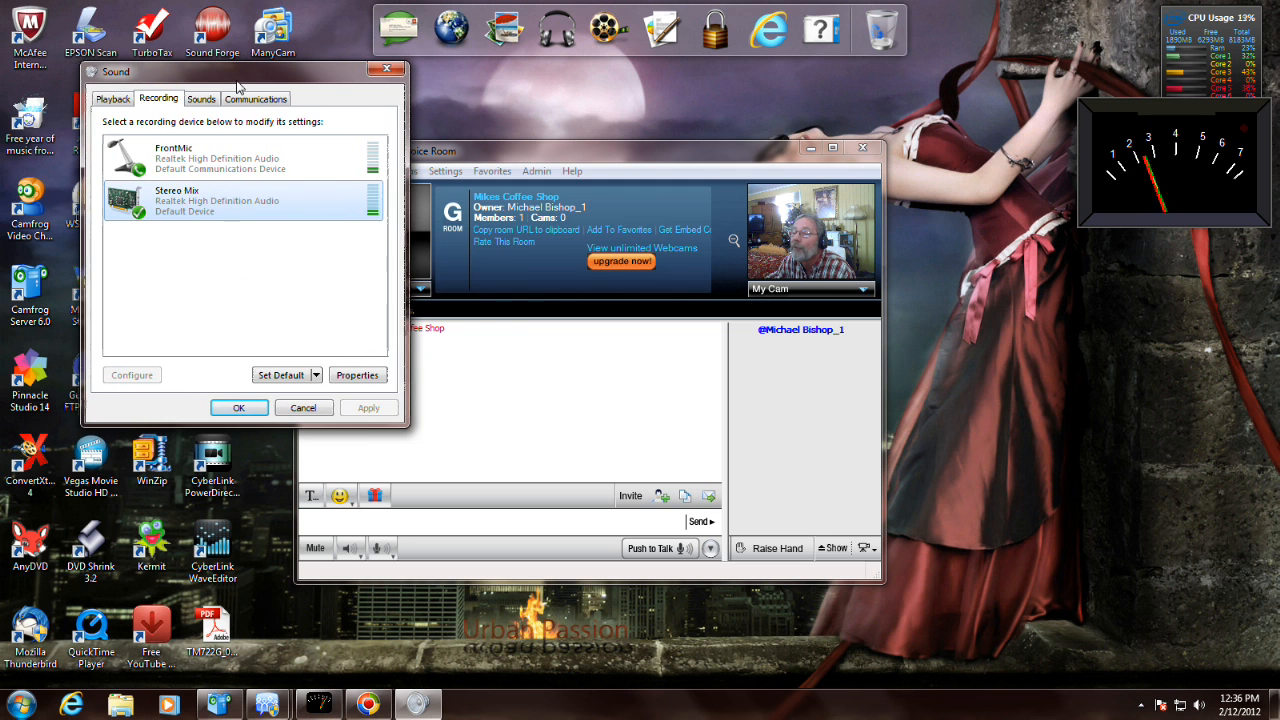
left_click(240, 156)
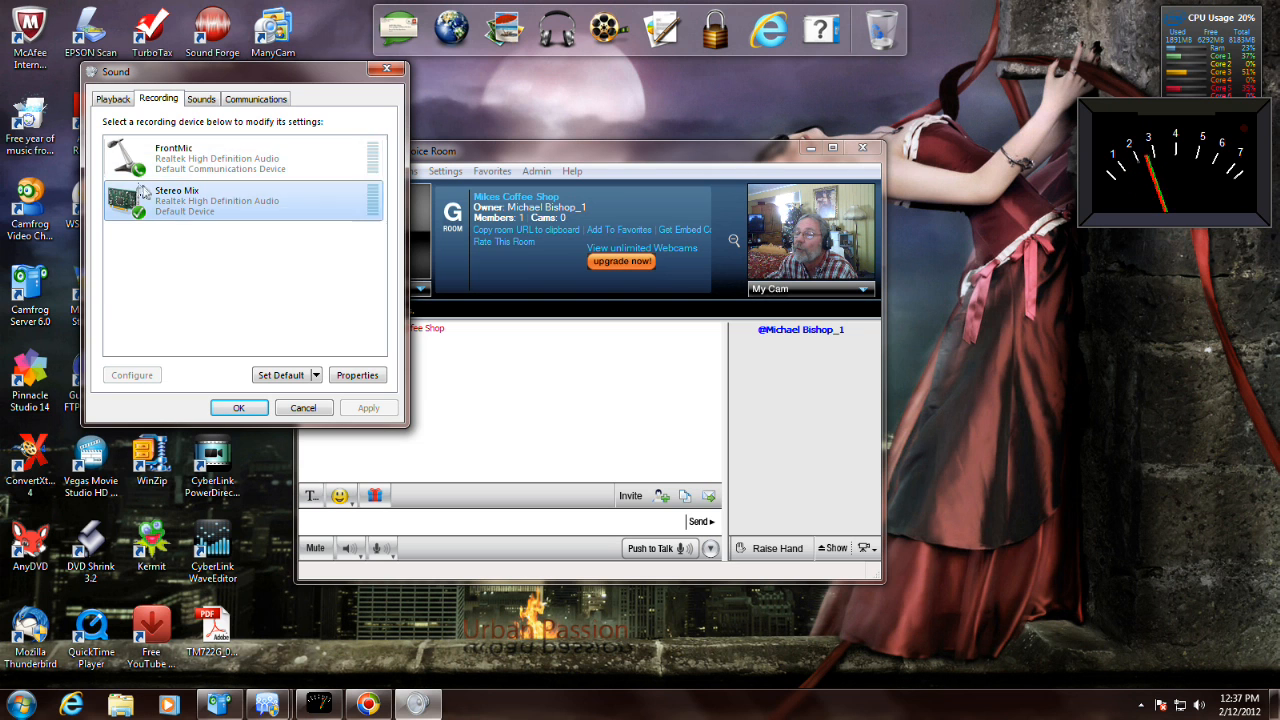
mouse_move(150, 188)
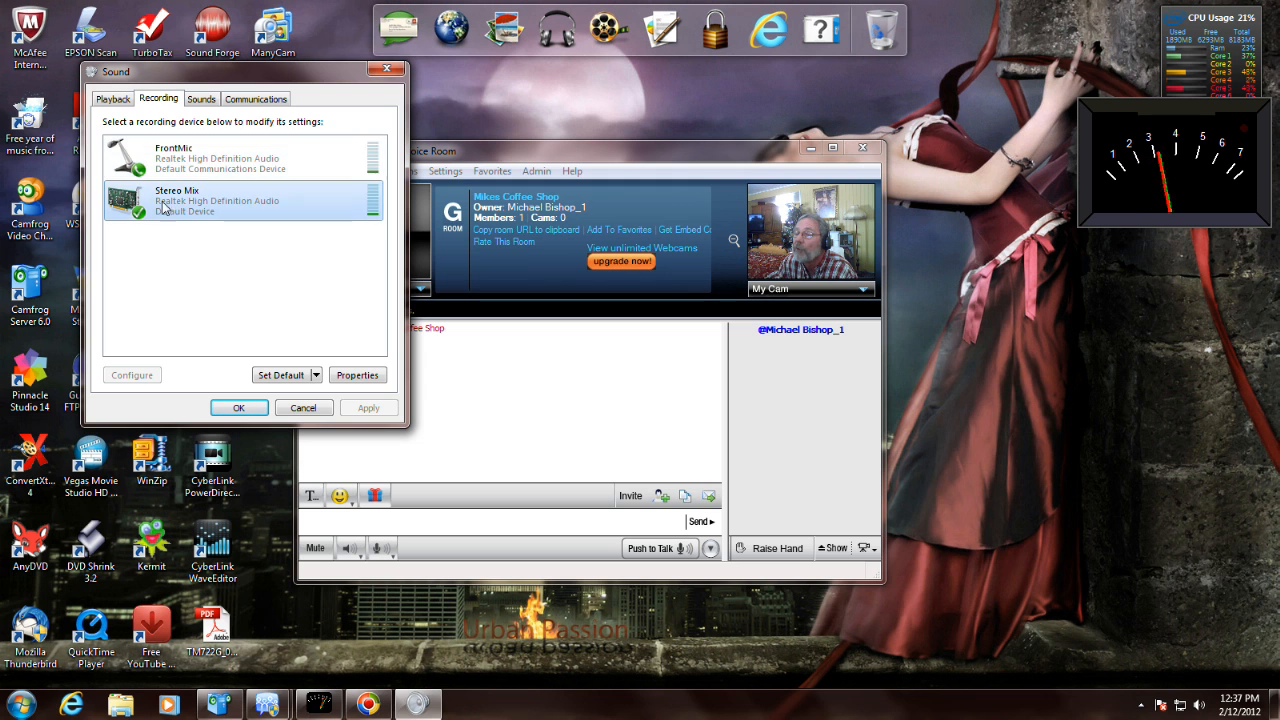
- Select Stereo Mix, move the Sound dialog left, then select FrontMic
left_click(240, 158)
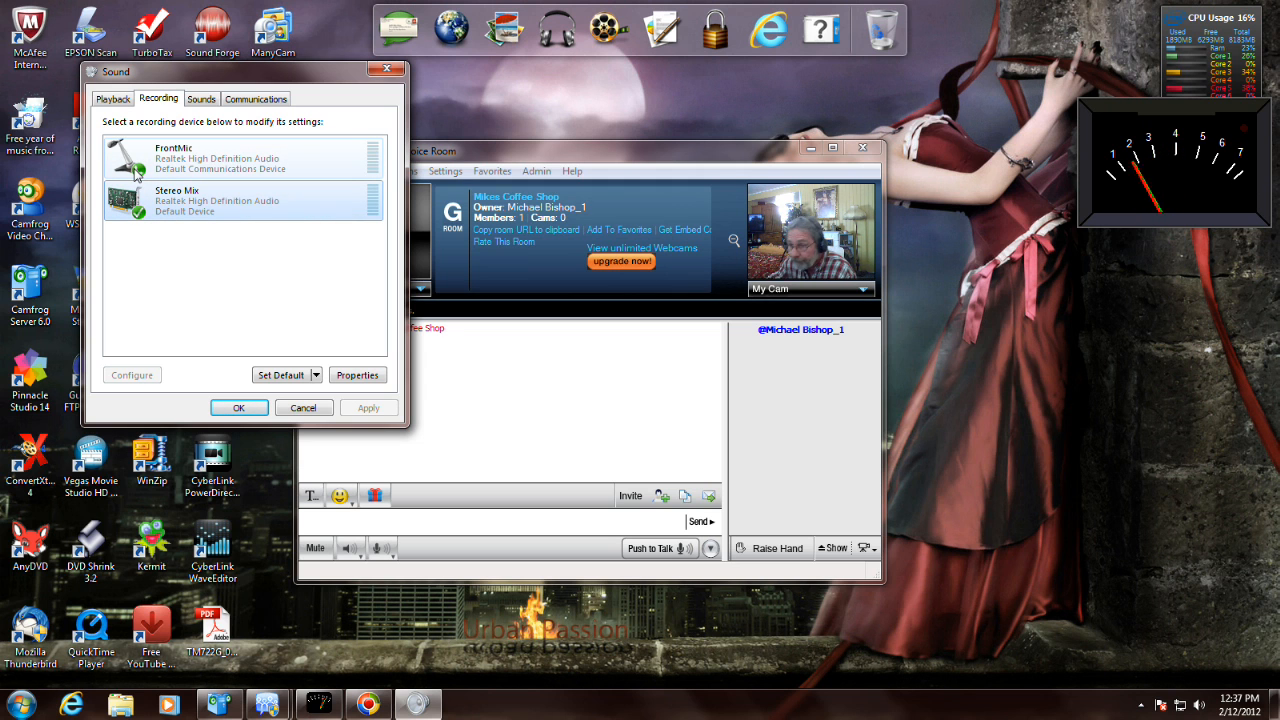
left_click_drag(240, 72, 210, 88)
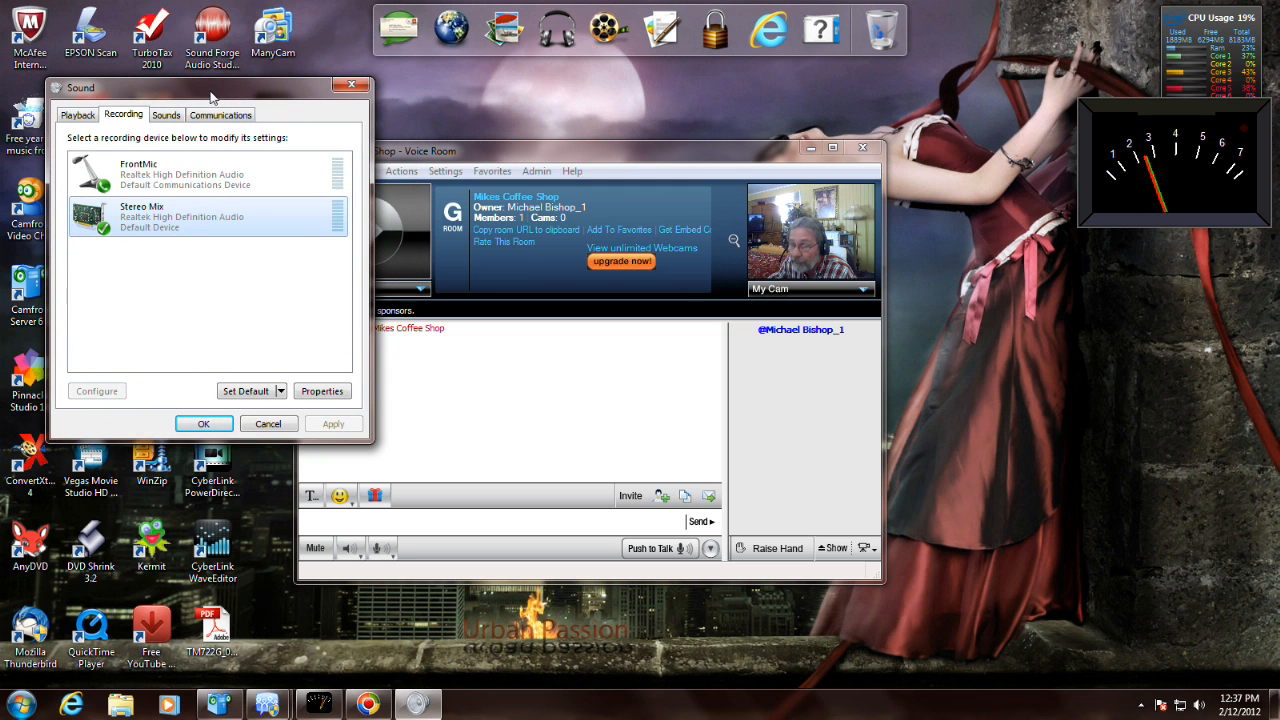
mouse_move(276, 334)
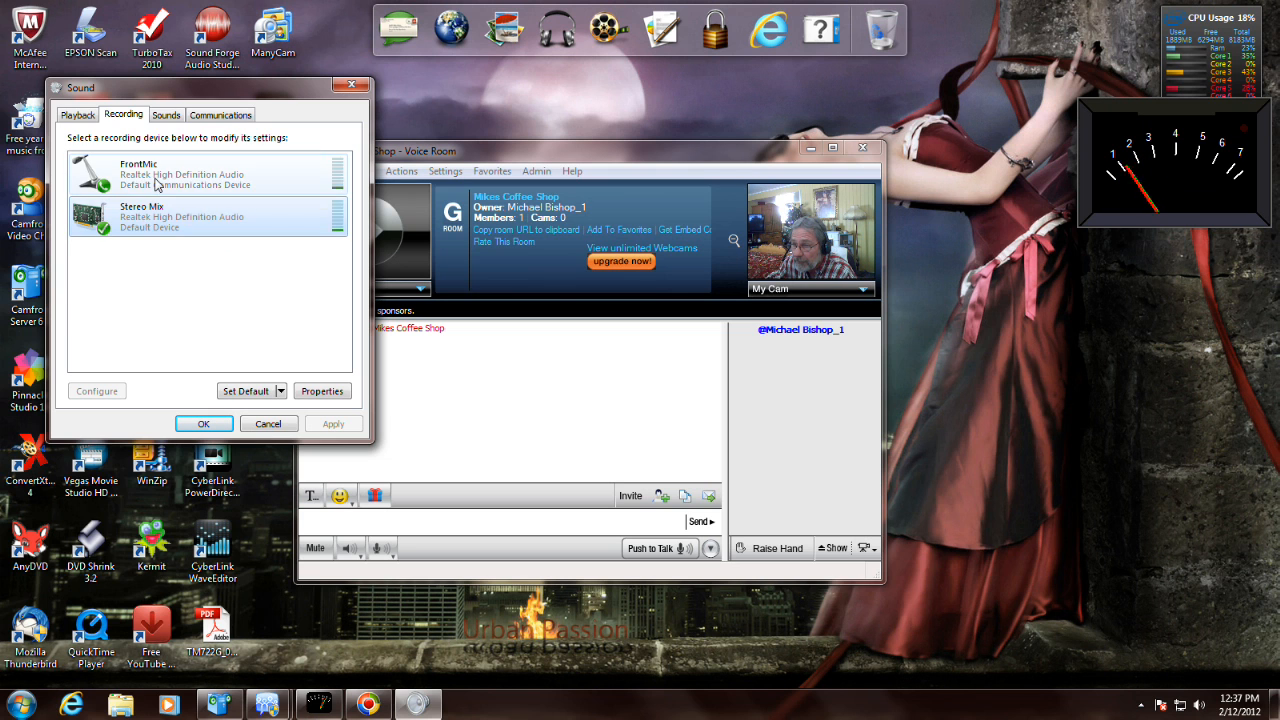
left_click(180, 174)
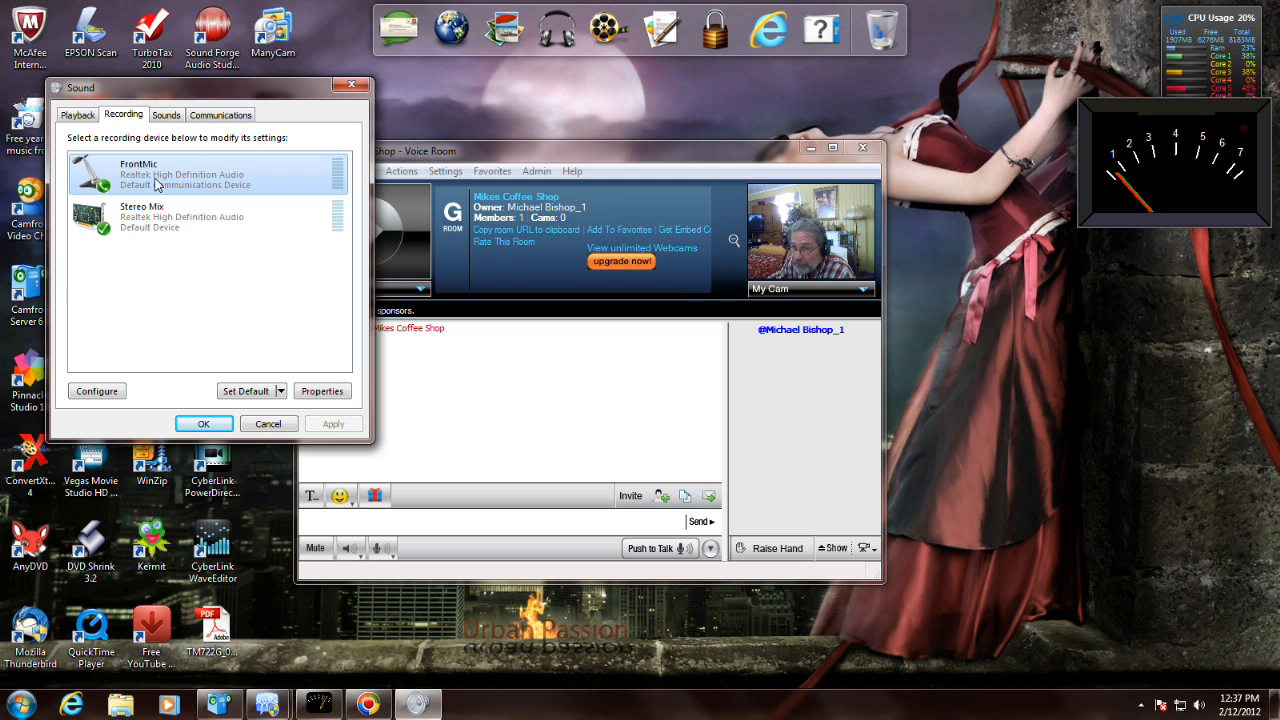
mouse_move(196, 250)
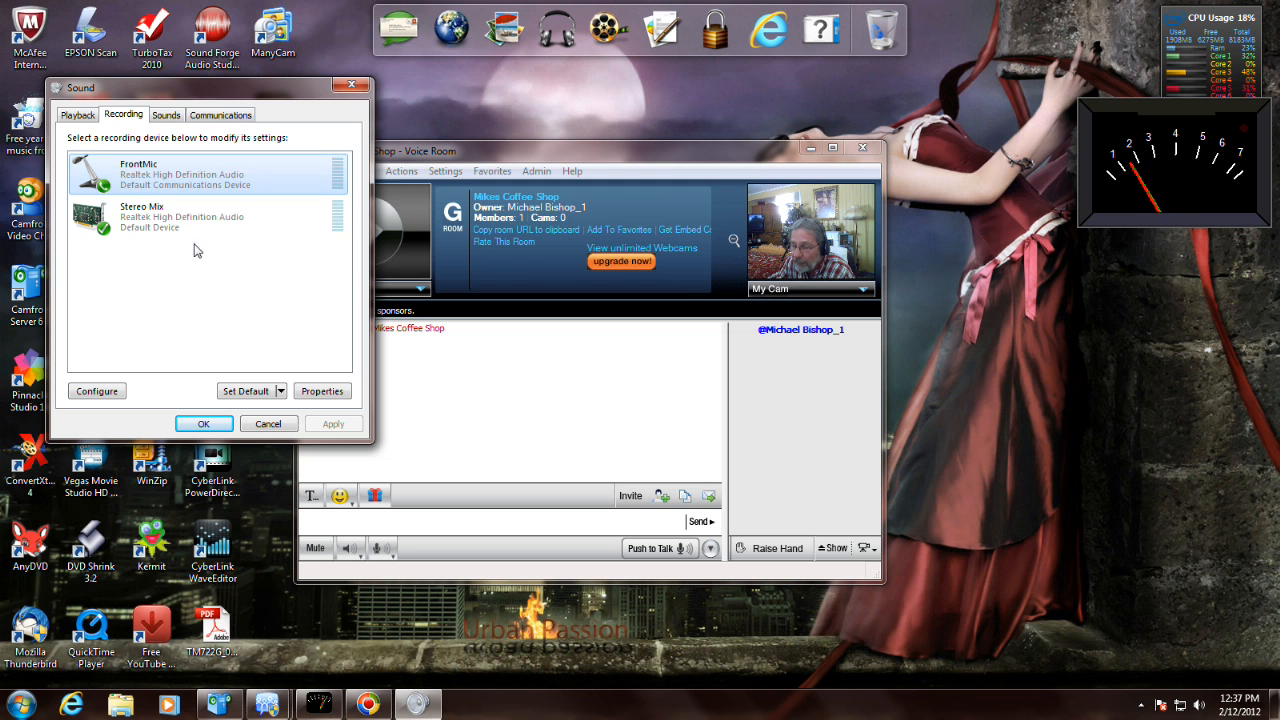
left_click(322, 390)
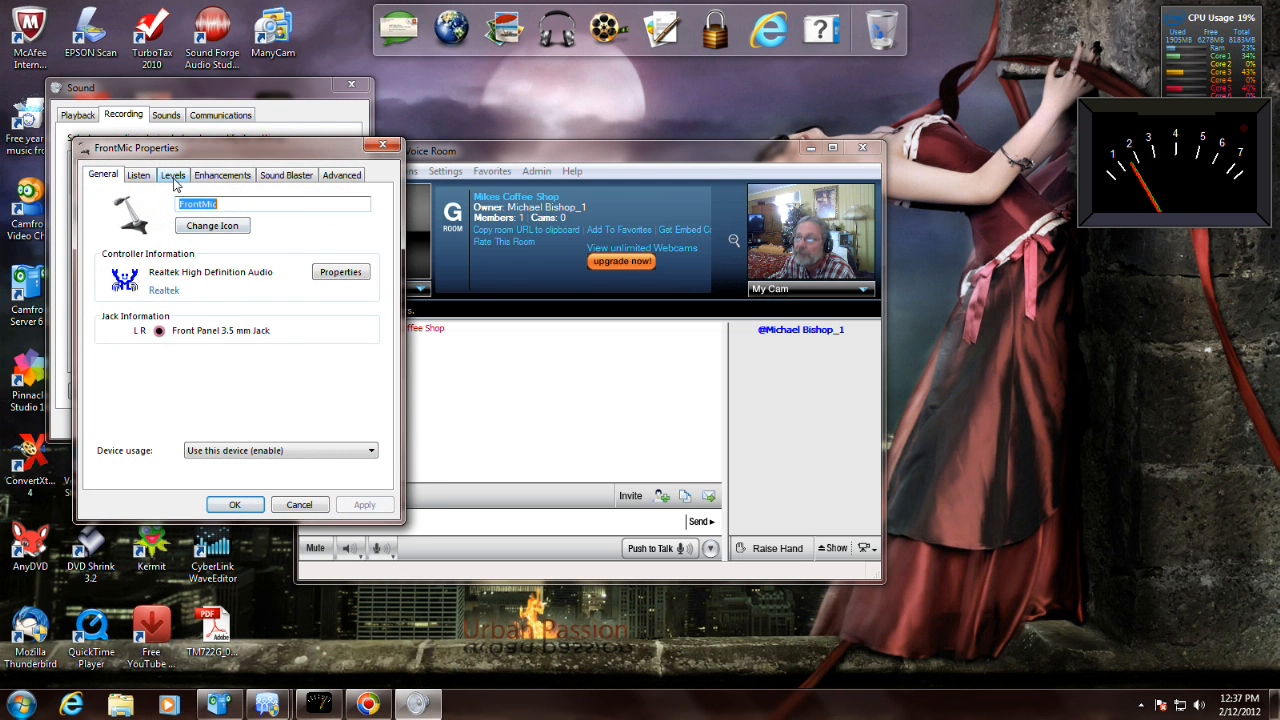
left_click(172, 174)
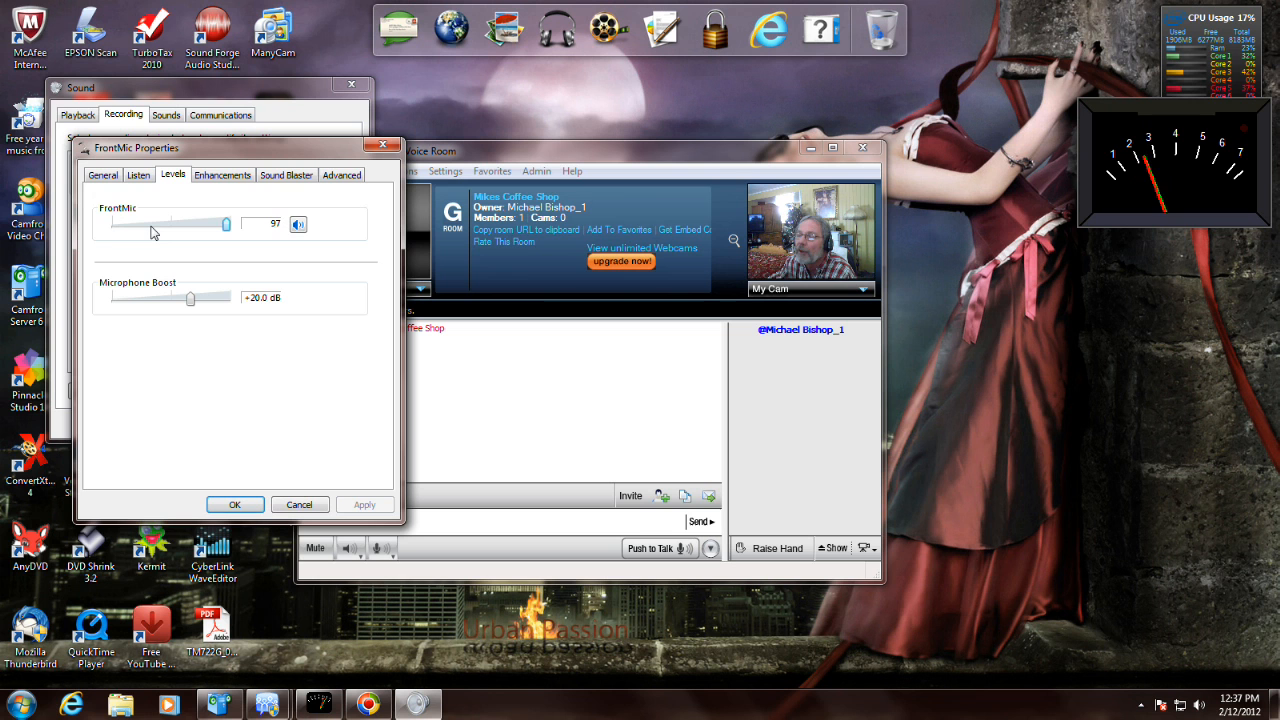
left_click(104, 174)
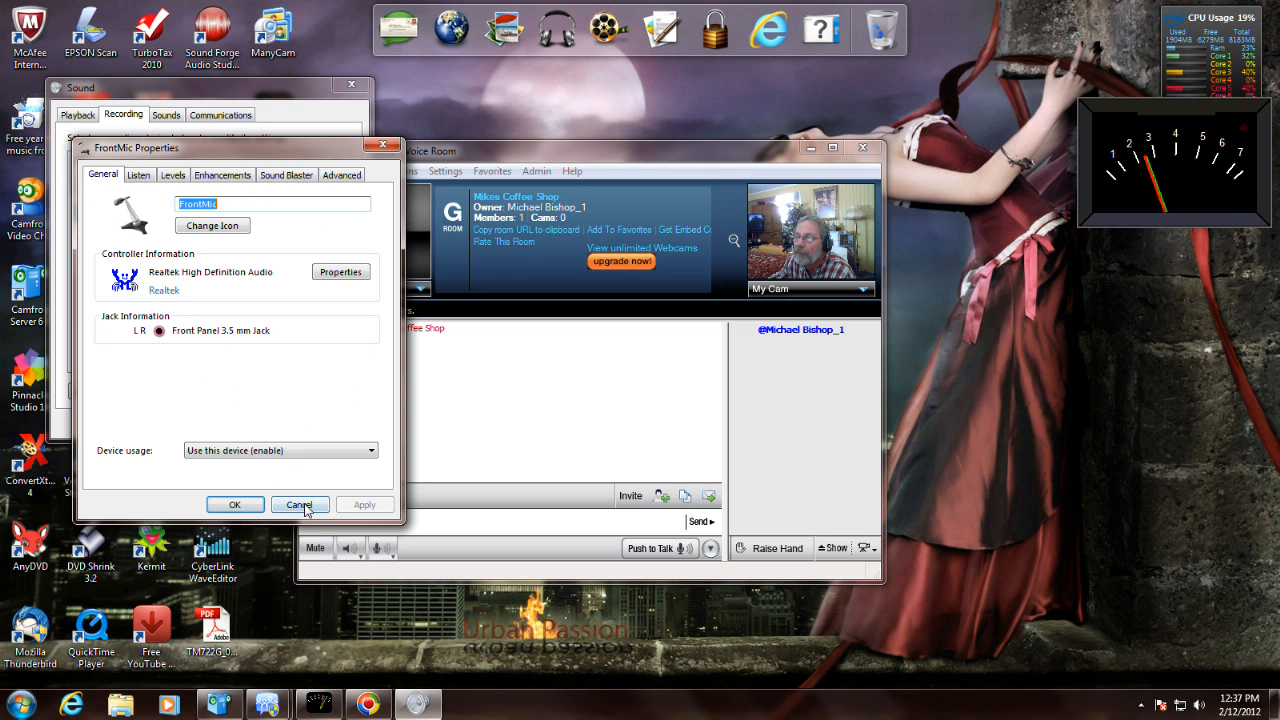
left_click(300, 504)
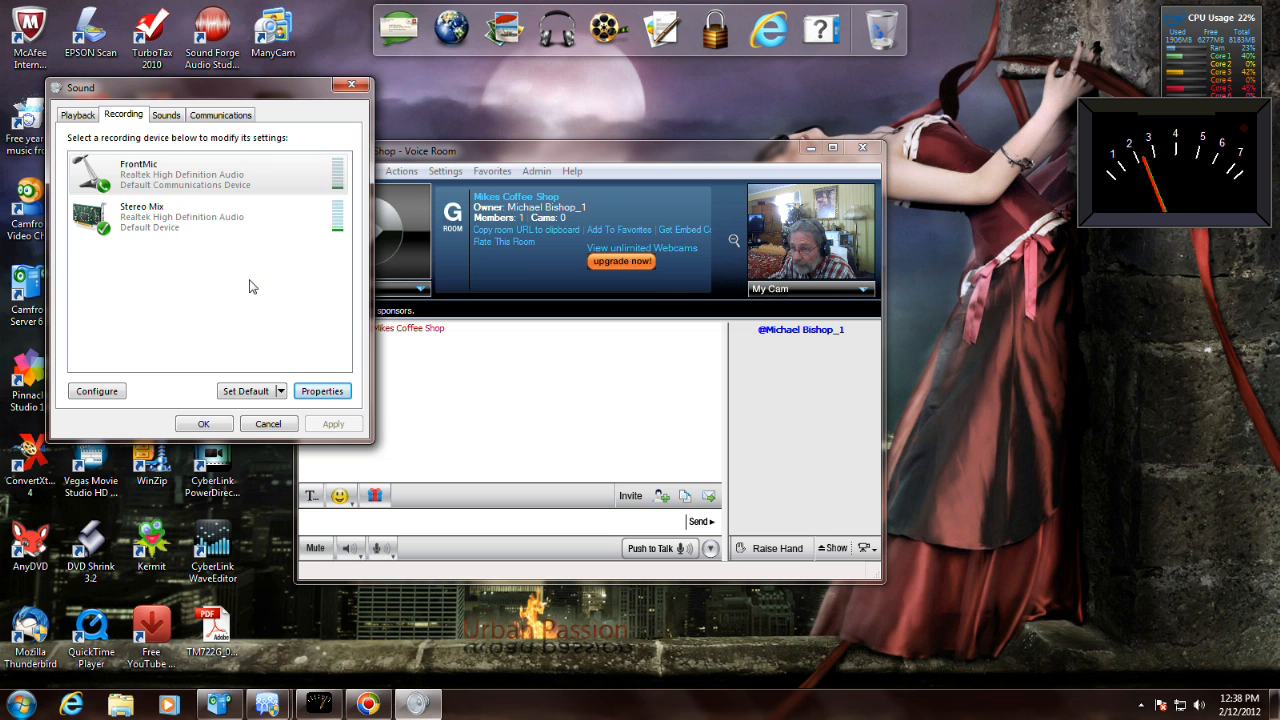
- Show disabled and disconnected devices in the Sound recording list
right_click(250, 288)
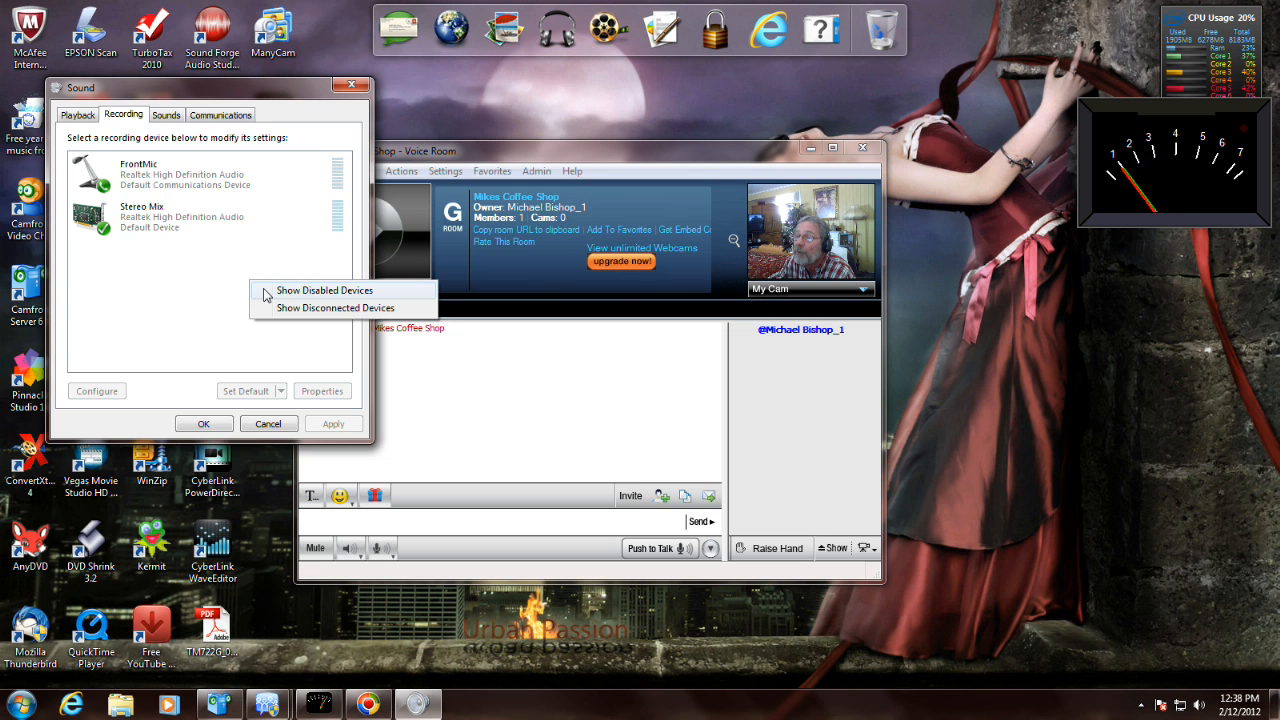
left_click(324, 290)
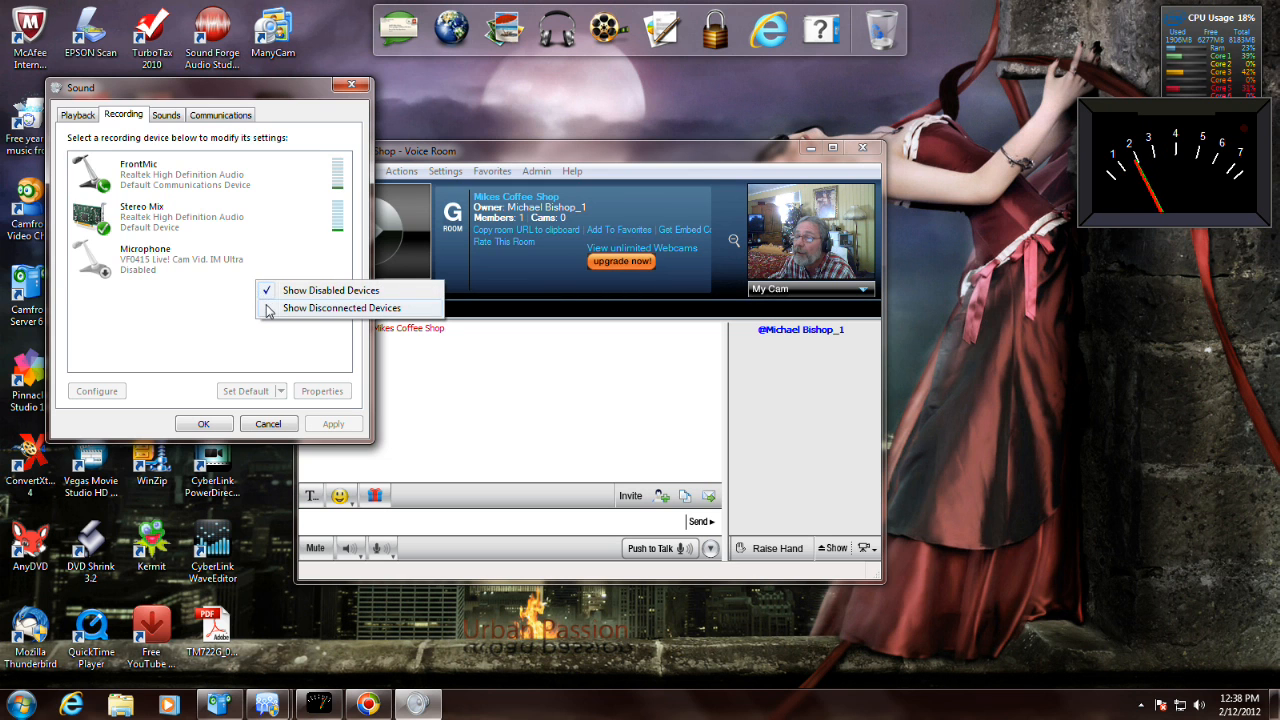
left_click(340, 308)
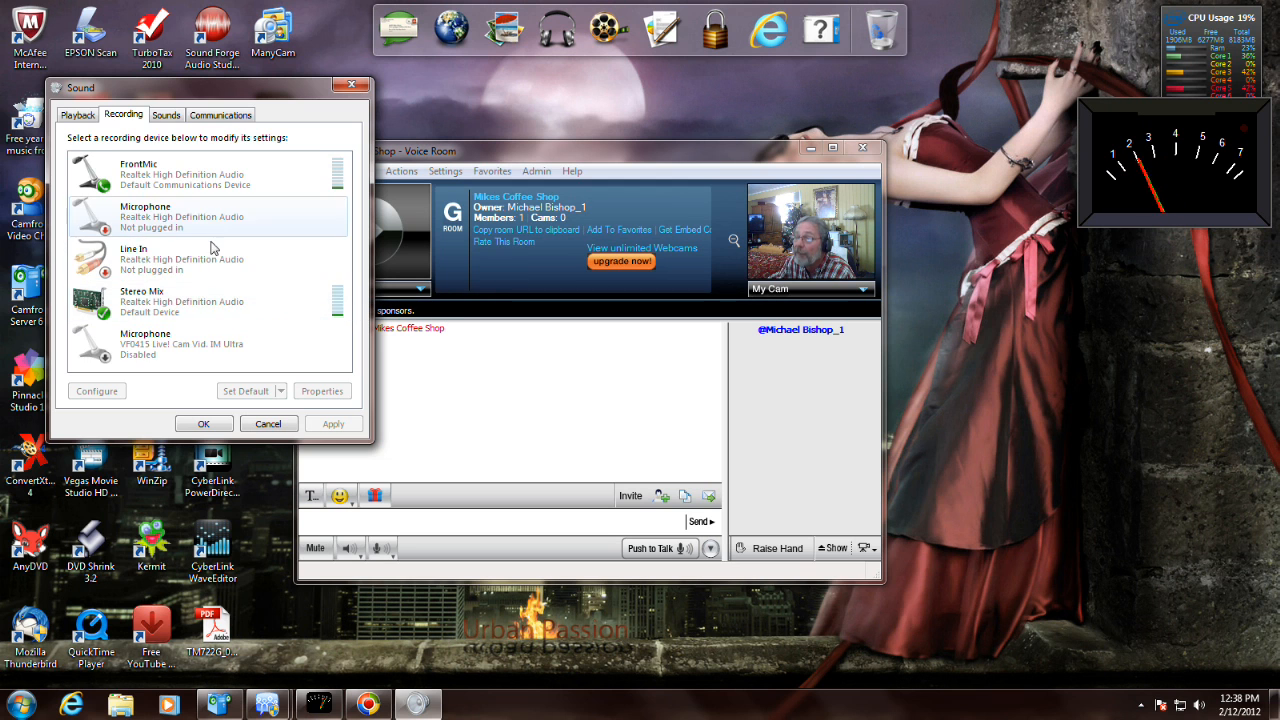
- Select the disabled webcam microphone, the unplugged Realtek microphone and FrontMic in turn
left_click(180, 344)
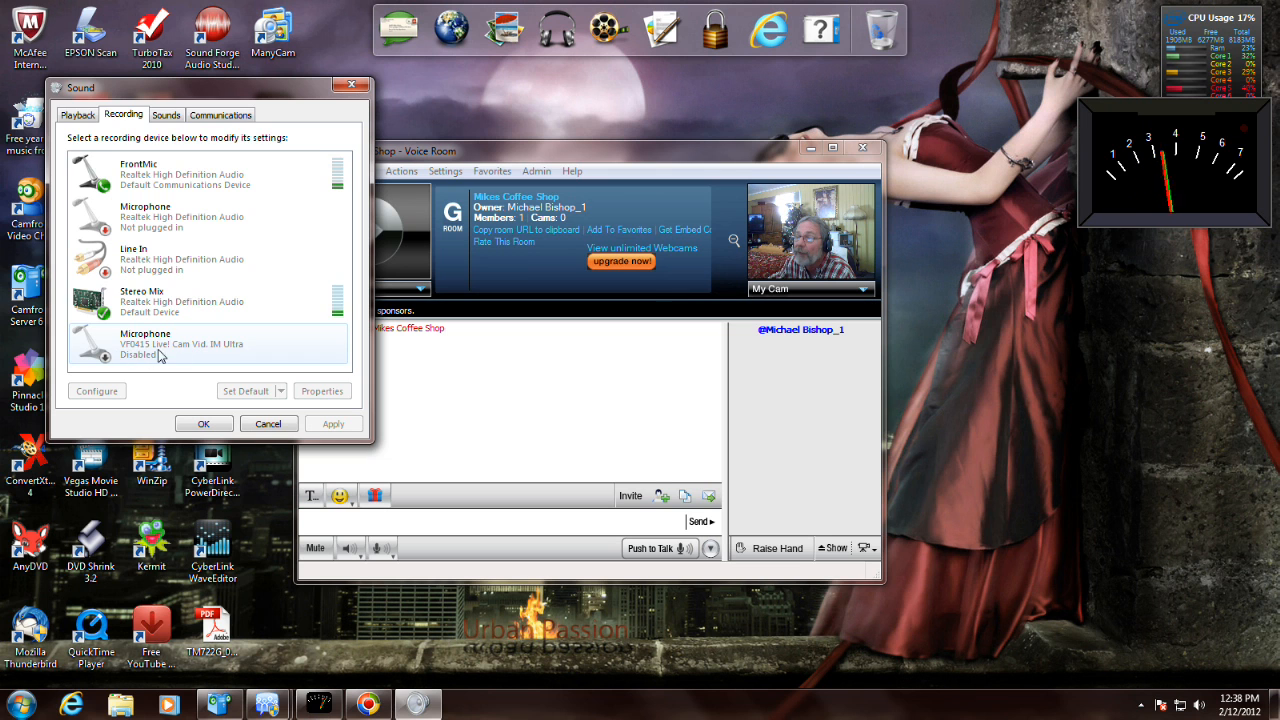
mouse_move(156, 360)
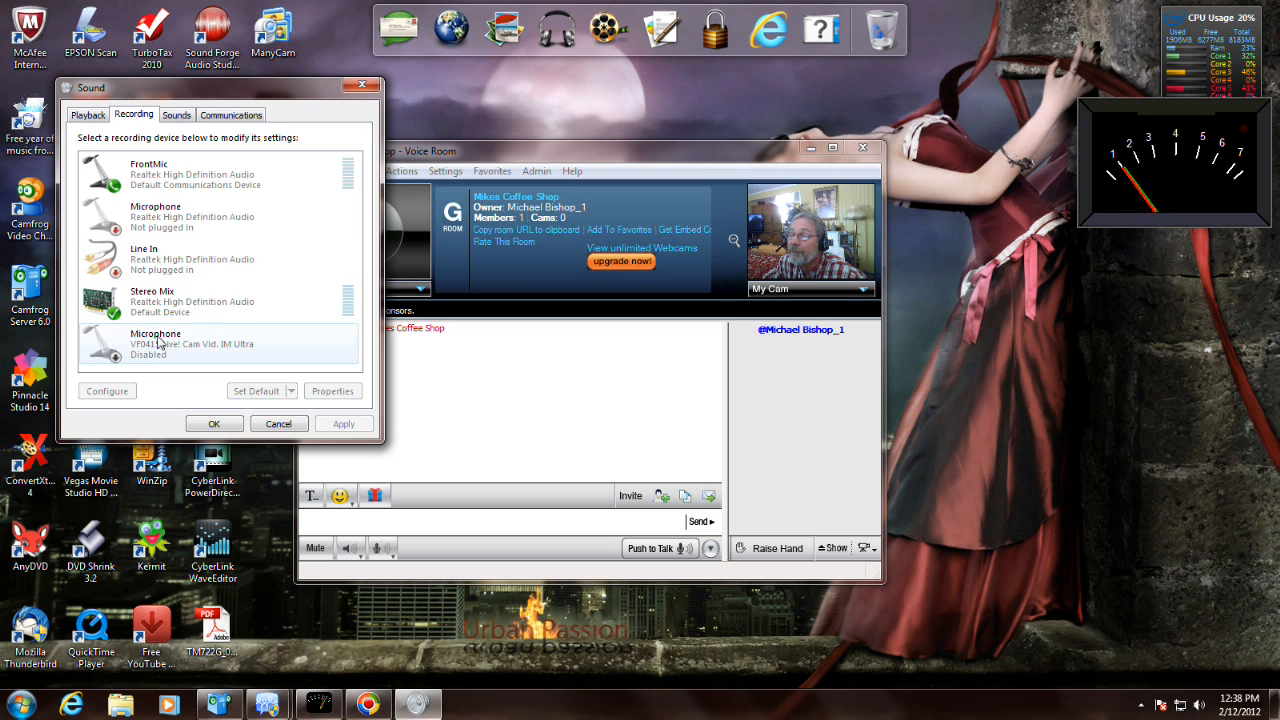
left_click(190, 300)
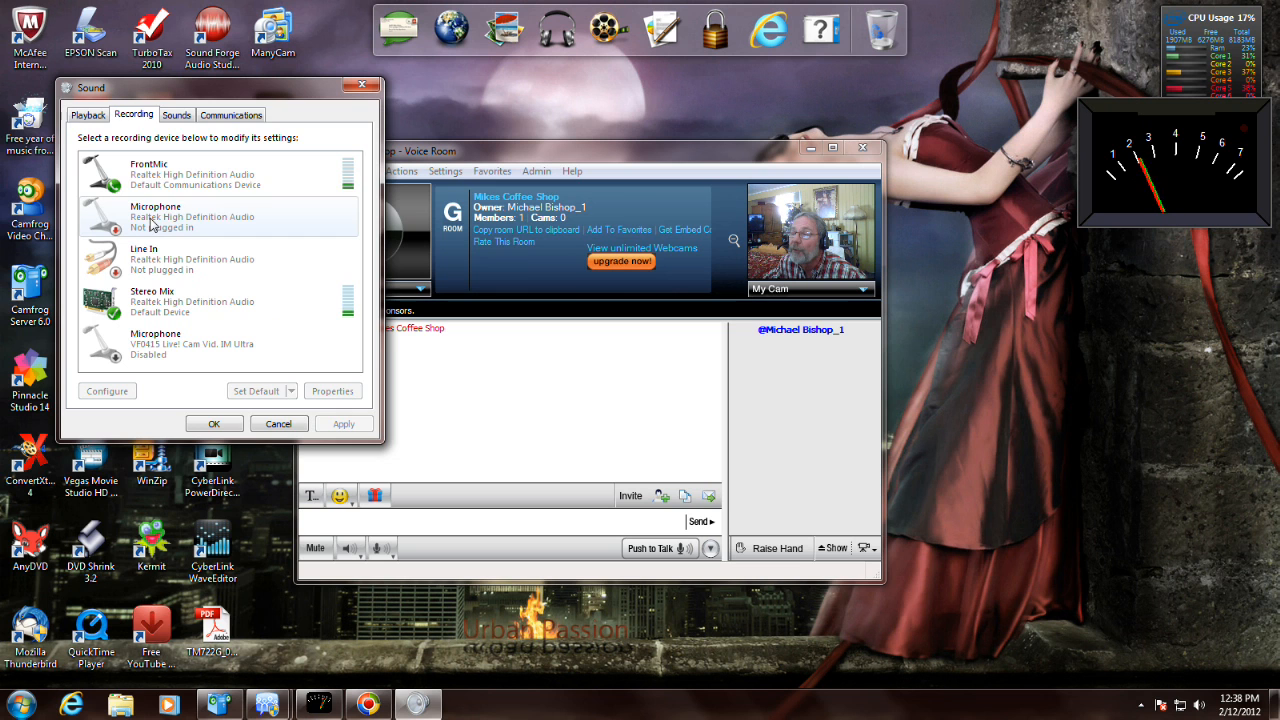
left_click(184, 176)
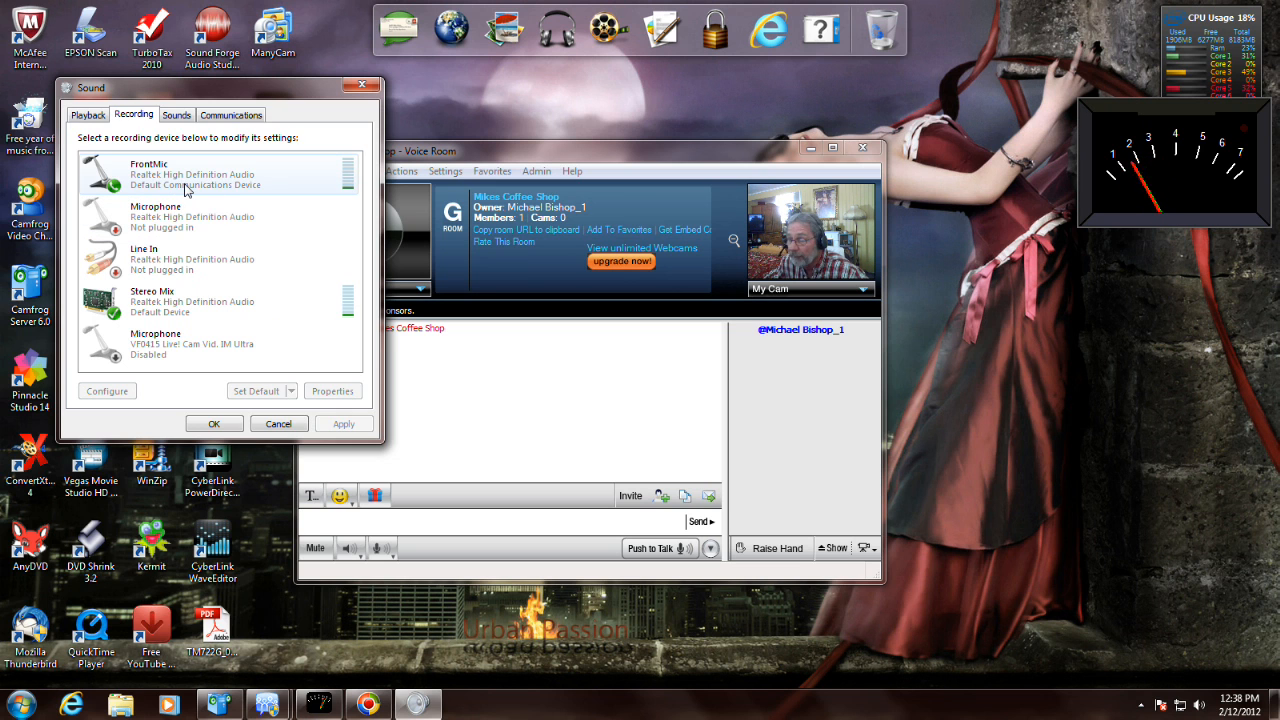
left_click(190, 300)
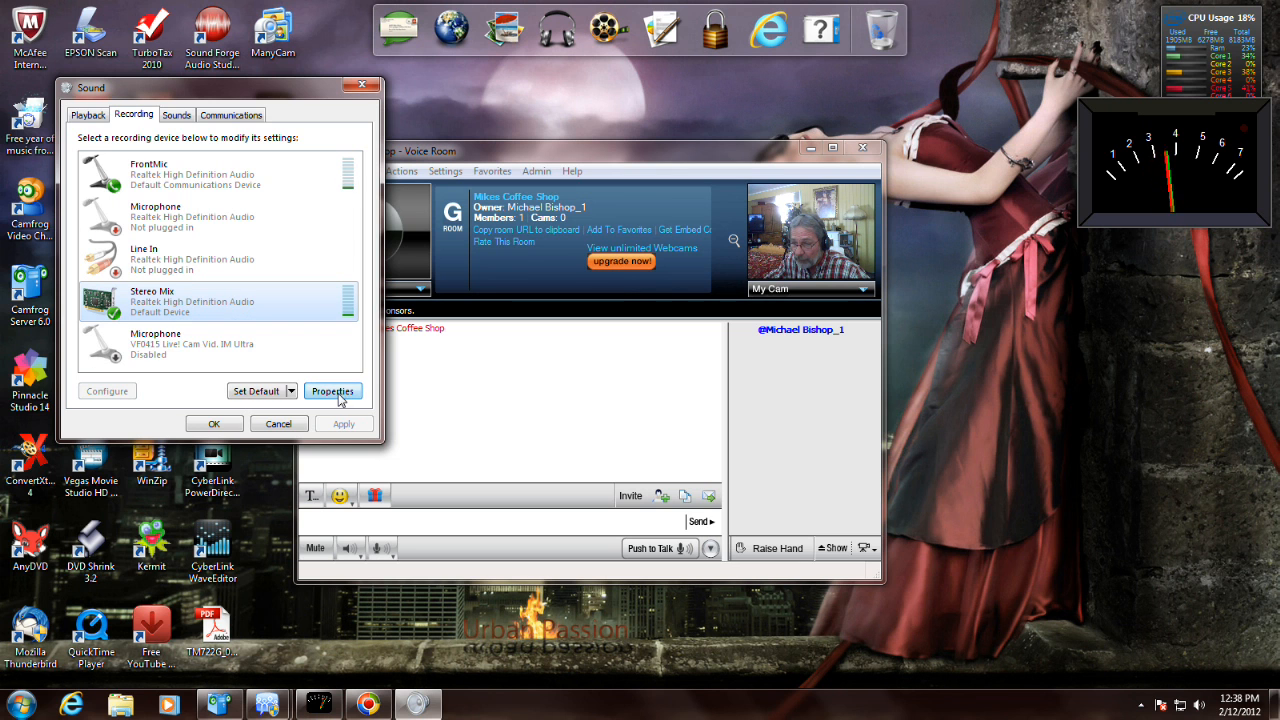
- Show Stereo Mix's properties at its recording level and bring the Paltalk room forward
left_click(332, 390)
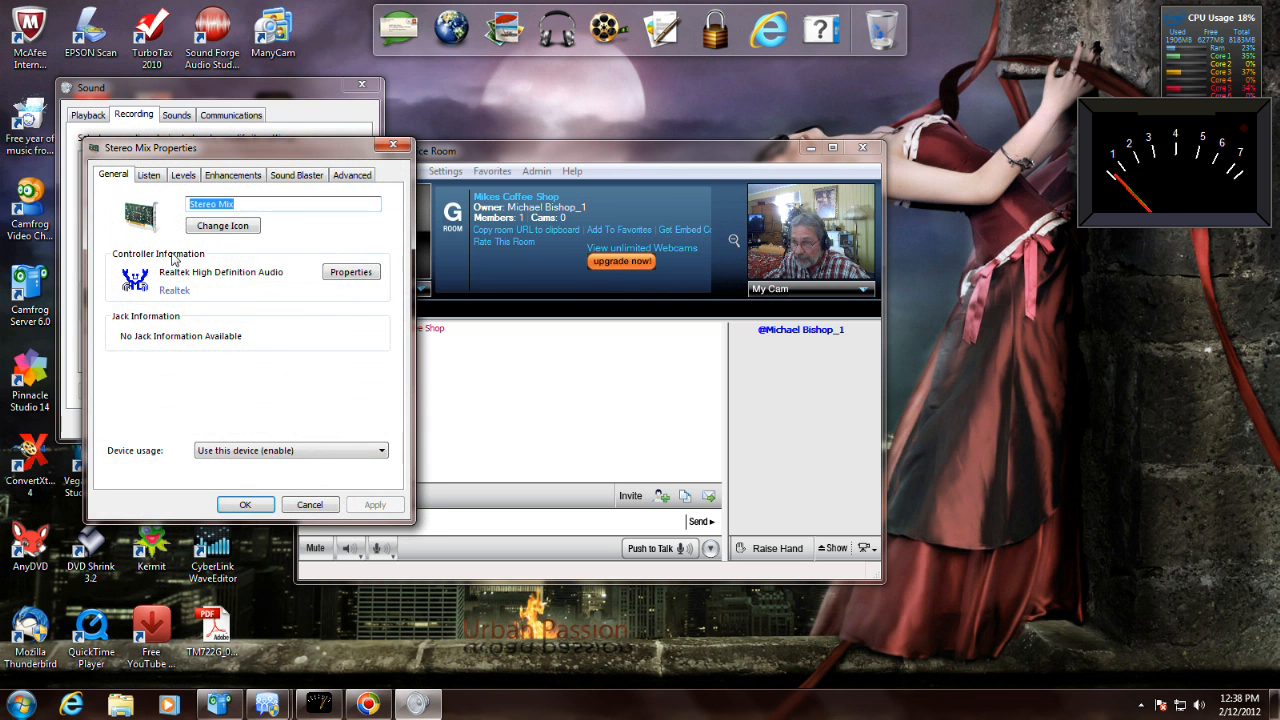
left_click(184, 174)
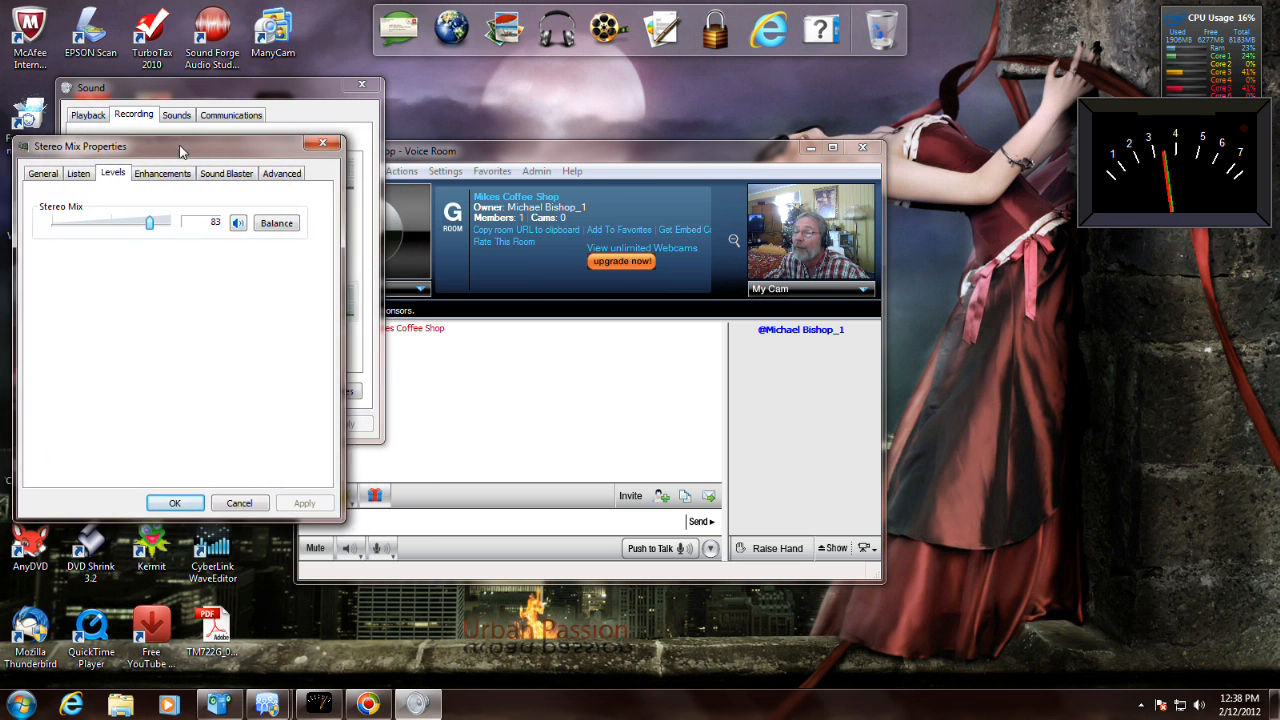
left_click(580, 150)
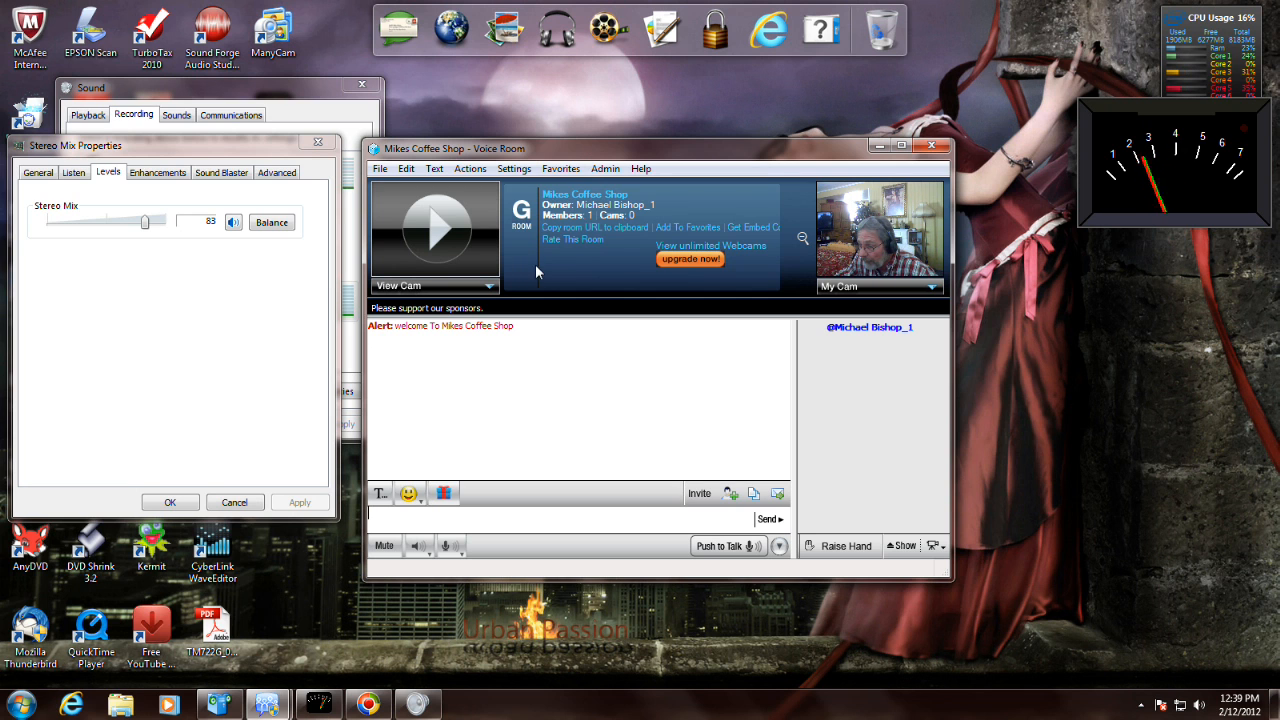
mouse_move(452, 544)
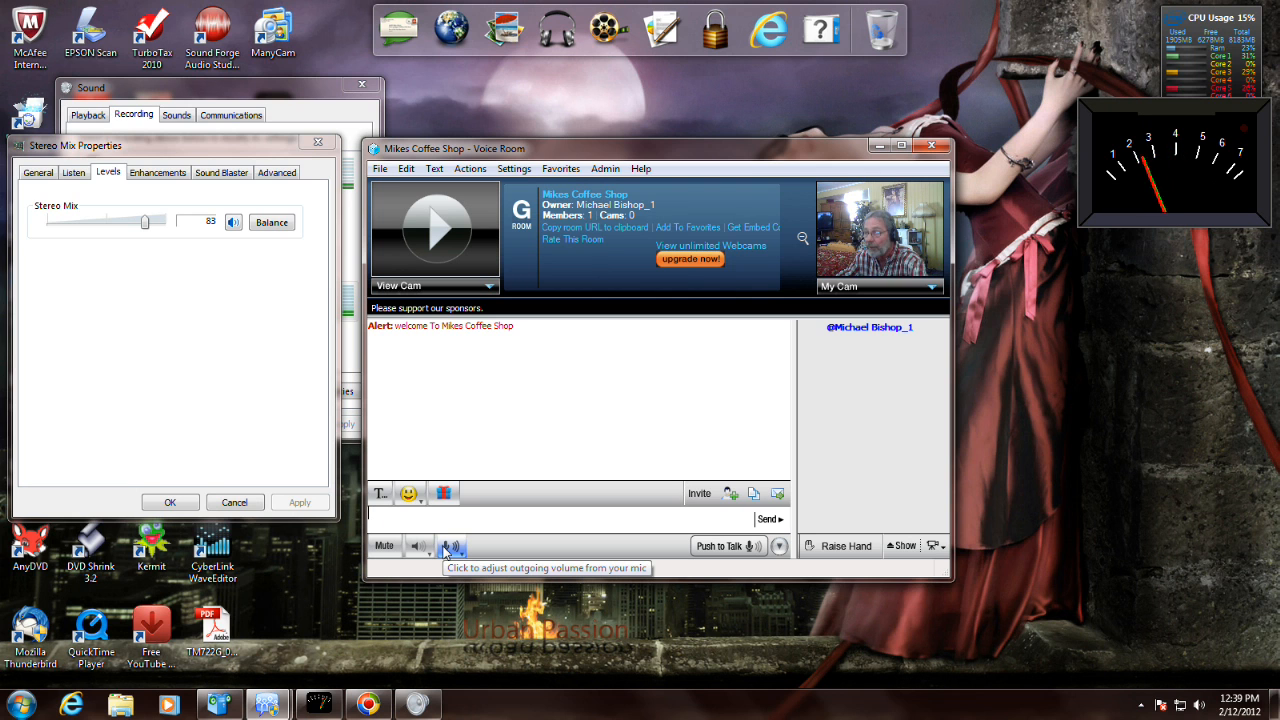
- Set Paltalk's outgoing mic volume to about 80 and return to Stereo Mix's General details
left_click(452, 544)
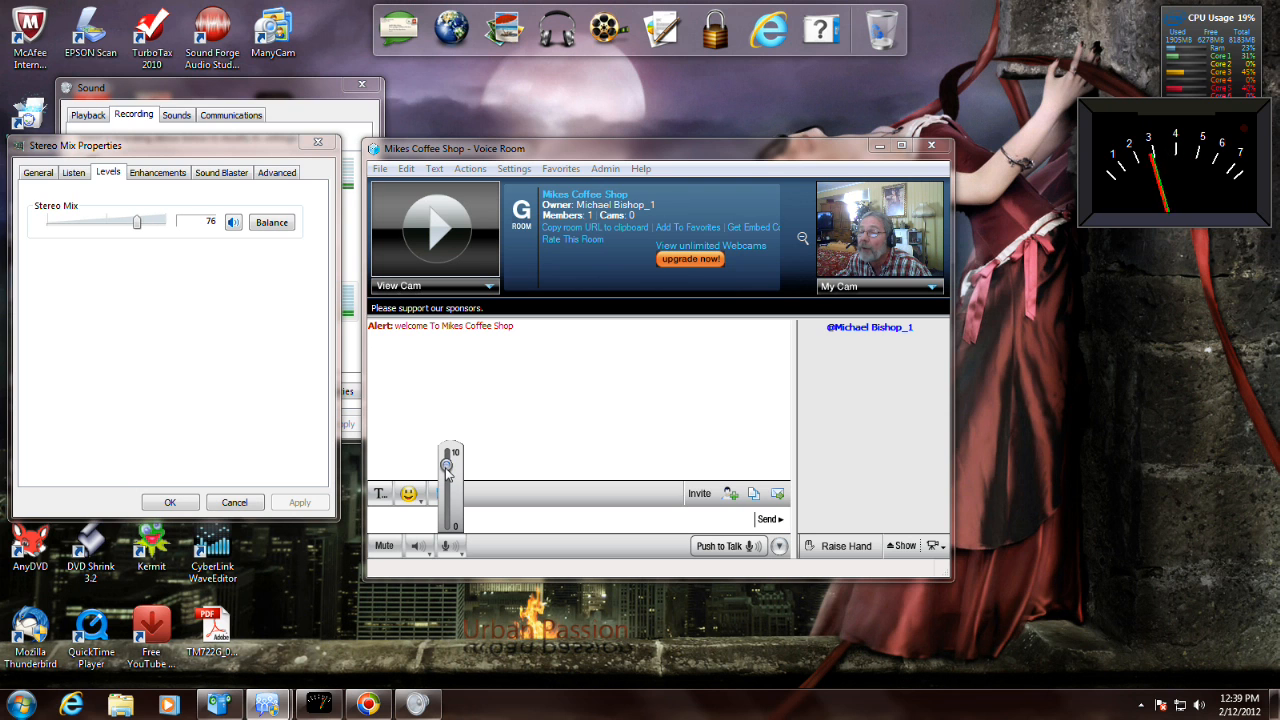
left_click_drag(136, 220, 100, 220)
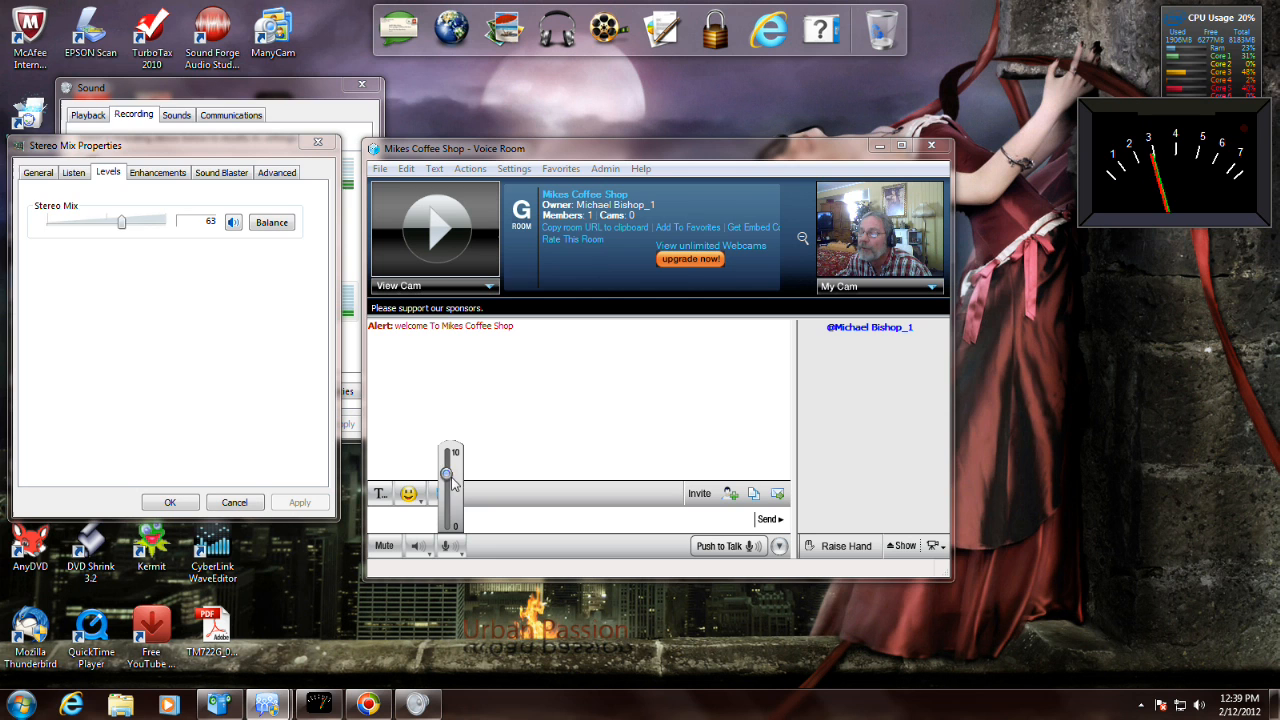
left_click_drag(122, 222, 160, 220)
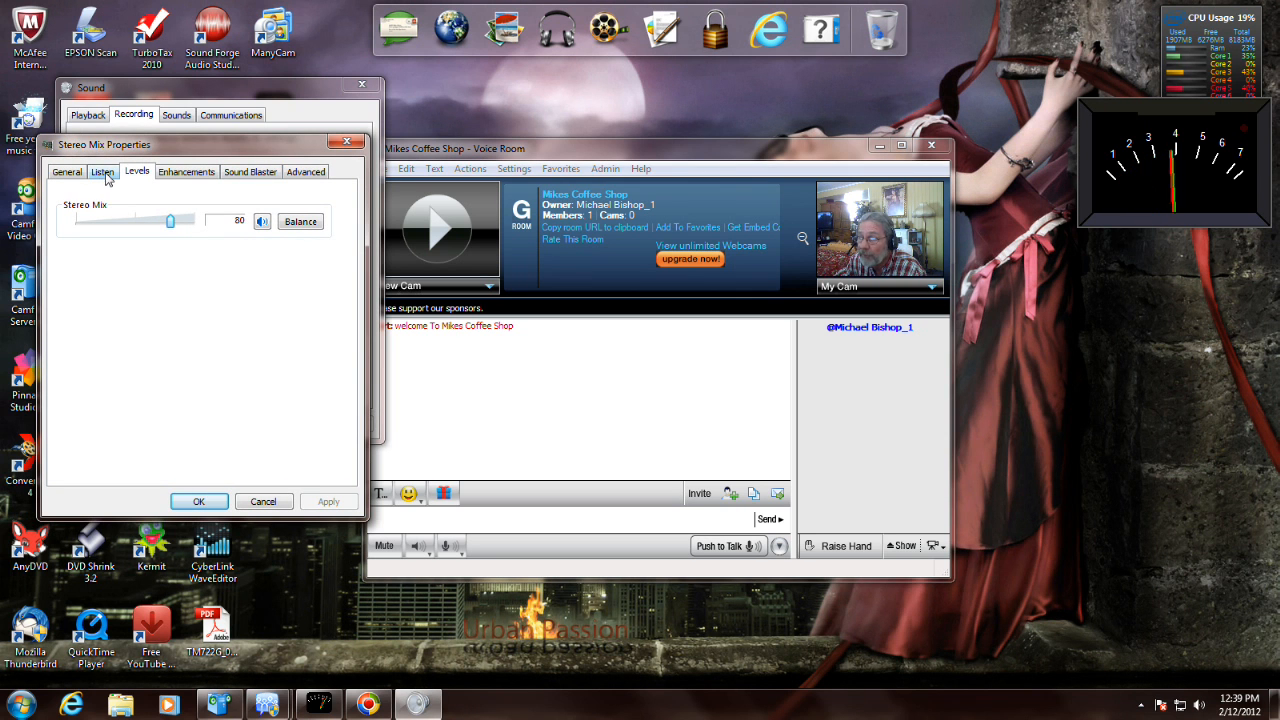
left_click(66, 172)
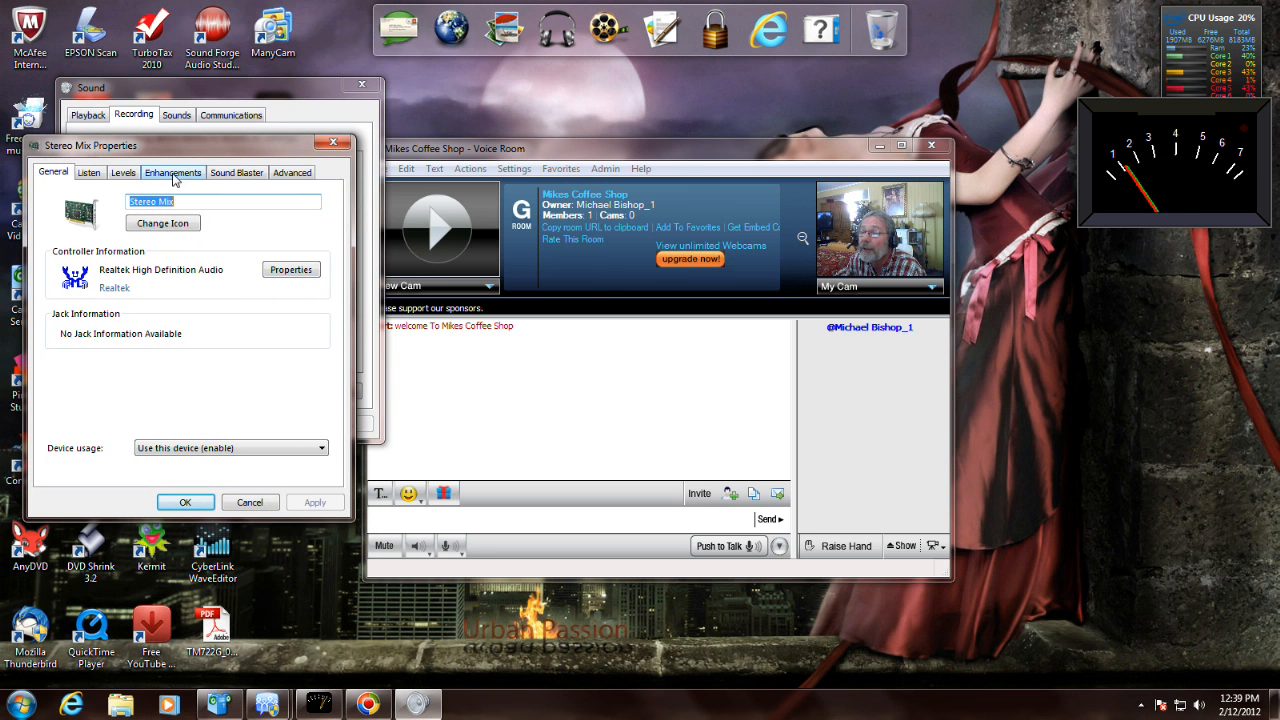
mouse_move(184, 368)
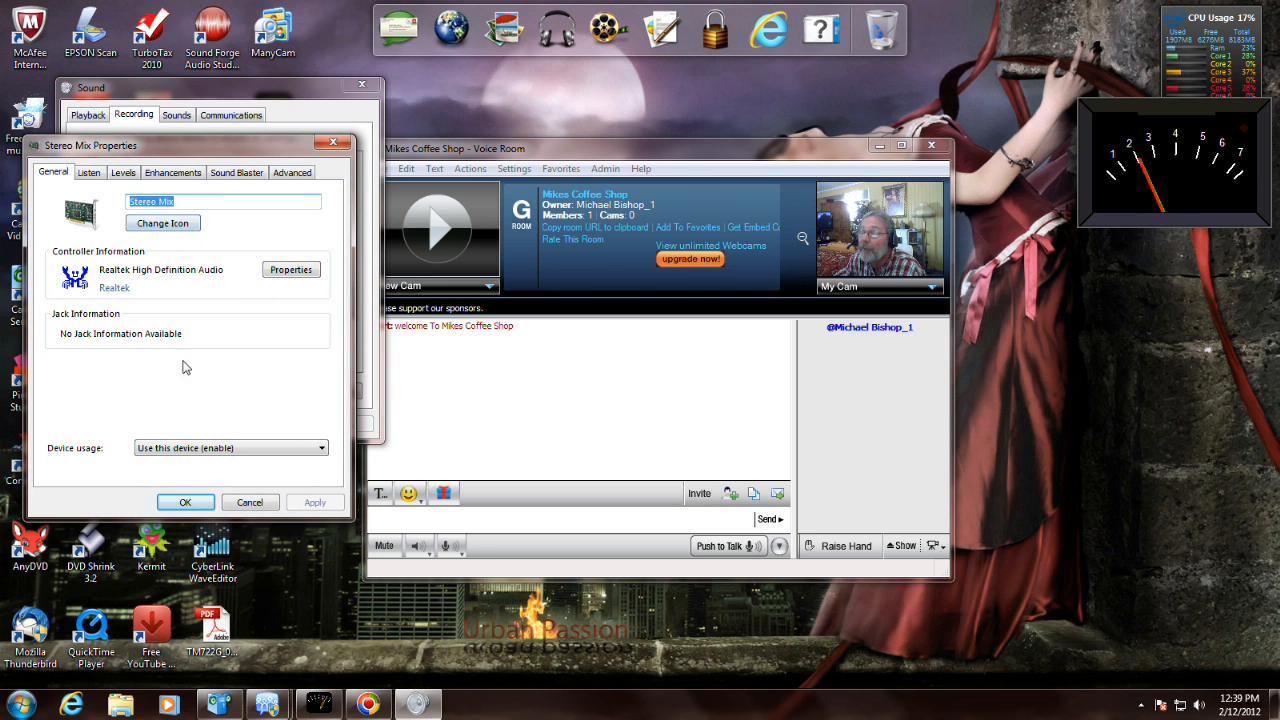
left_click(184, 502)
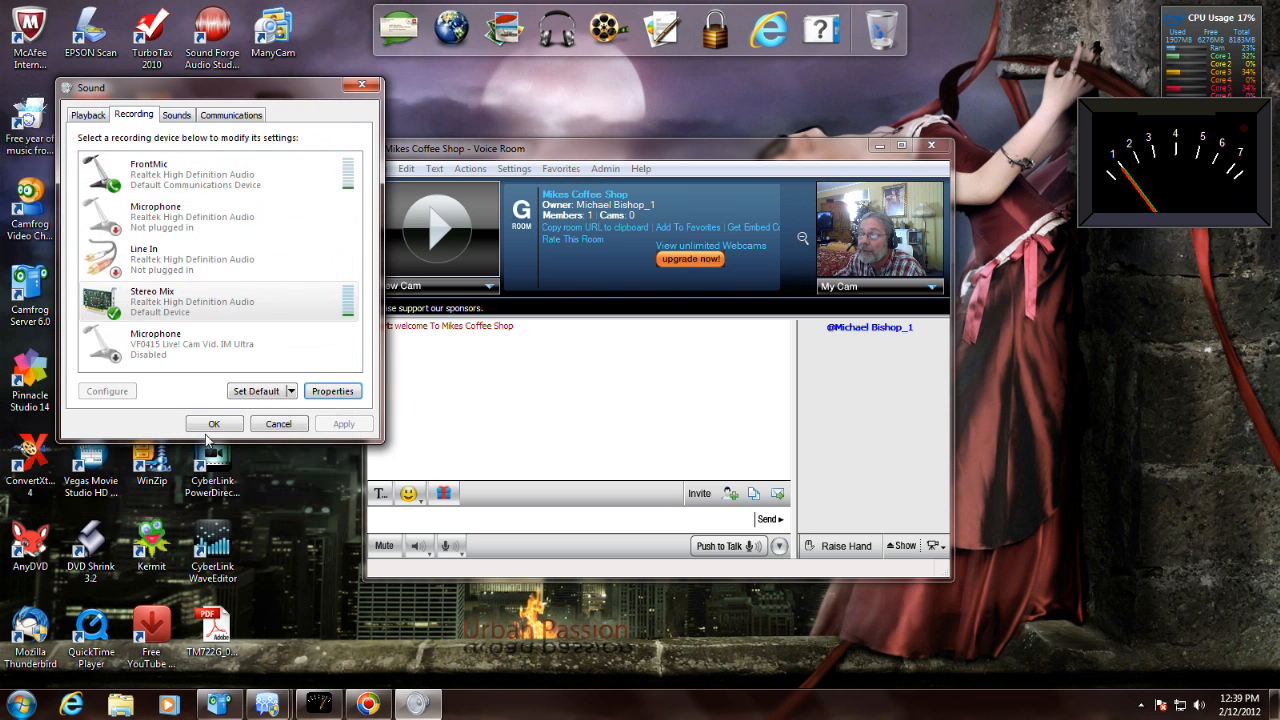
left_click(180, 172)
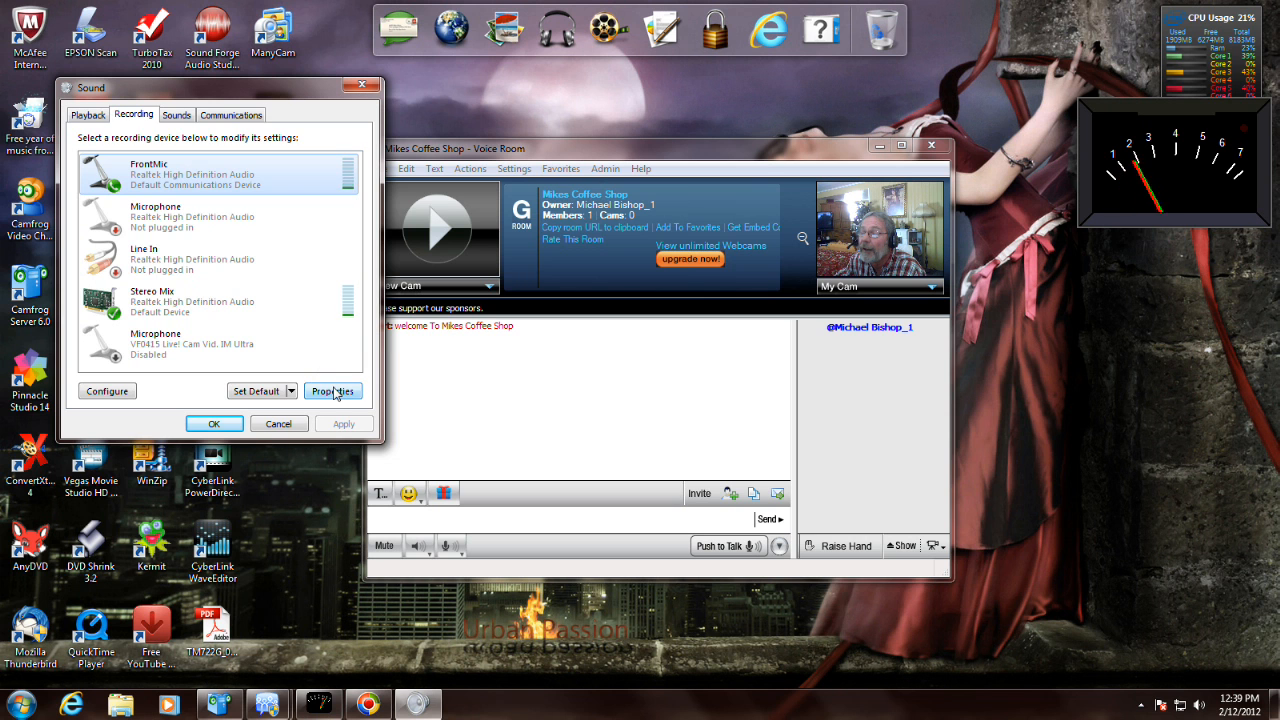
left_click(332, 390)
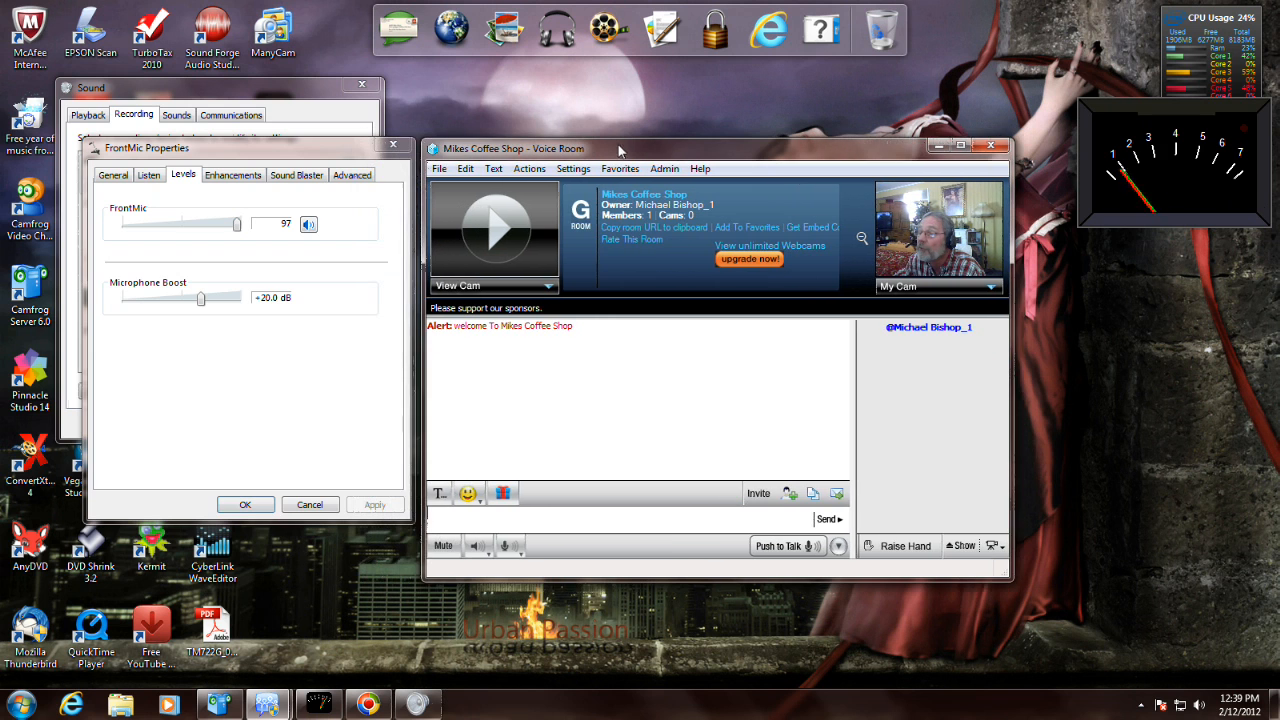
left_click(478, 544)
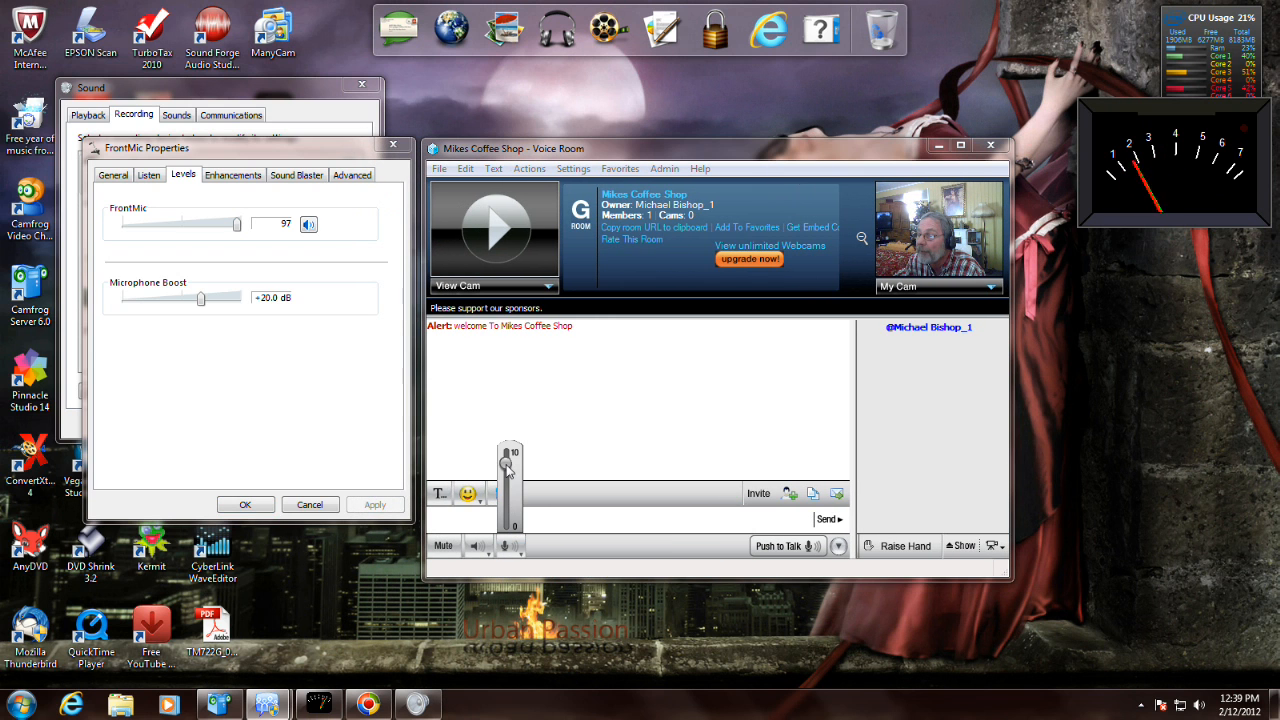
left_click_drag(508, 464, 508, 490)
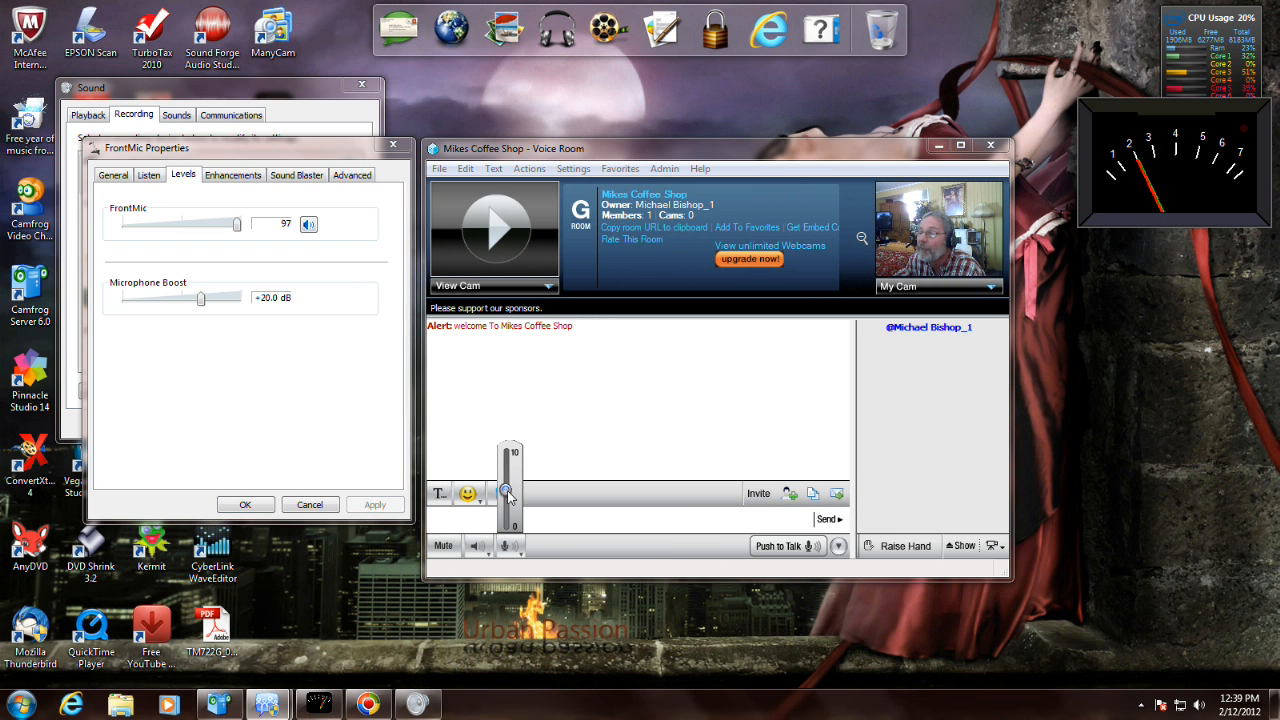
left_click_drag(508, 492, 508, 456)
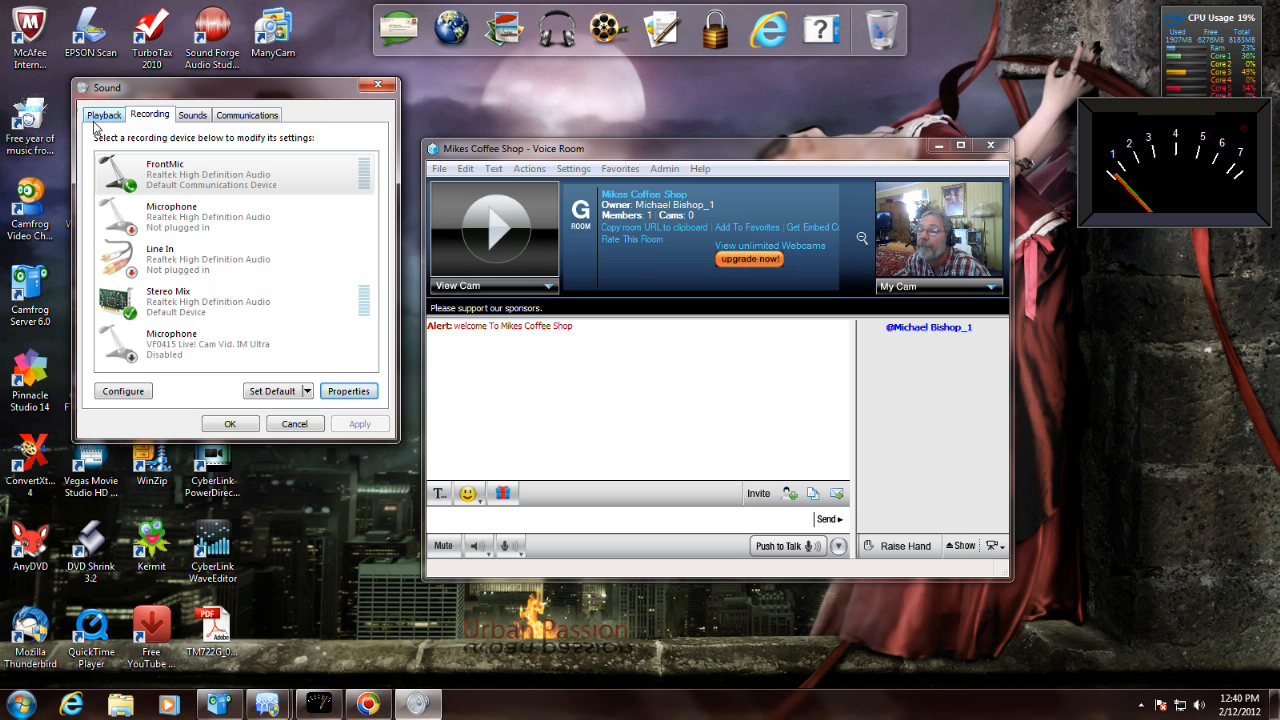
- Show the Speakers playback device's Levels: Realtek output 100, FrontMic 82
left_click(104, 114)
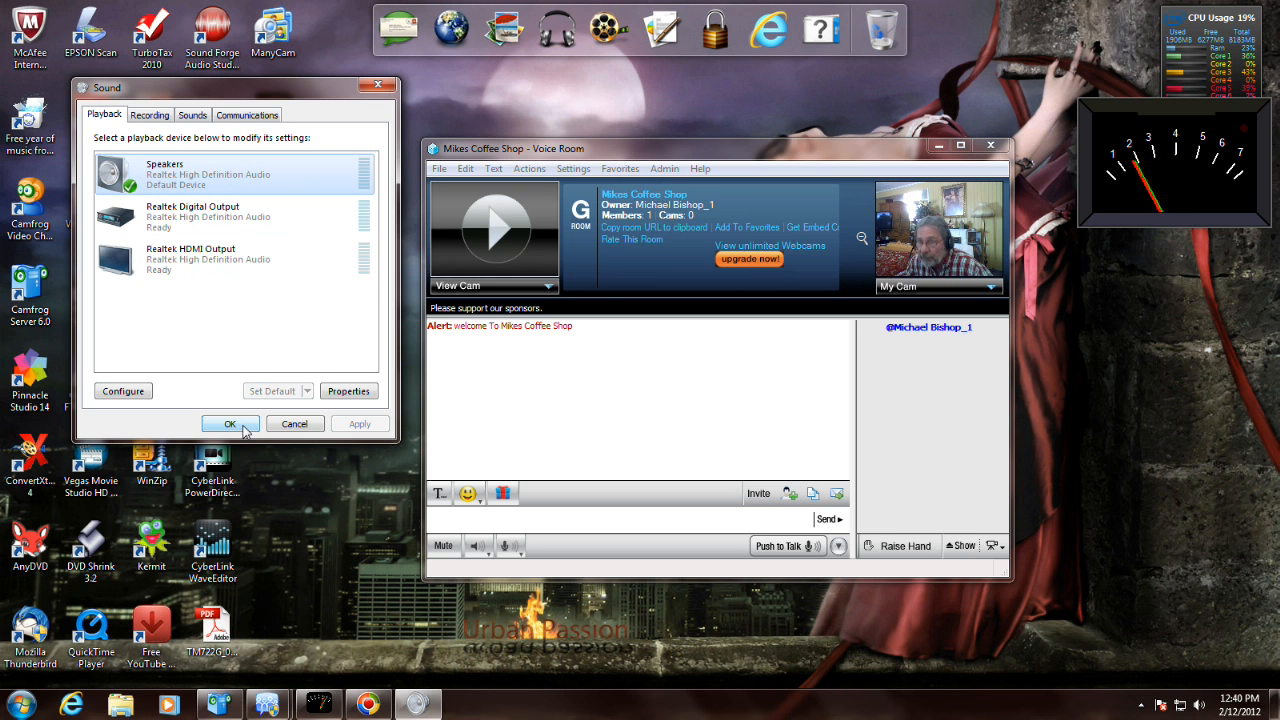
mouse_move(410, 408)
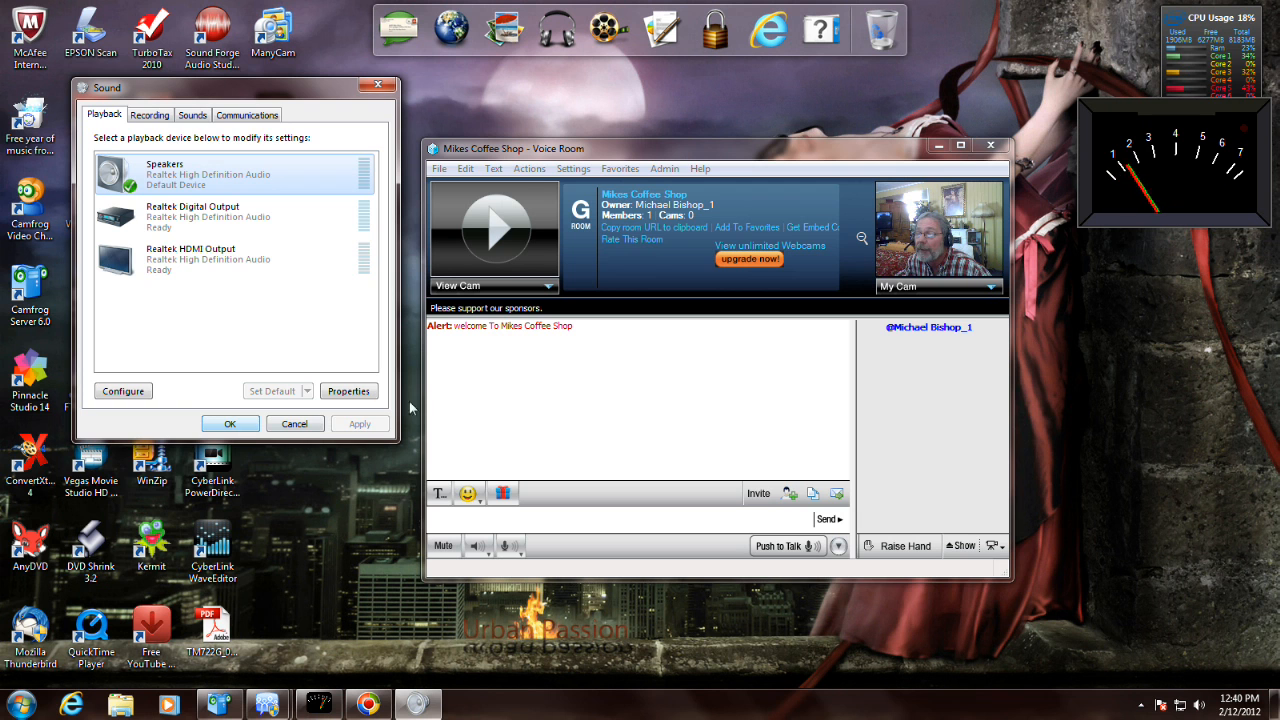
left_click(348, 390)
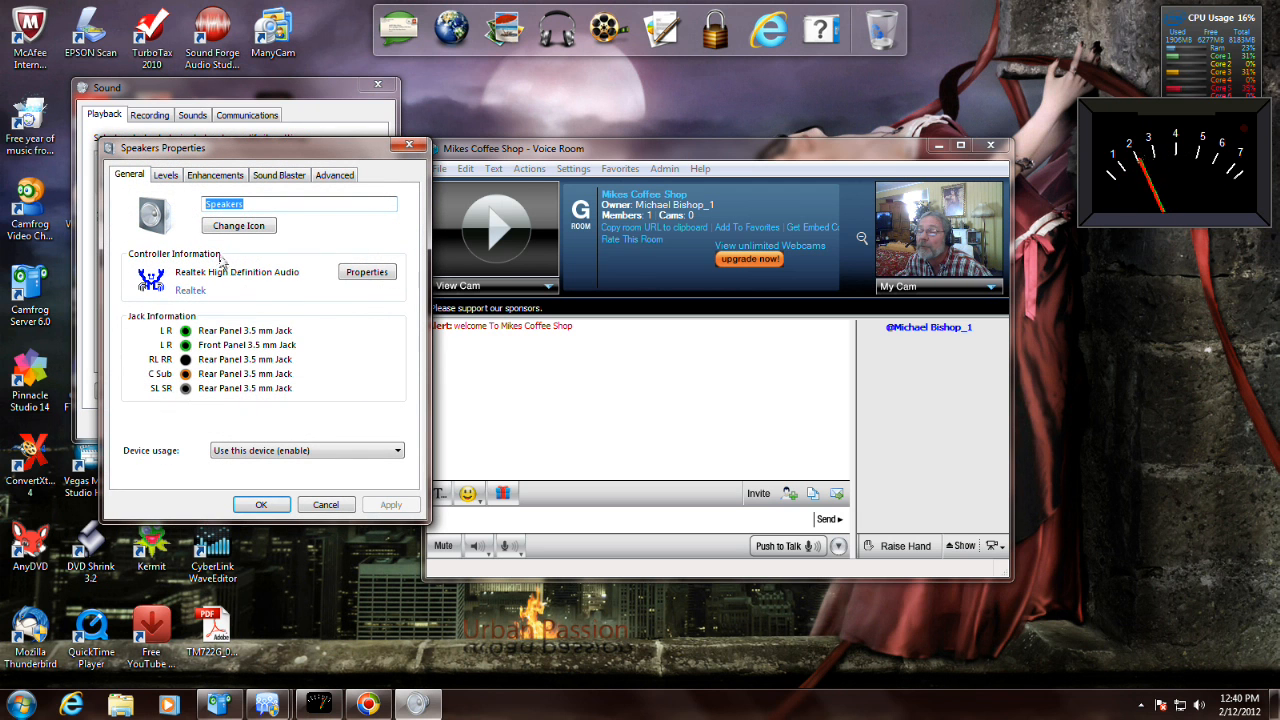
left_click(166, 176)
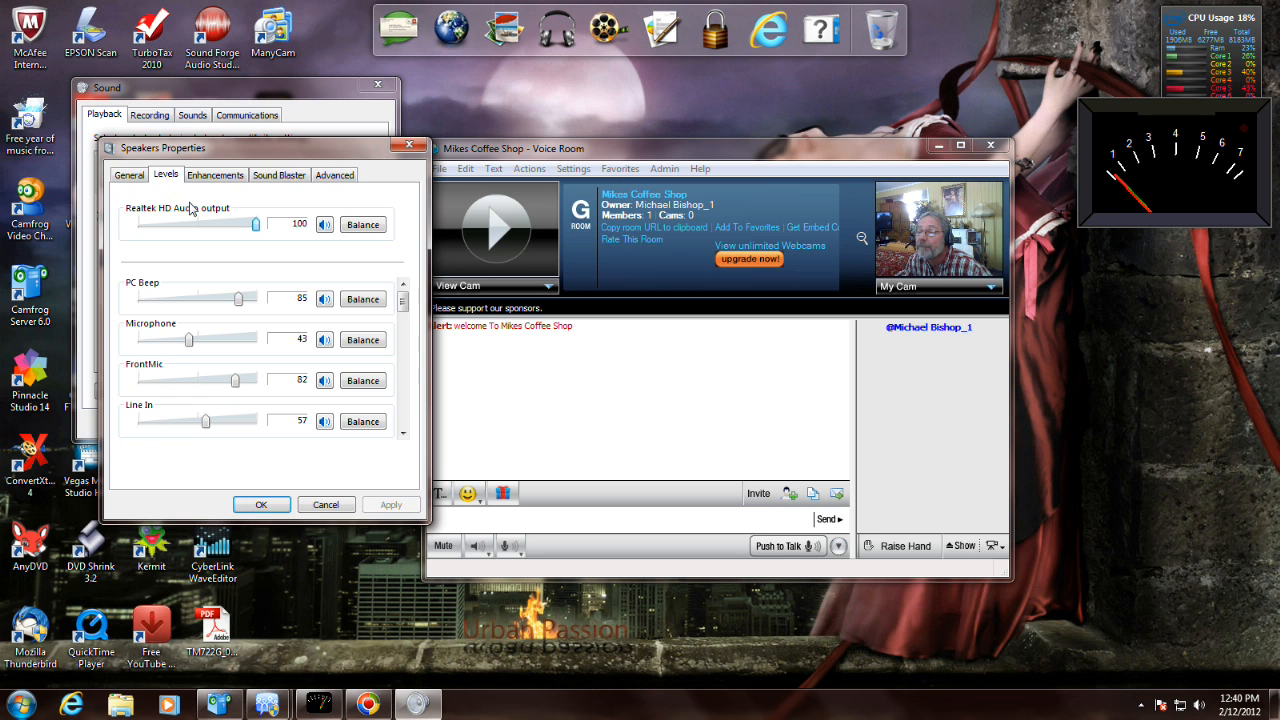
mouse_move(168, 230)
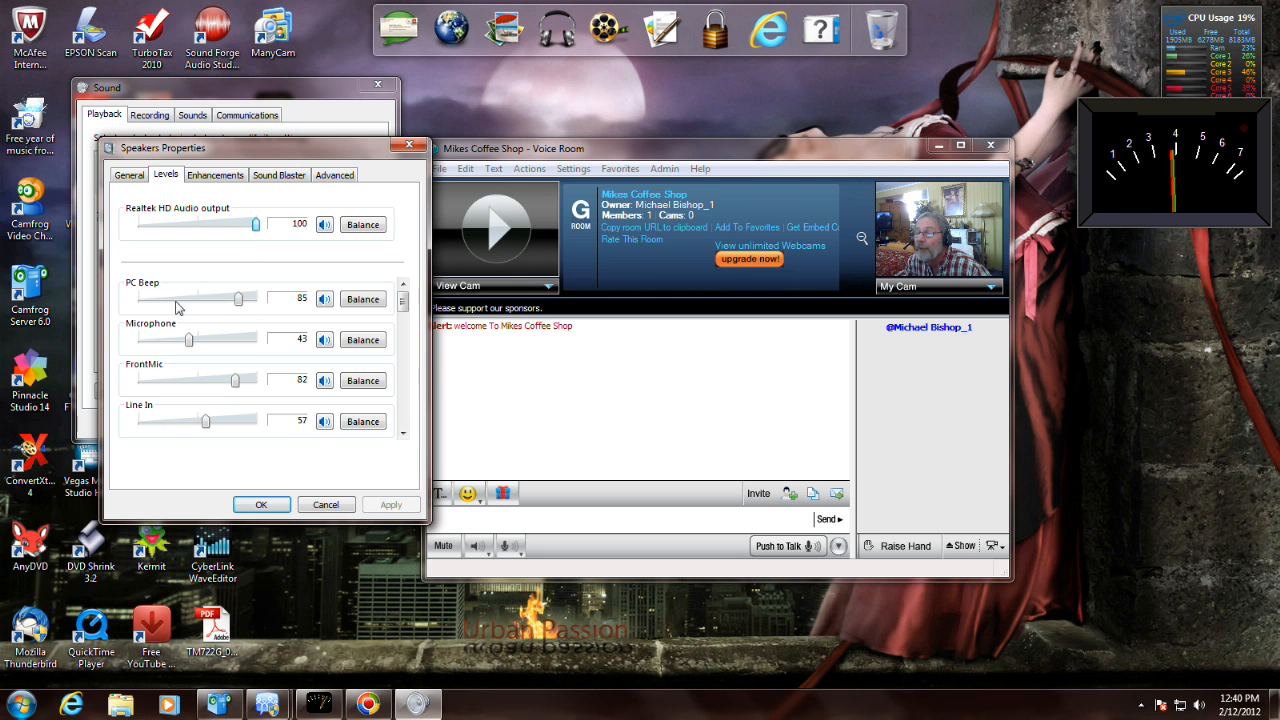
mouse_move(608, 184)
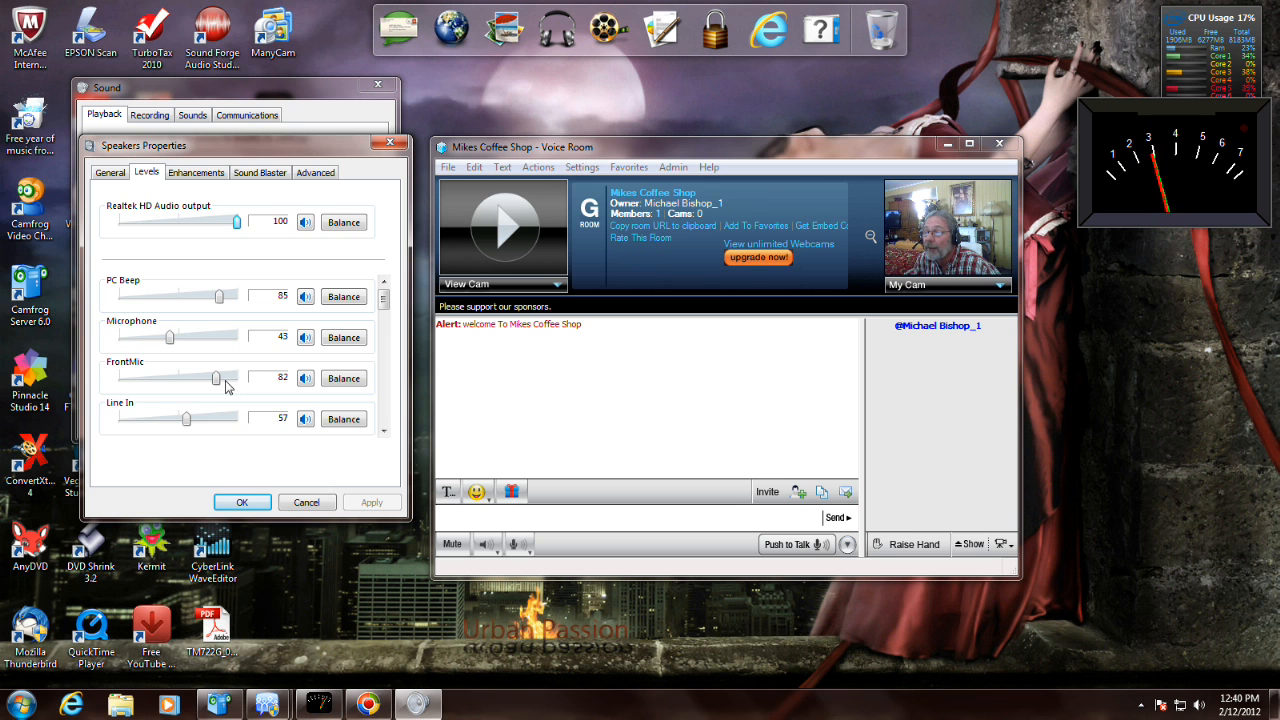
mouse_move(230, 424)
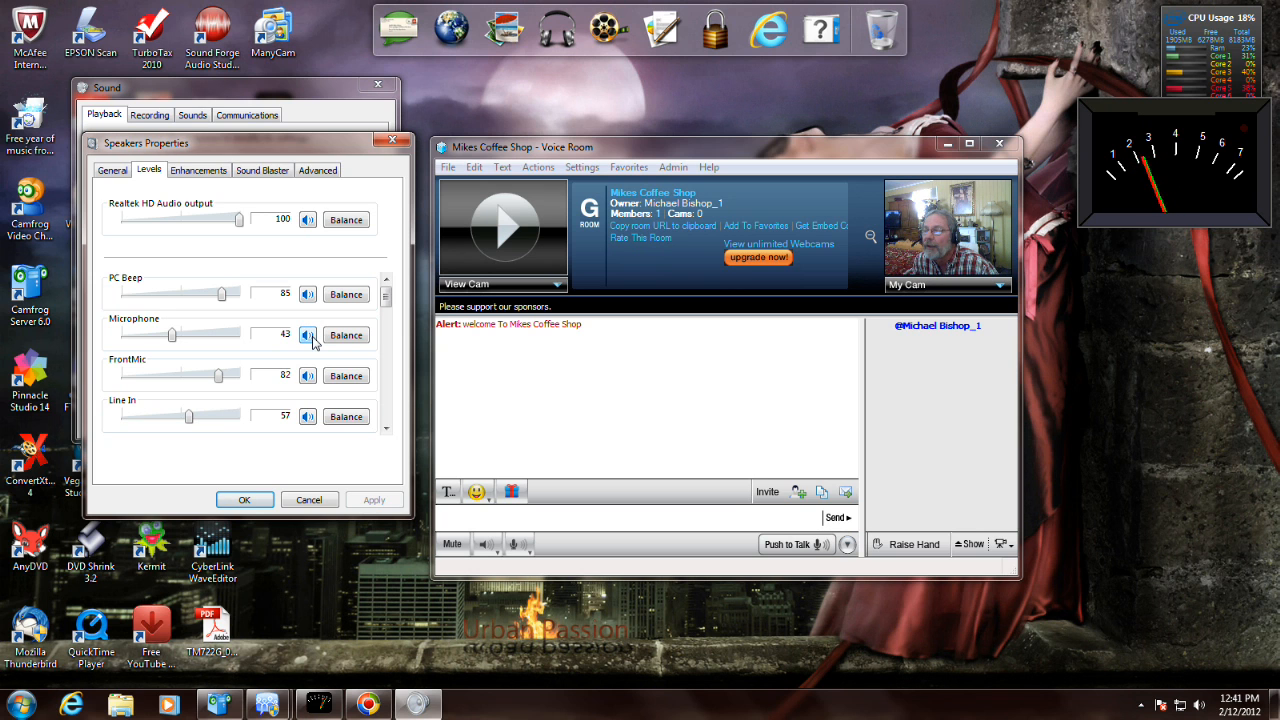
mouse_move(240, 246)
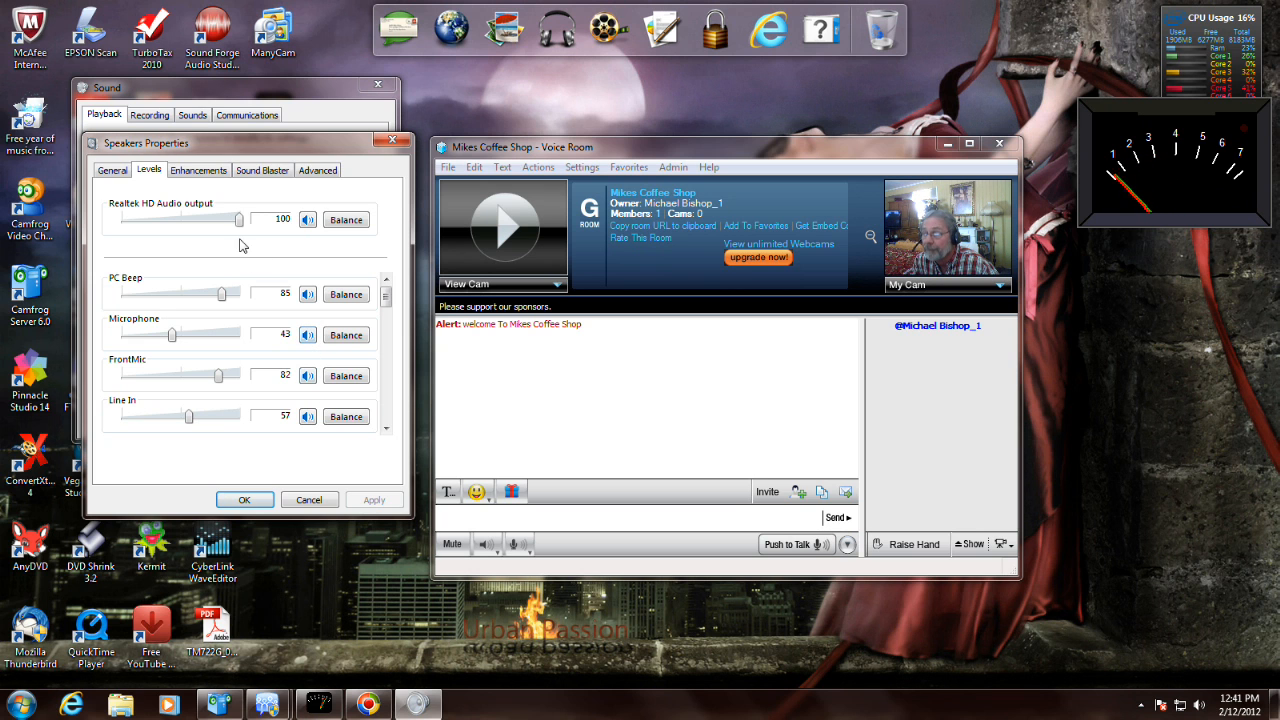
- Review the Speakers Advanced, General, Enhancements and Sound Blaster pages, then cancel leaving 24 bit, 48000 Hz
left_click(316, 168)
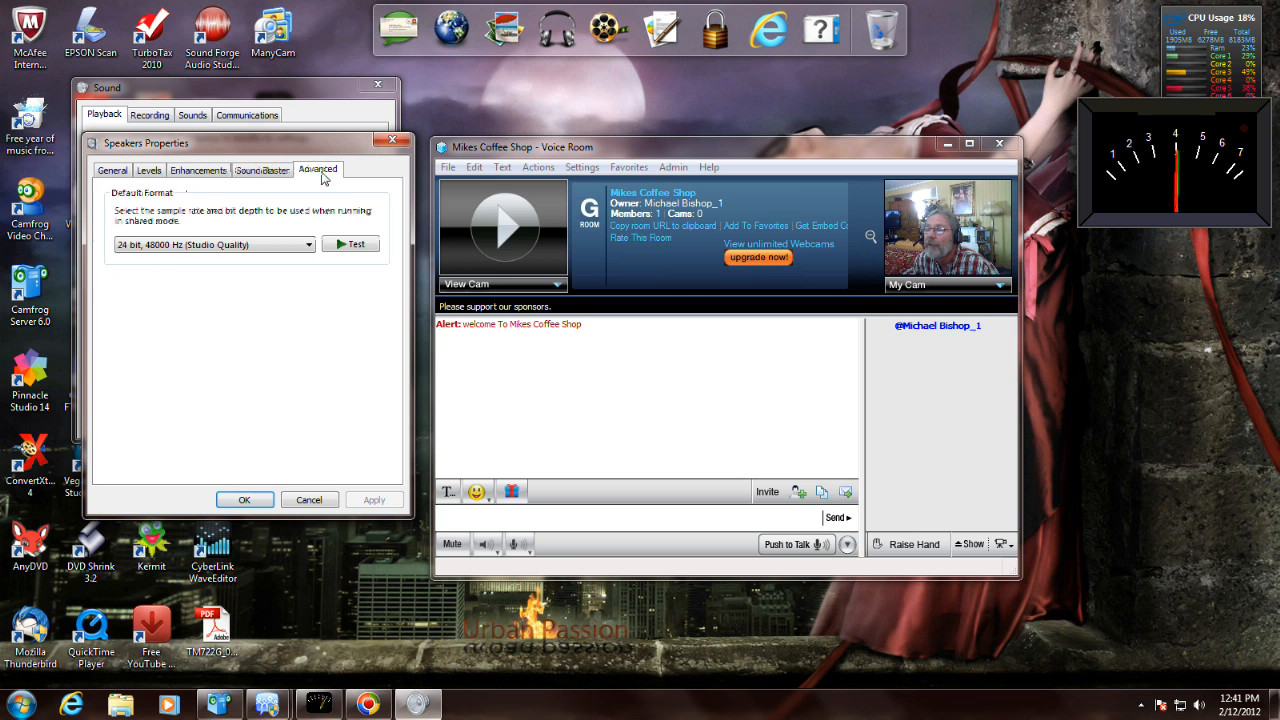
left_click(112, 168)
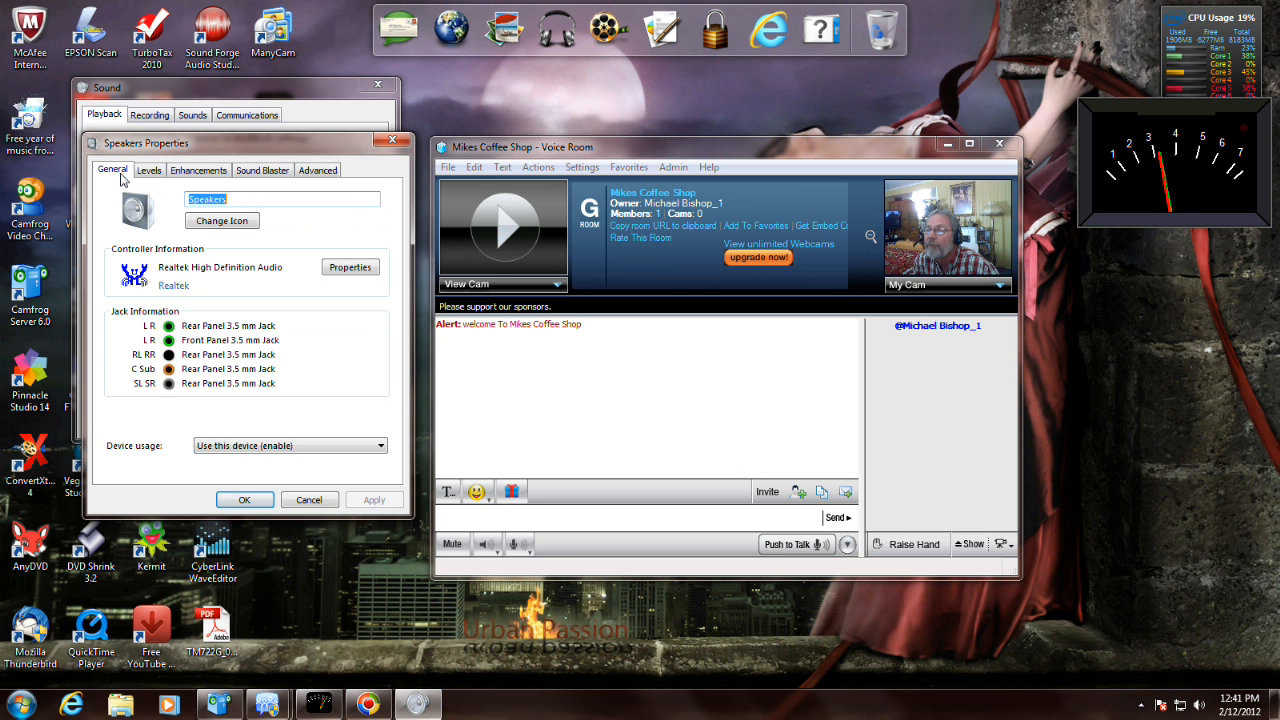
left_click(198, 168)
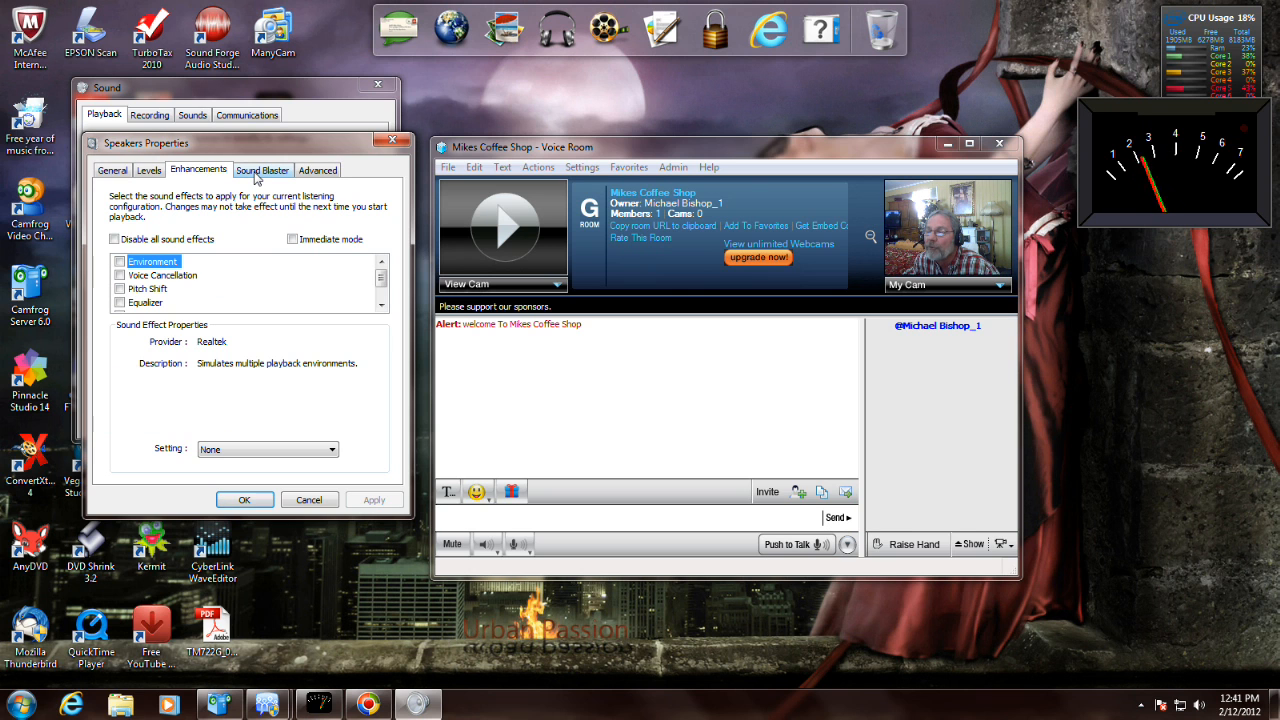
left_click(262, 168)
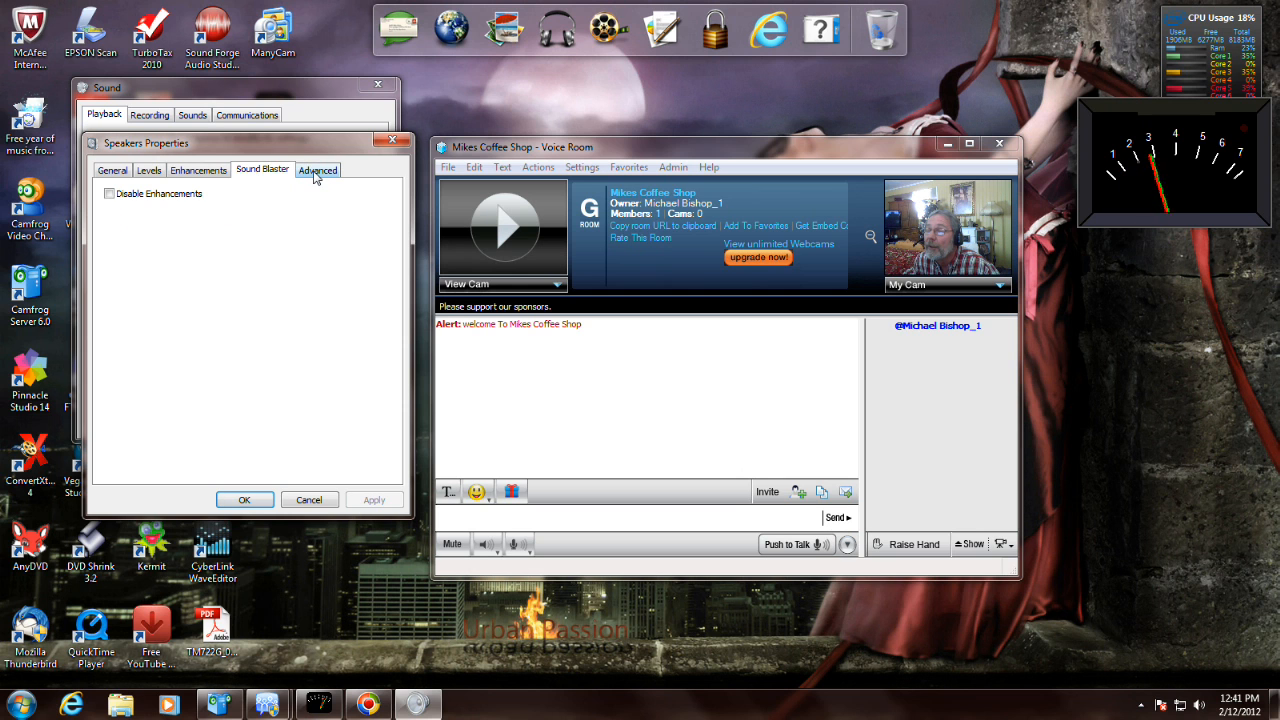
left_click(318, 168)
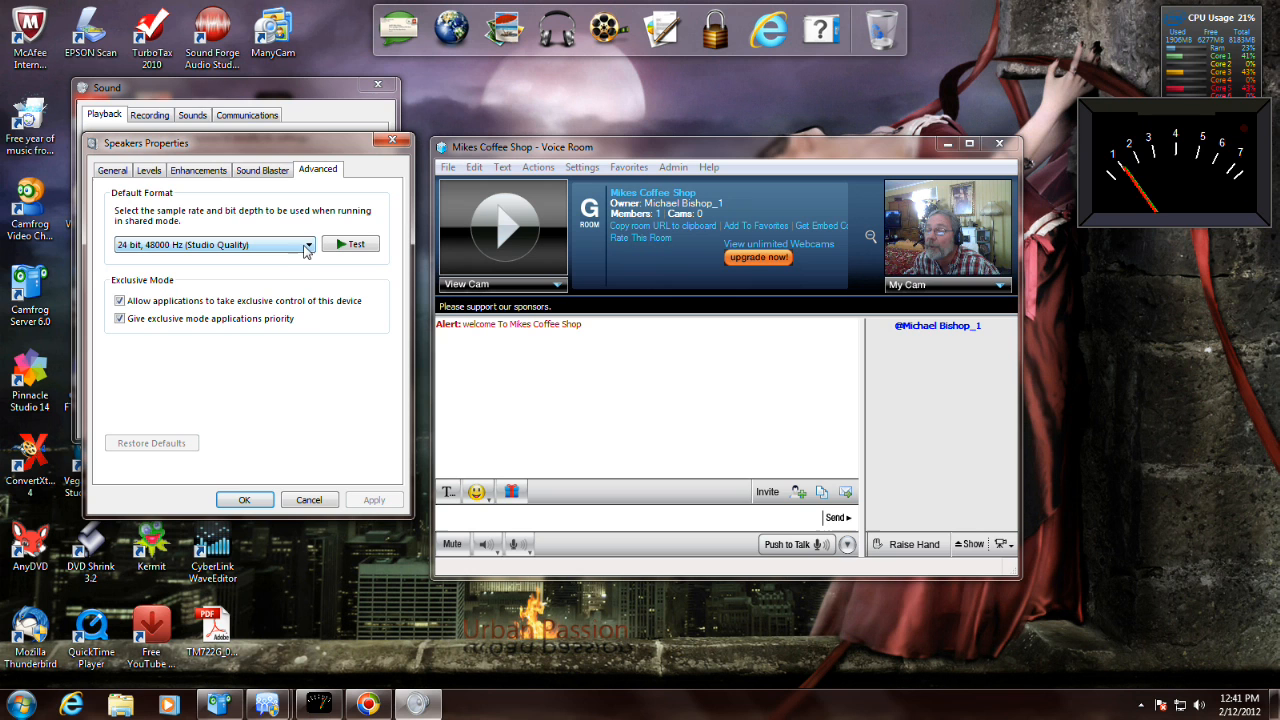
mouse_move(280, 300)
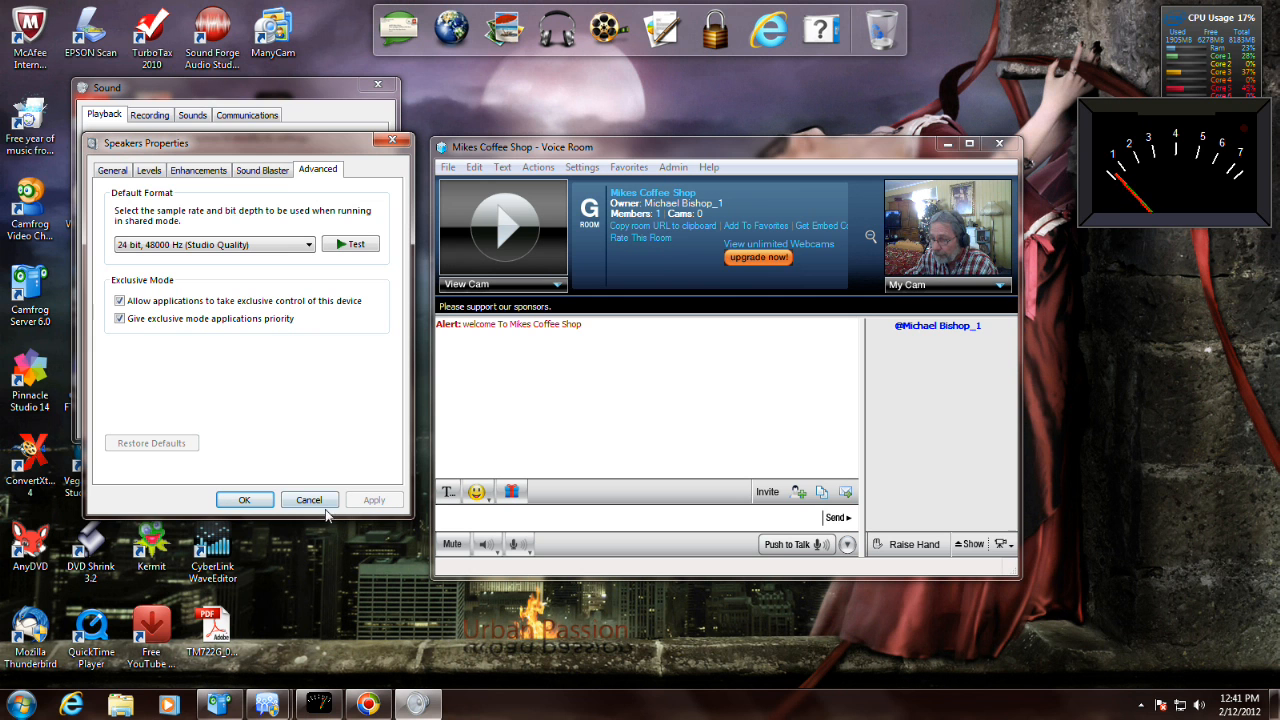
left_click(308, 500)
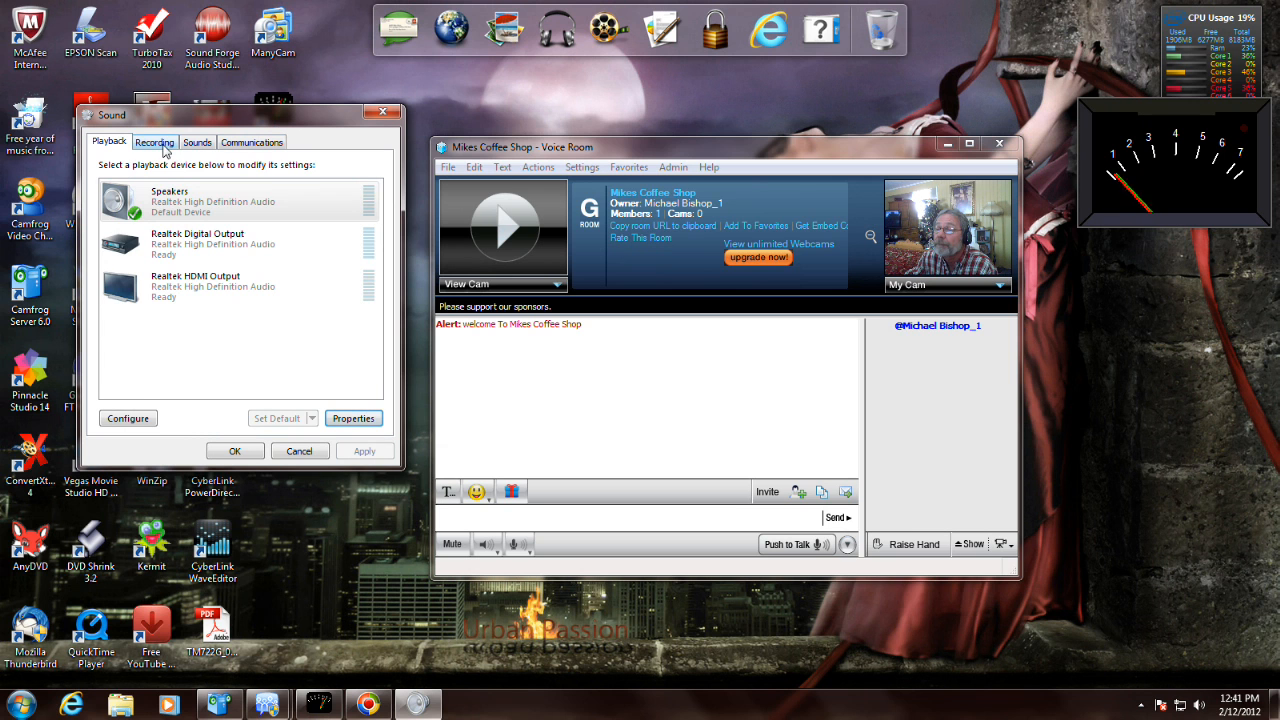
- Check the Communications setting reducing other sounds by 80%, then review the recording devices
left_click(154, 140)
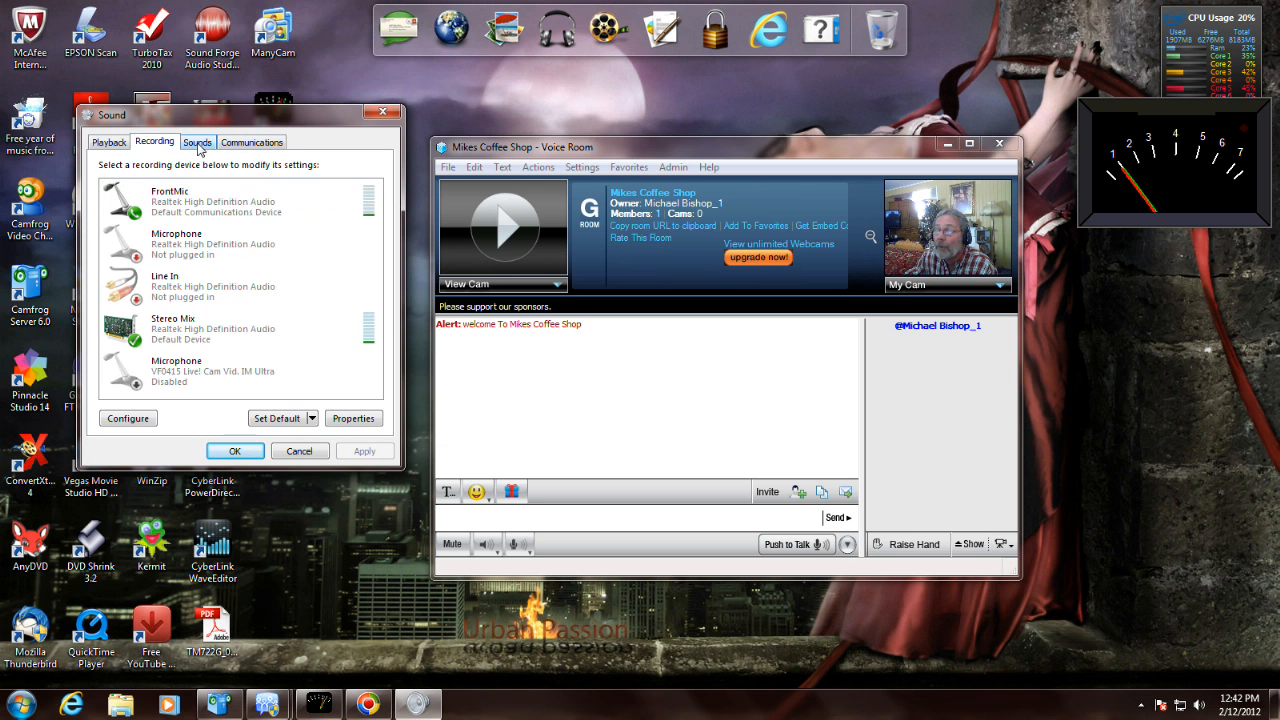
left_click(252, 140)
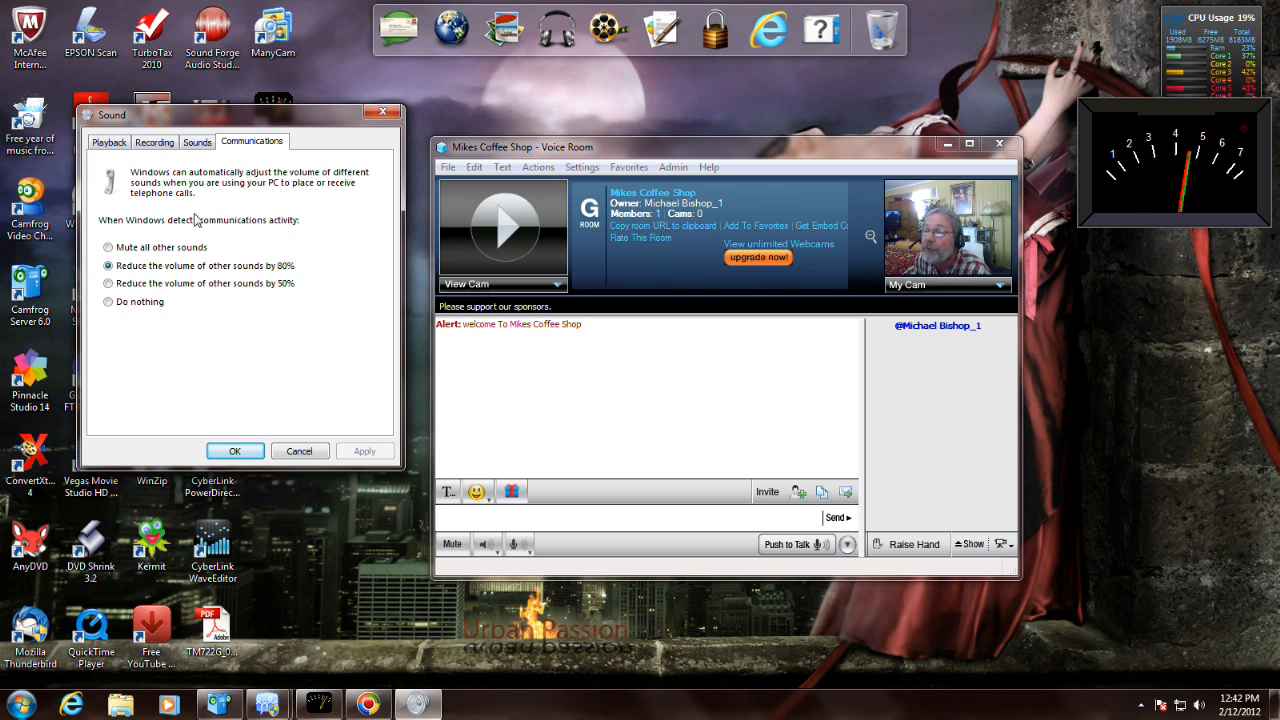
left_click(154, 140)
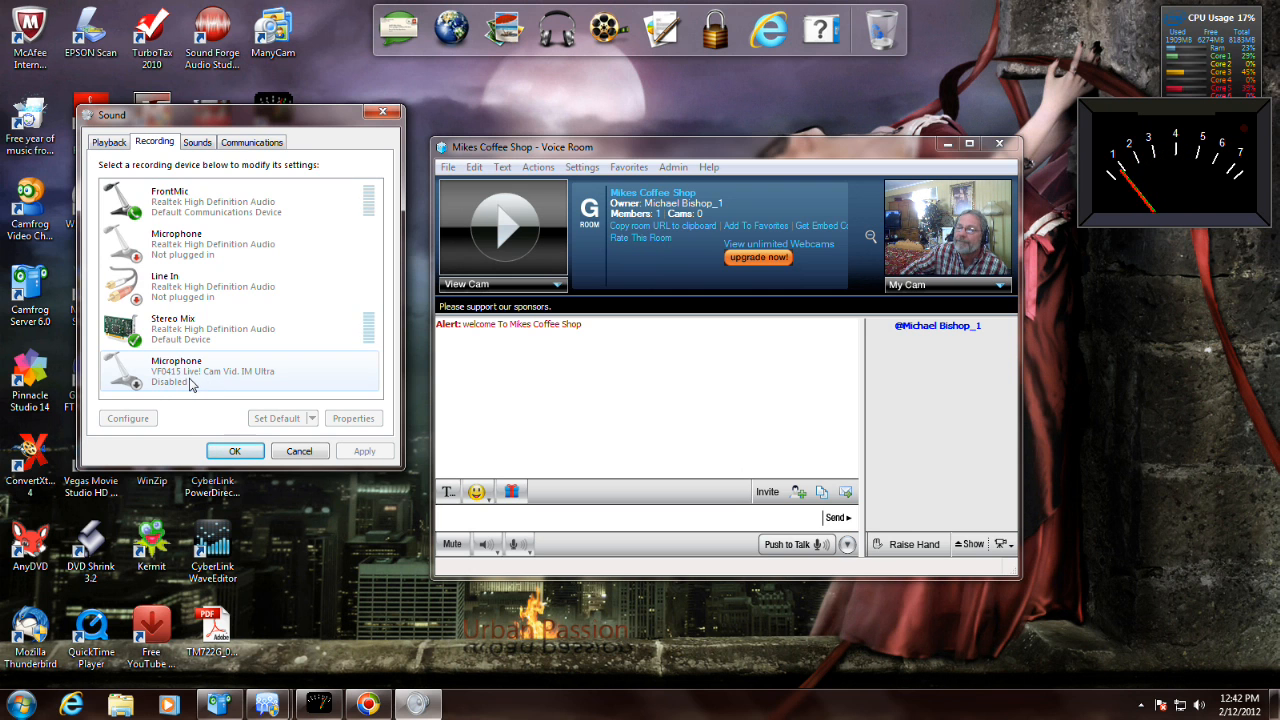
left_click(240, 328)
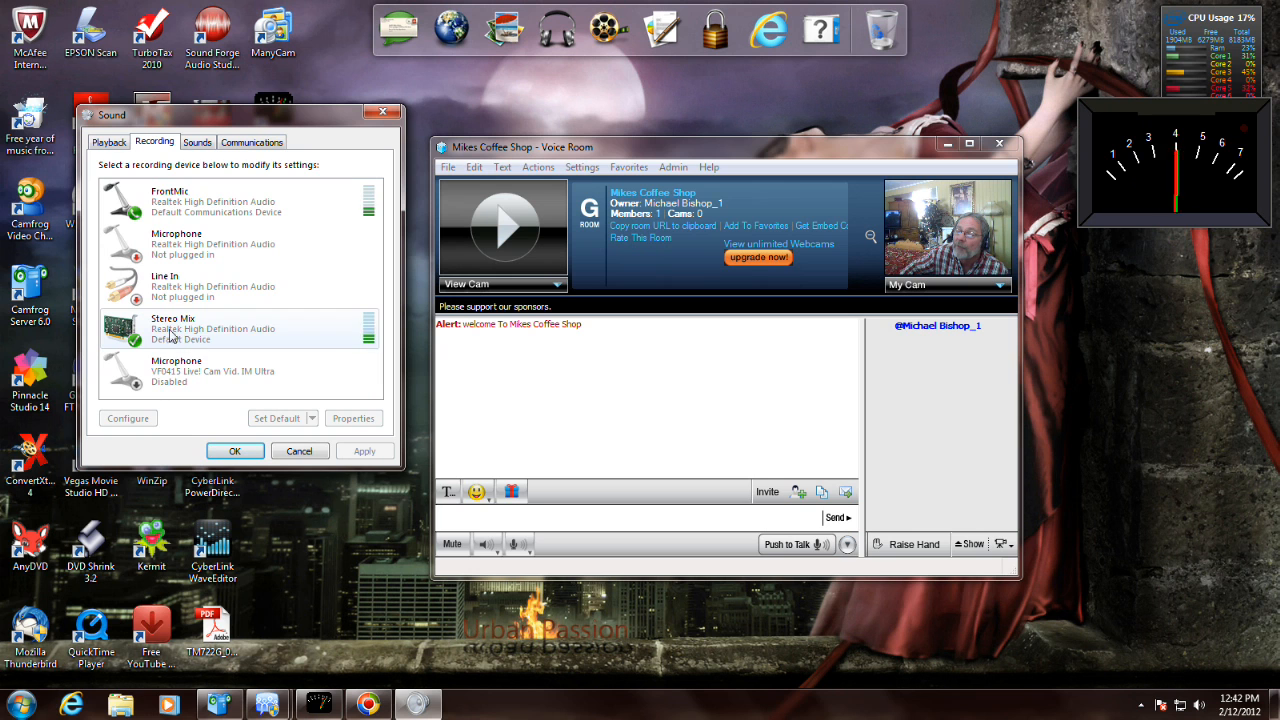
mouse_move(180, 336)
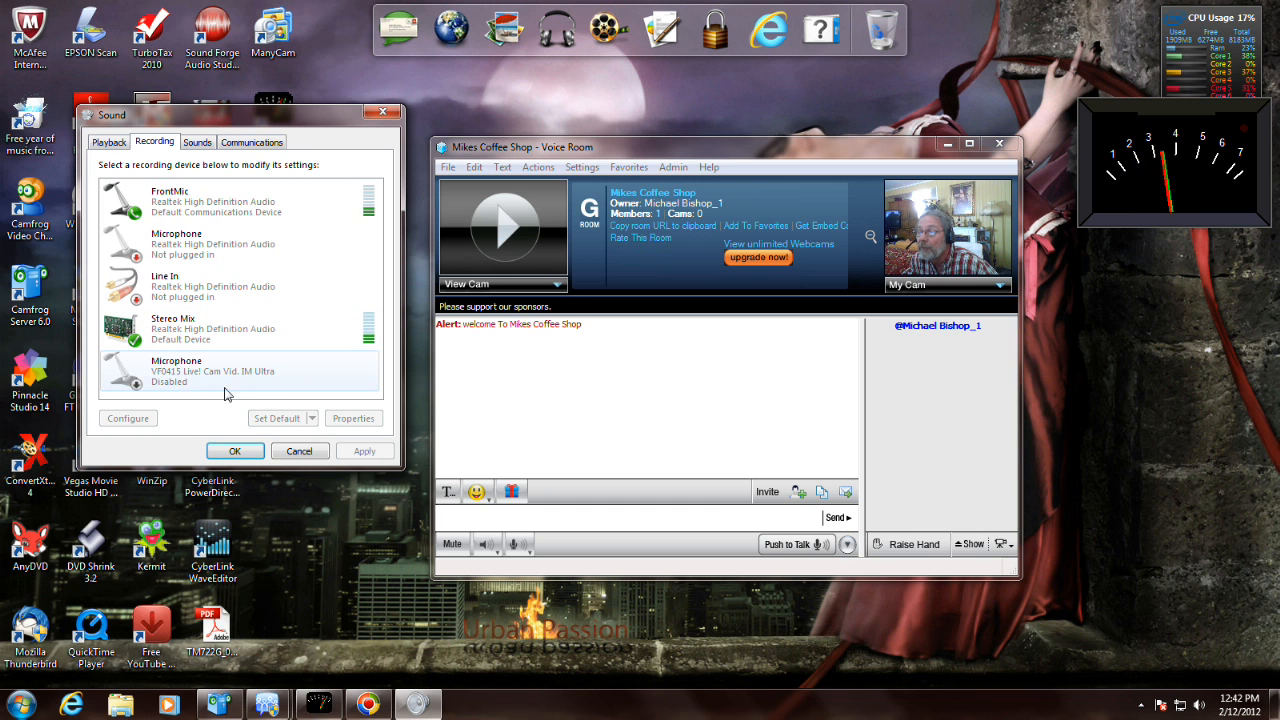
left_click(230, 328)
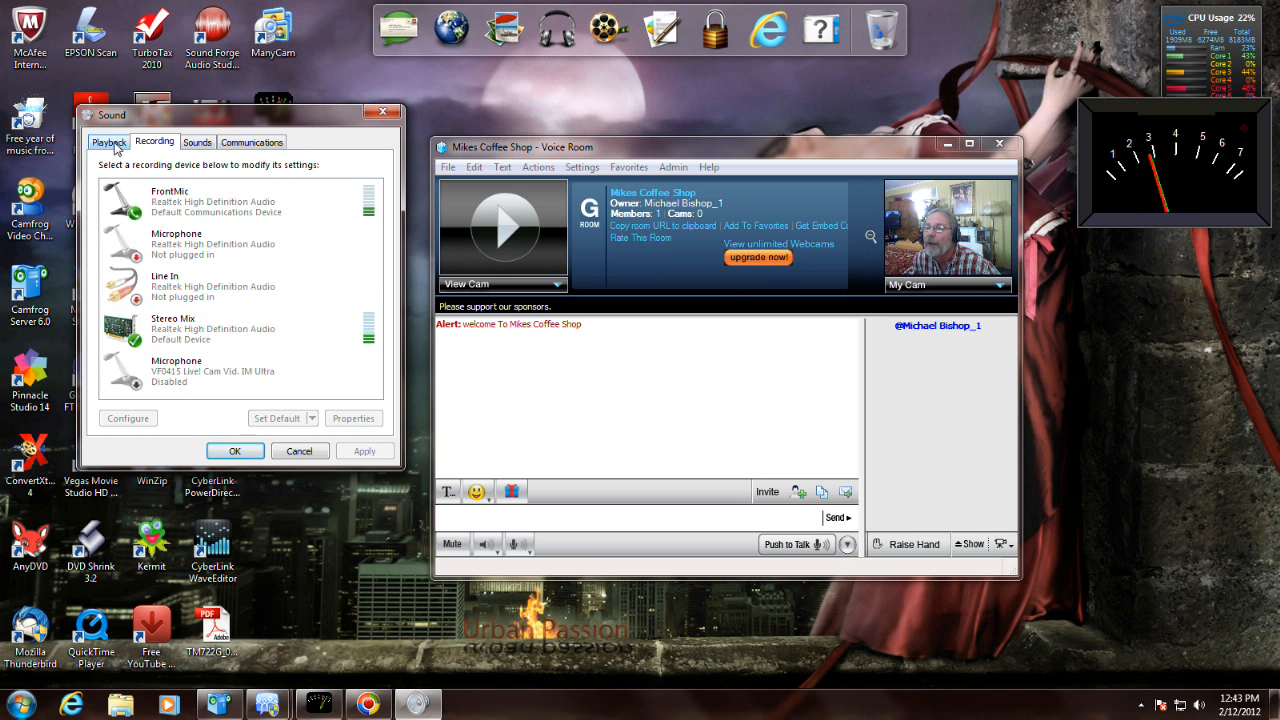
- Review the Speakers levels from the Playback list, close its properties and return to the Recording list
left_click(108, 140)
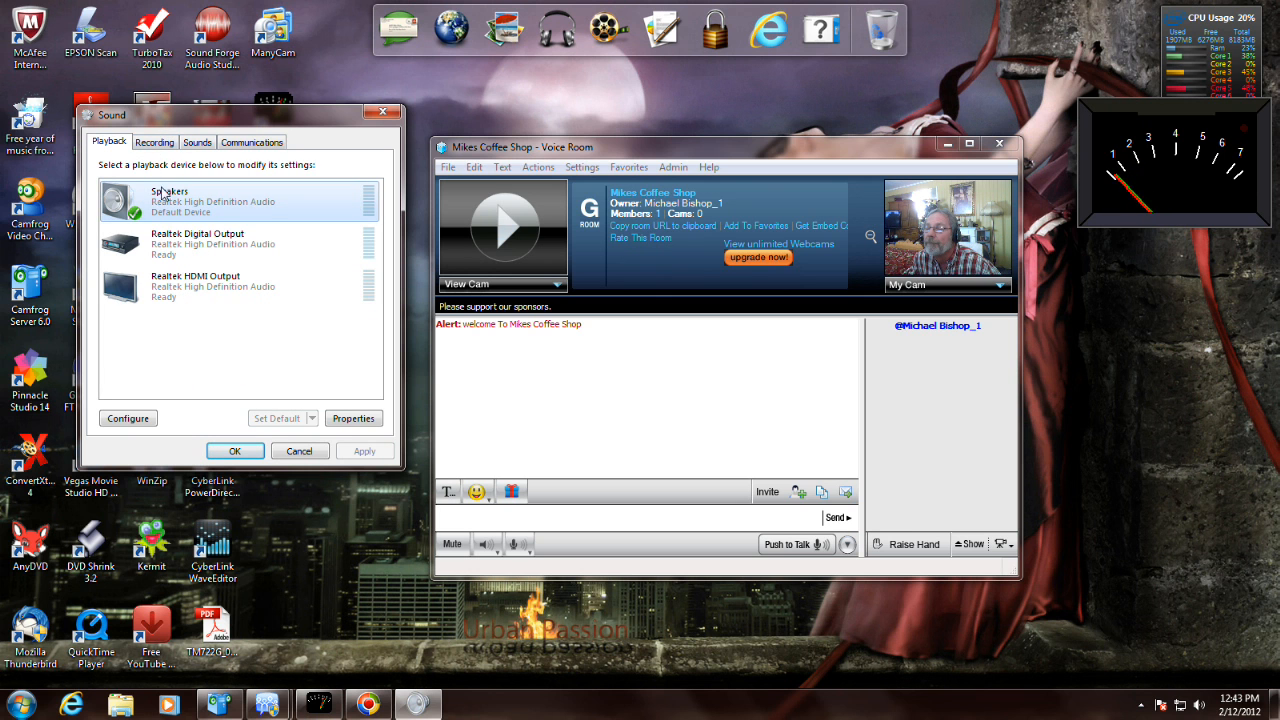
left_click(352, 418)
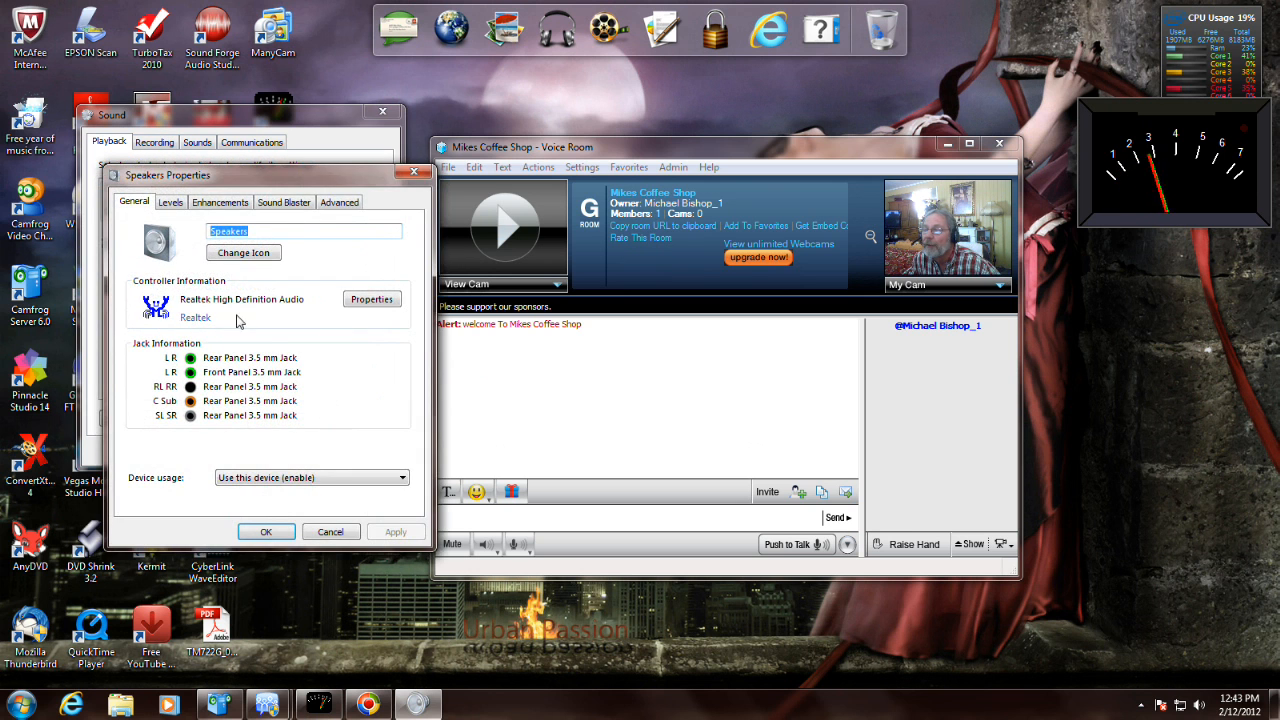
left_click(170, 202)
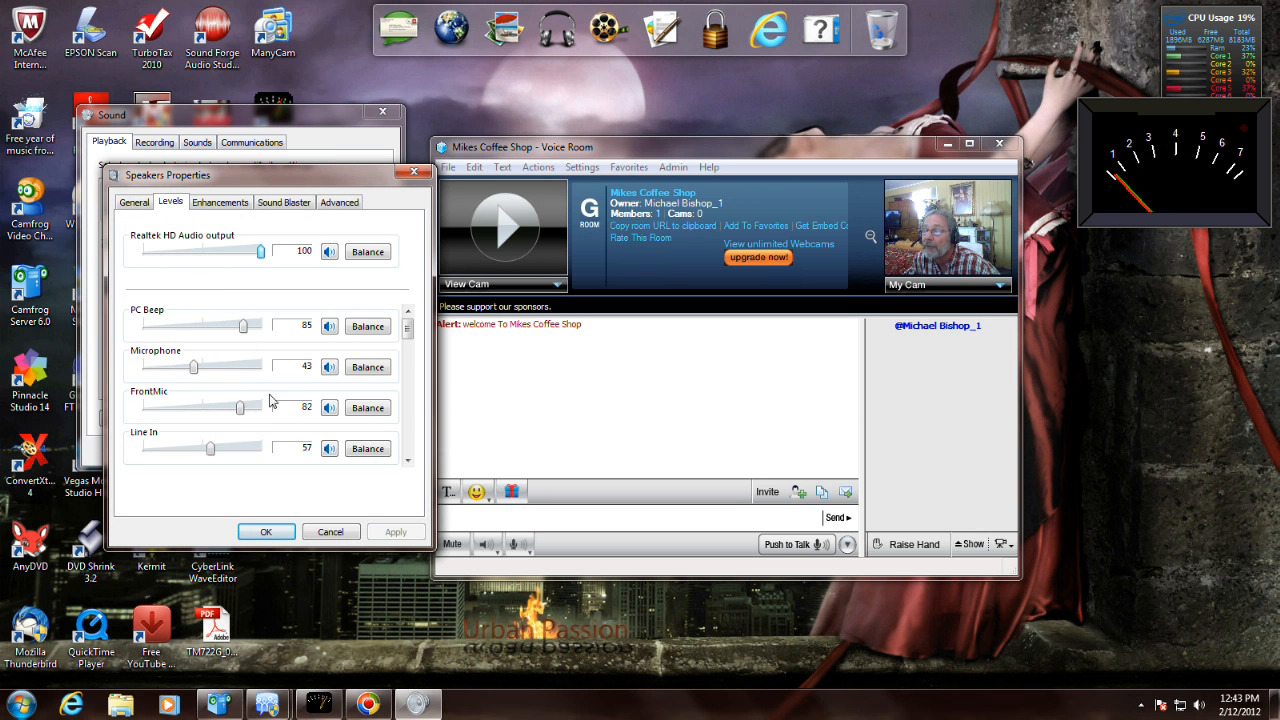
left_click(328, 366)
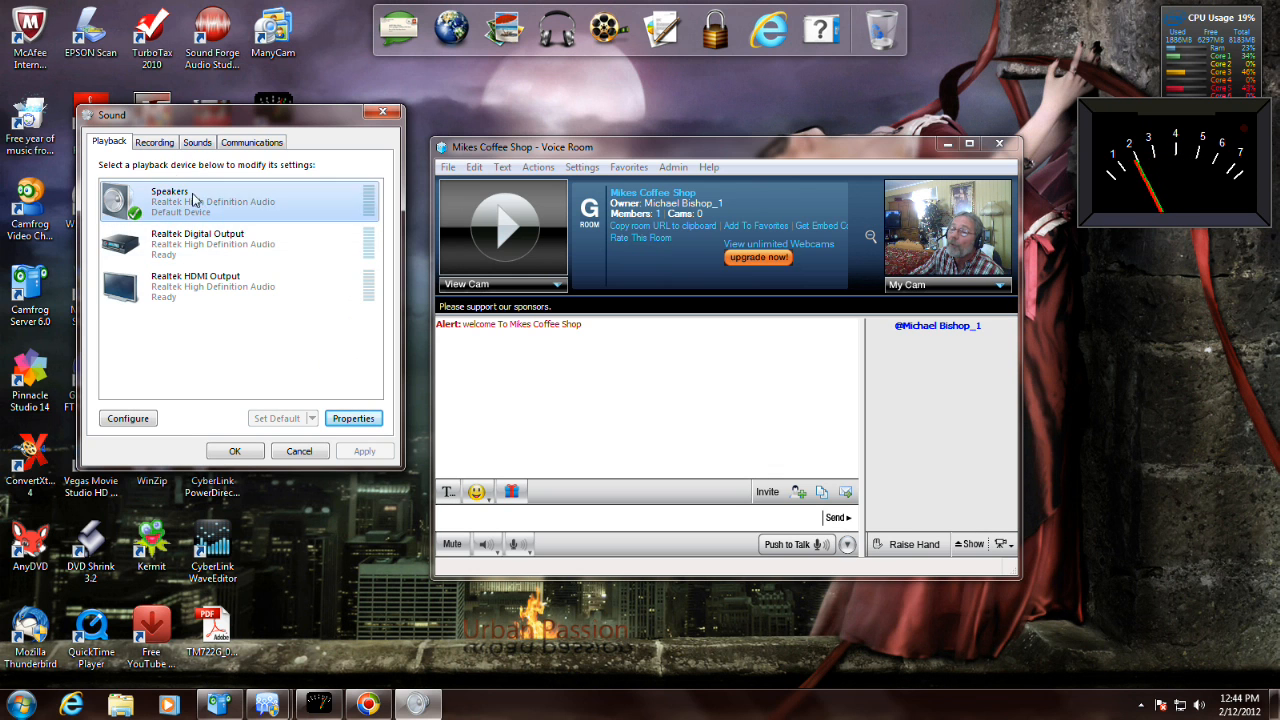
left_click(154, 140)
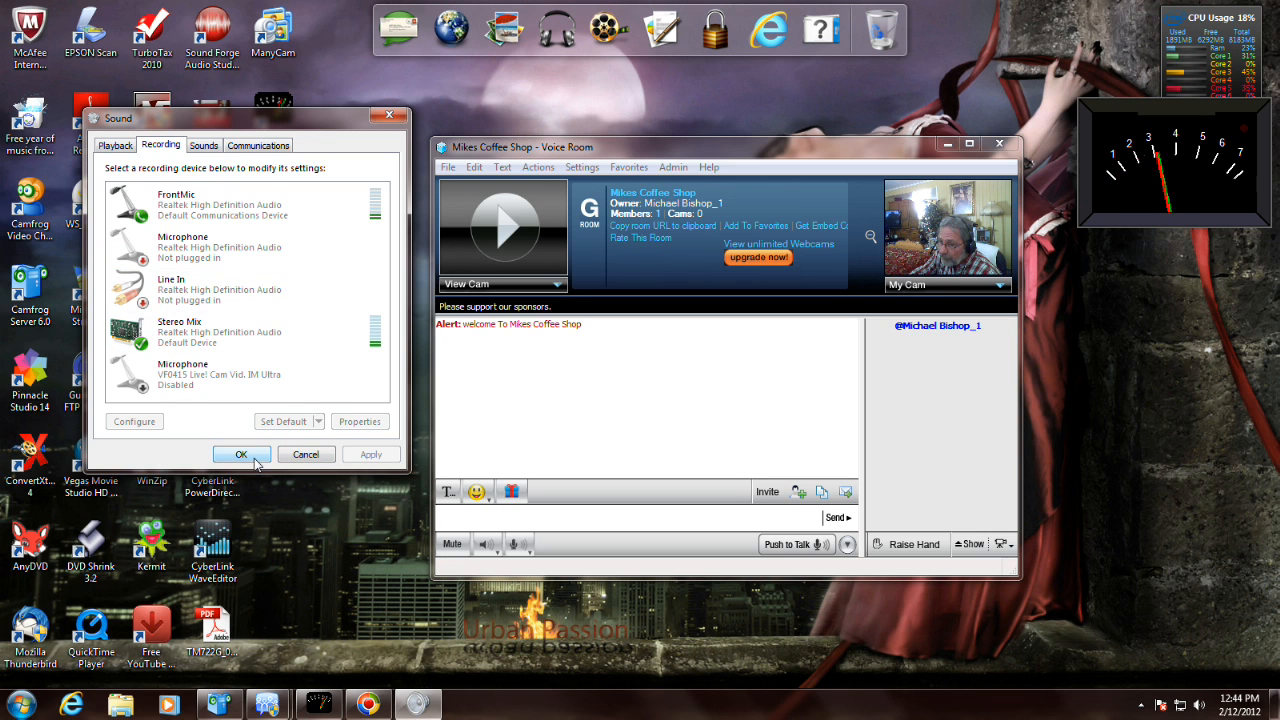
- Confirm the Sound dialog with OK so the Audio Meter downloads folder is shown
left_click(240, 454)
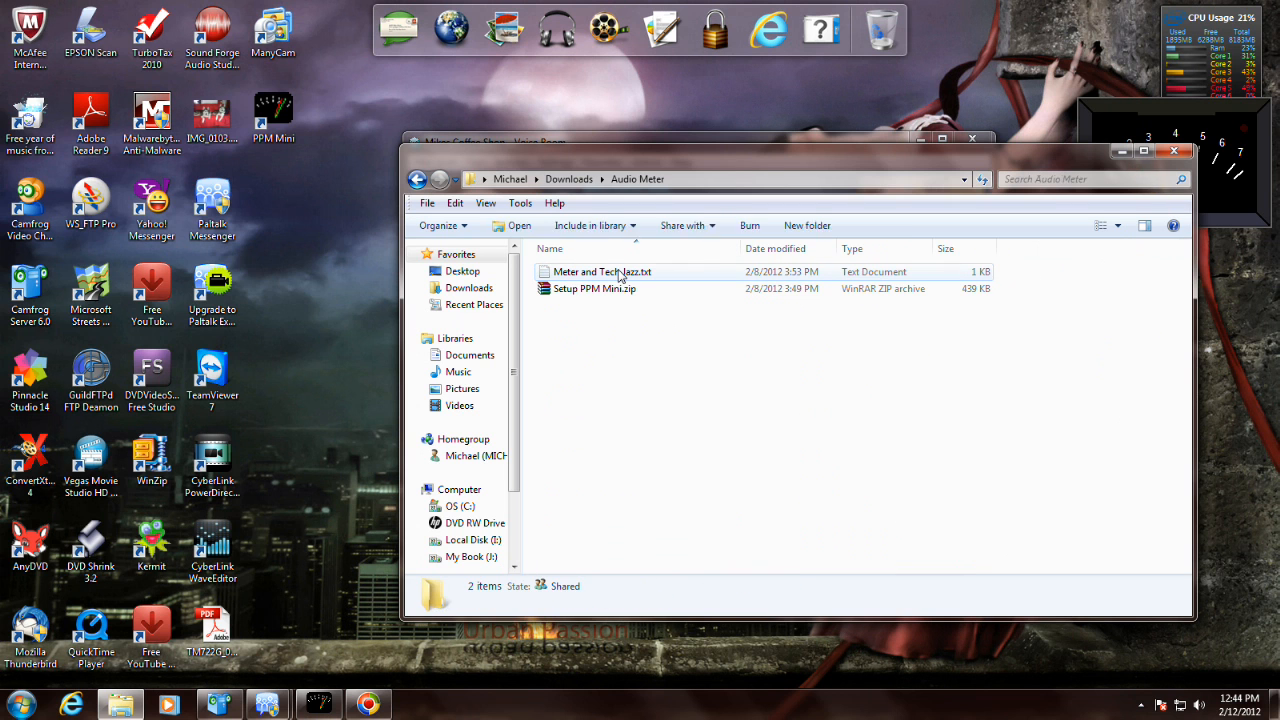
- Open Meter and Tech Jazz.txt in Notepad to show the darkwood meter and technicaljazz links
double_click(602, 272)
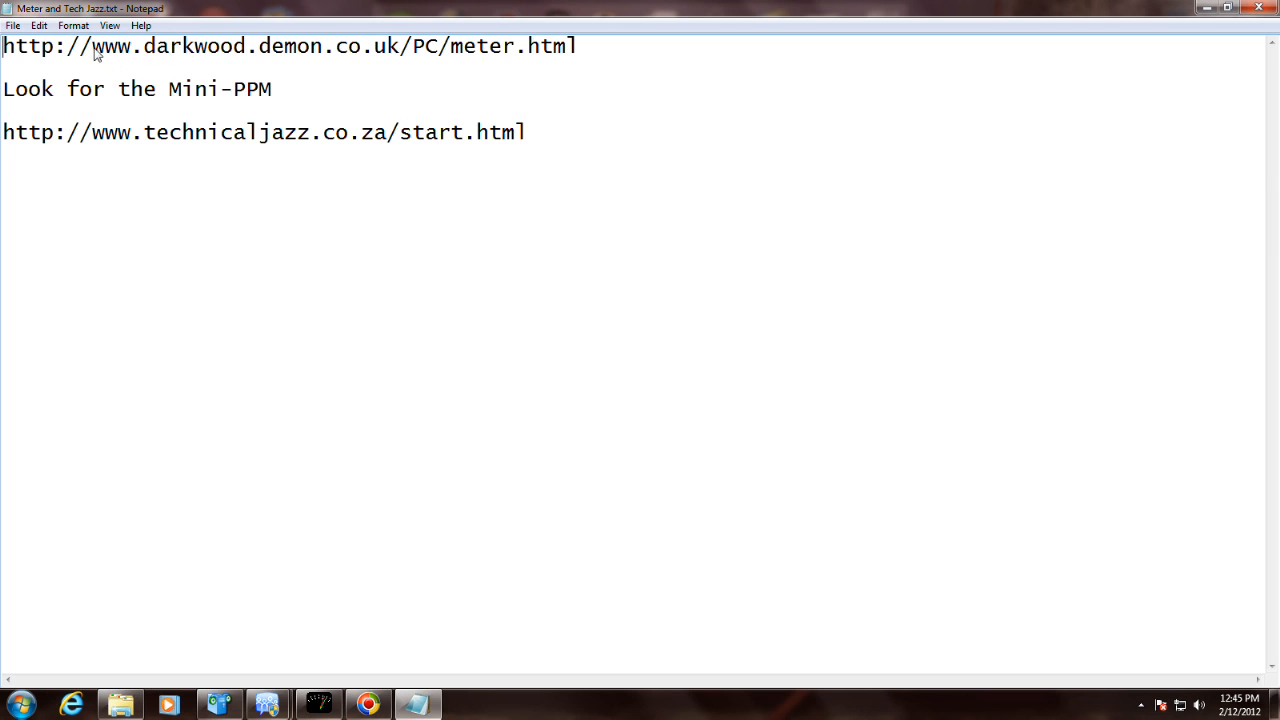
mouse_move(548, 60)
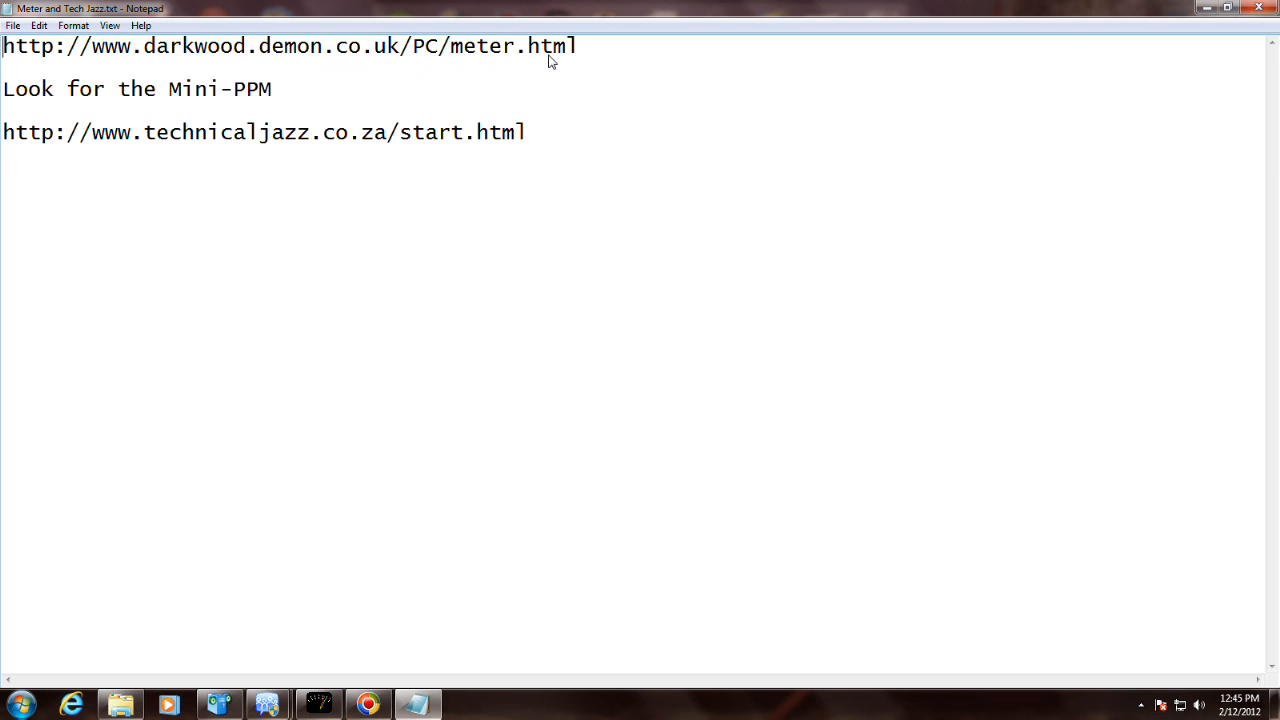
mouse_move(164, 58)
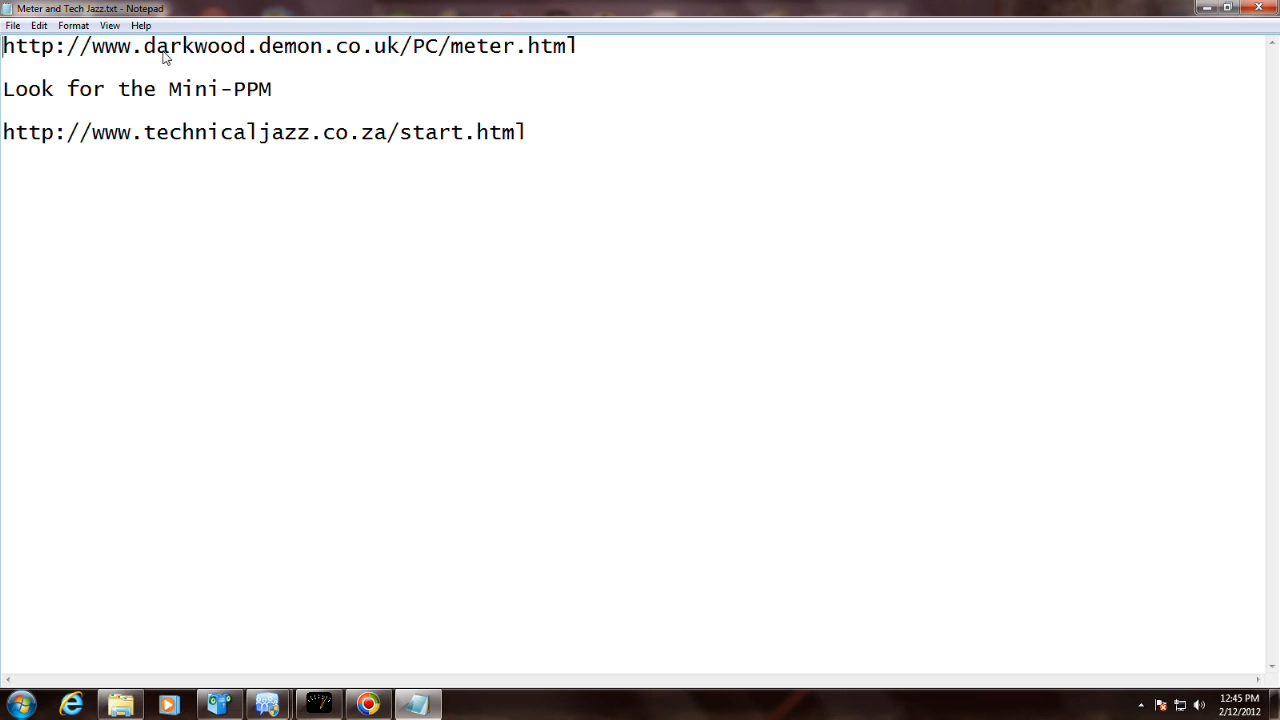
mouse_move(280, 62)
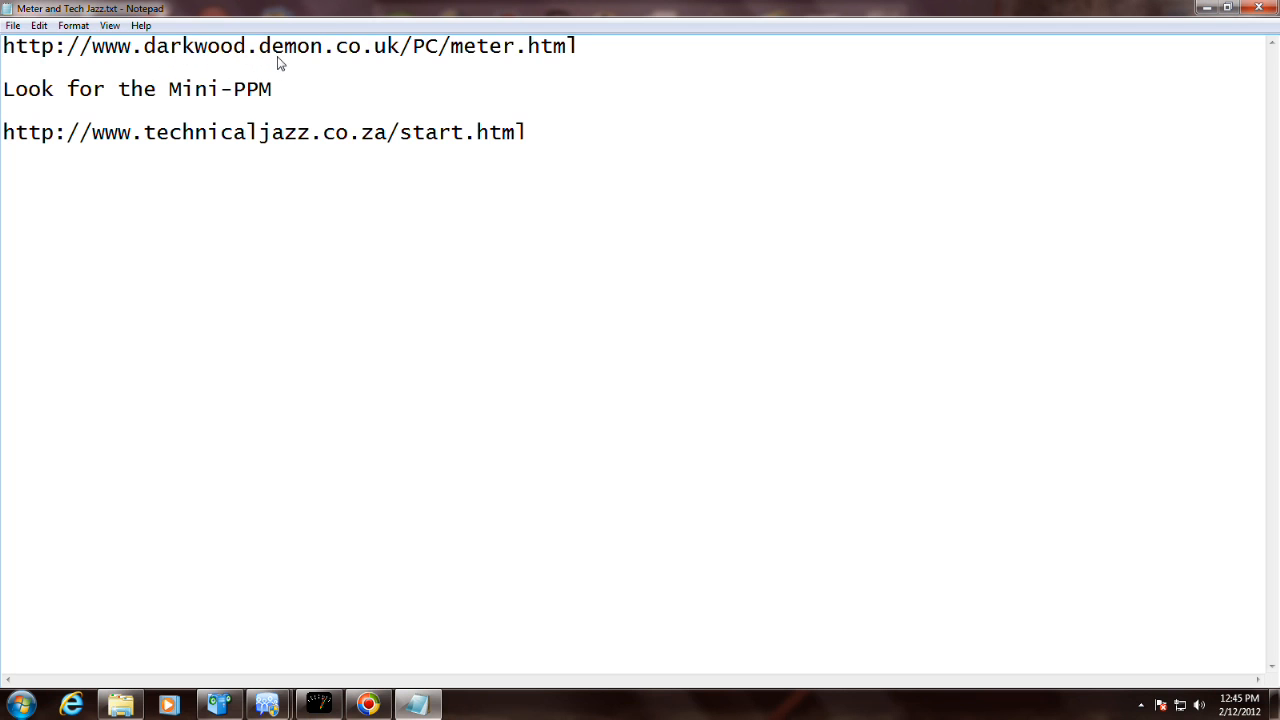
mouse_move(368, 54)
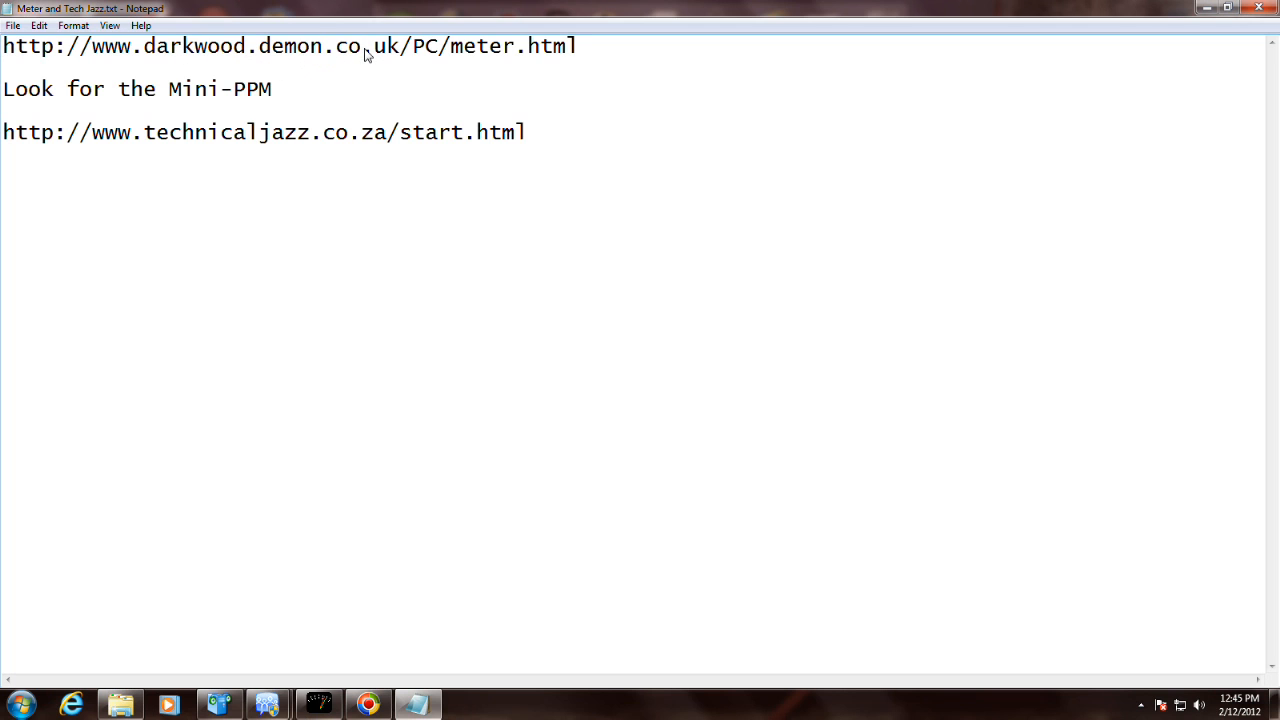
mouse_move(408, 60)
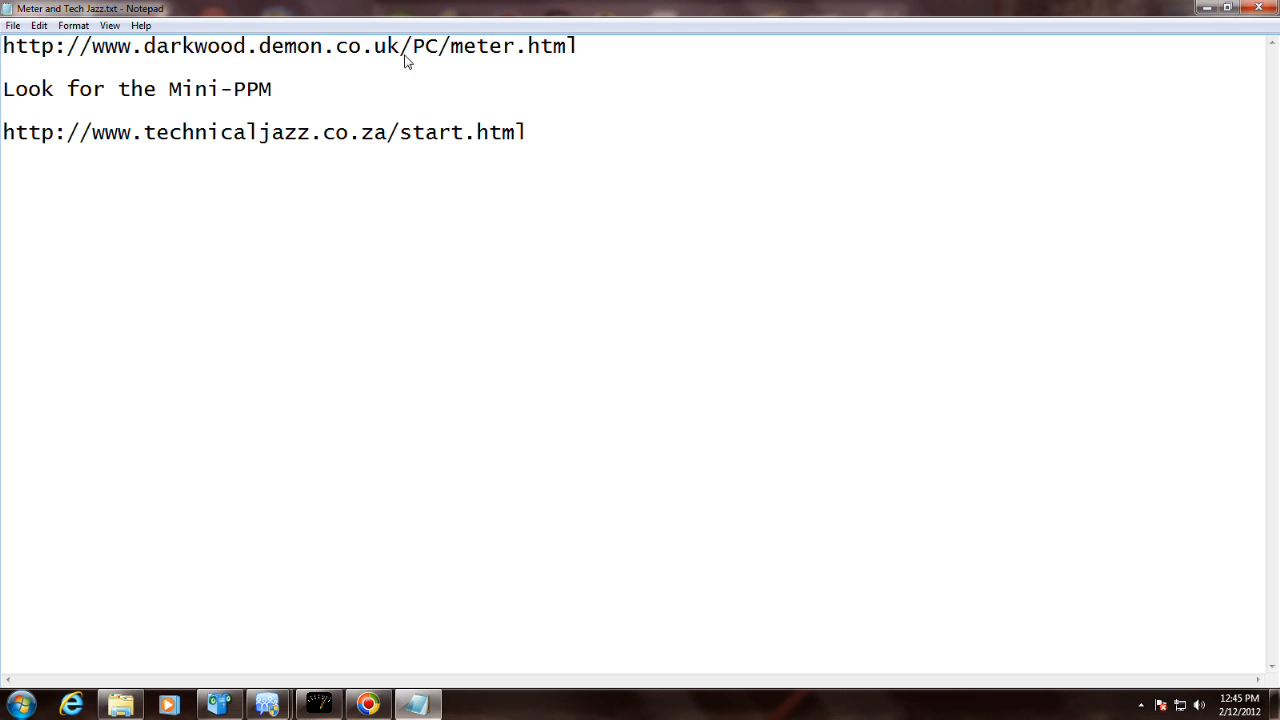
mouse_move(504, 56)
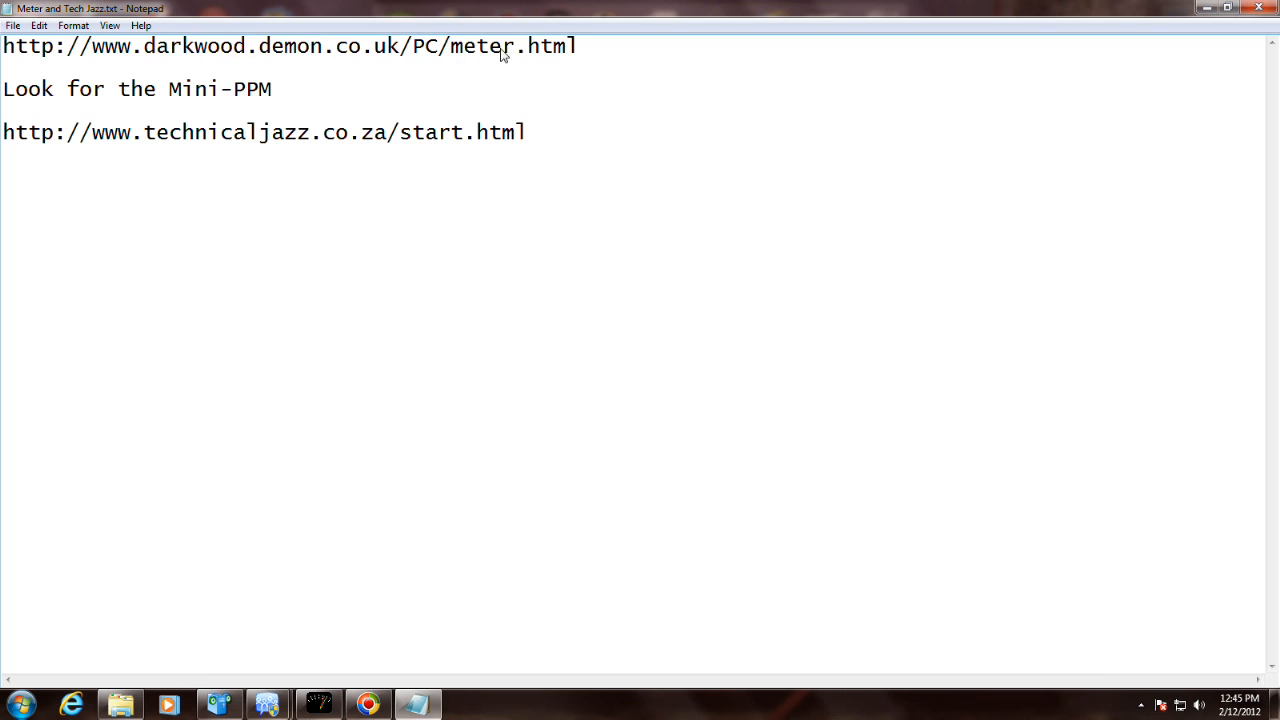
mouse_move(322, 124)
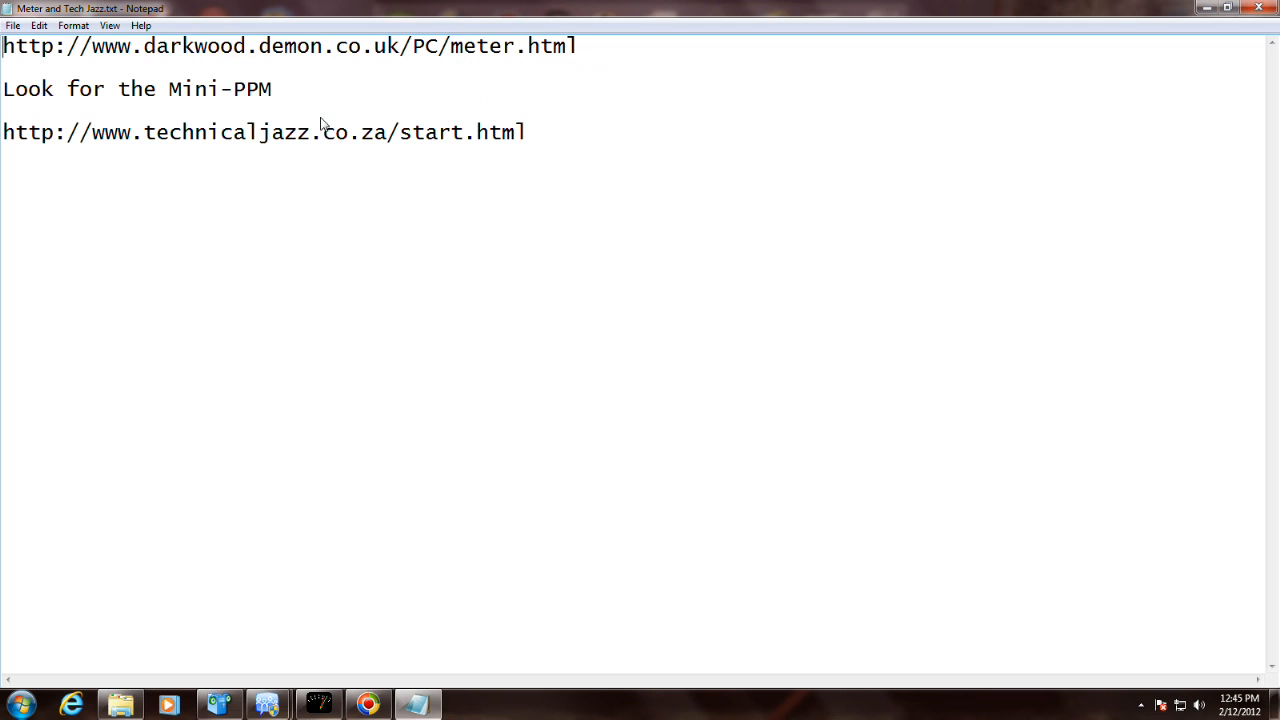
mouse_move(160, 100)
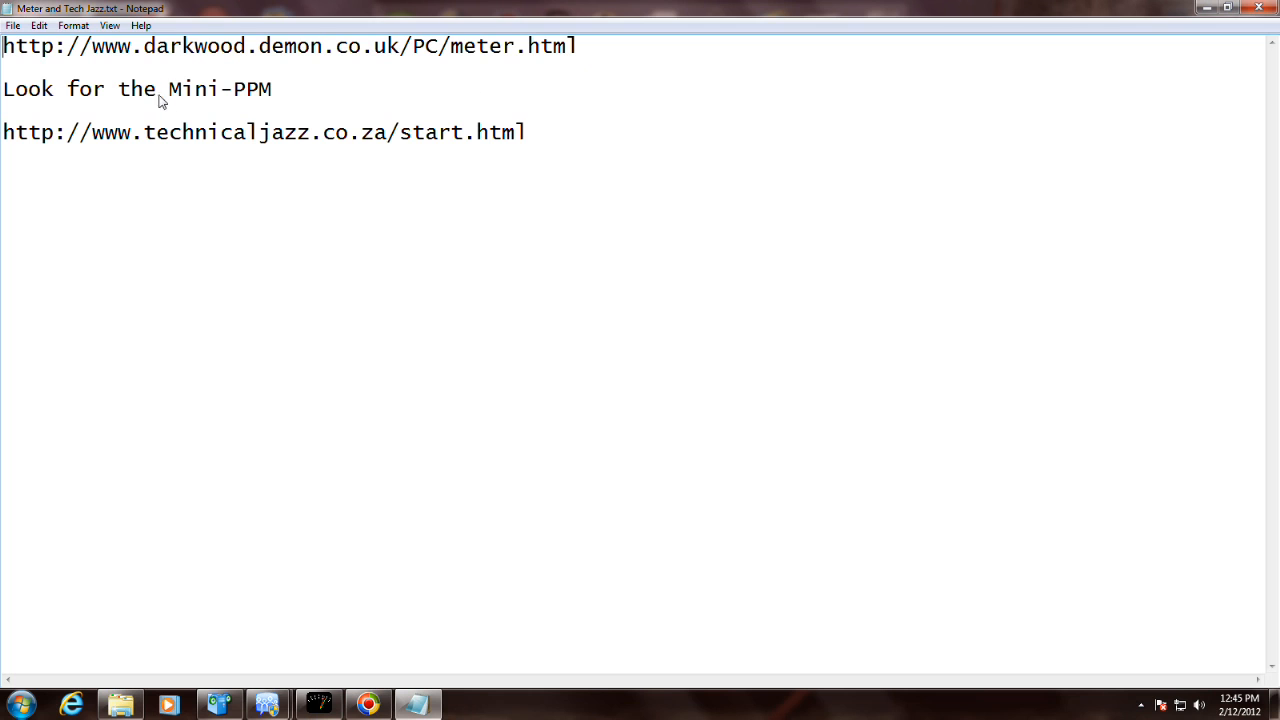
mouse_move(280, 94)
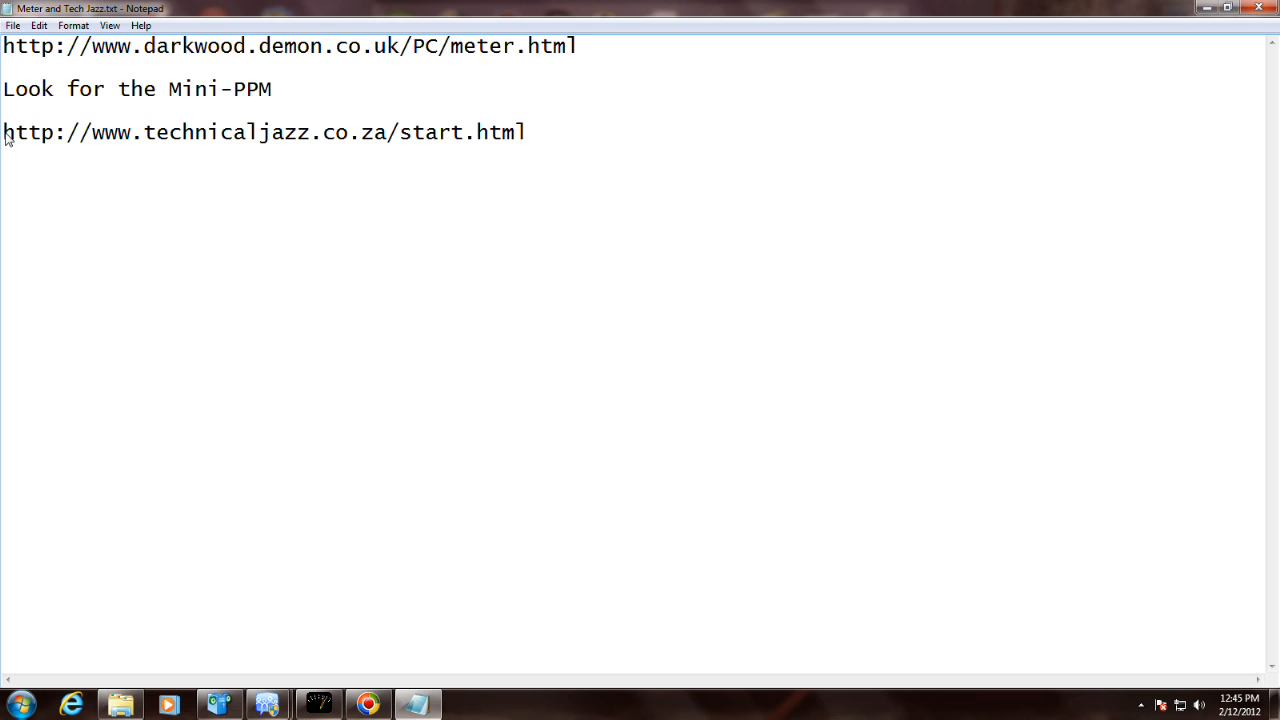
mouse_move(532, 148)
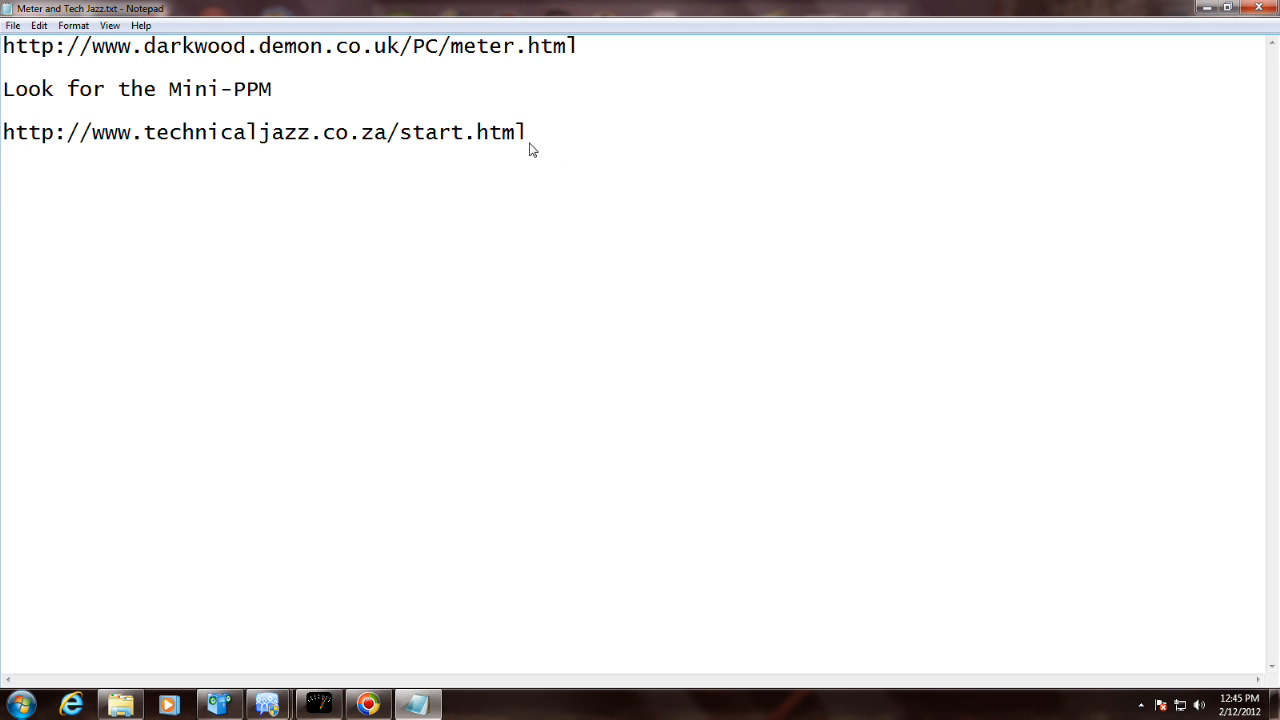
mouse_move(8, 138)
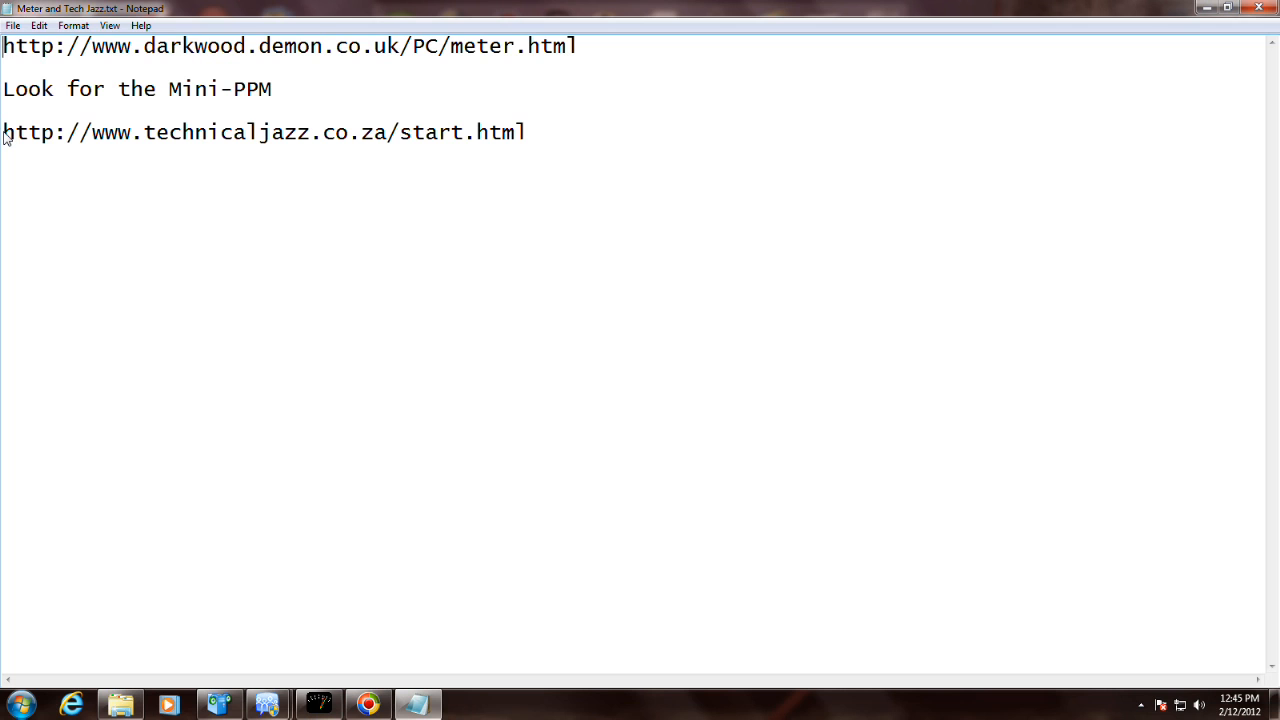
mouse_move(208, 138)
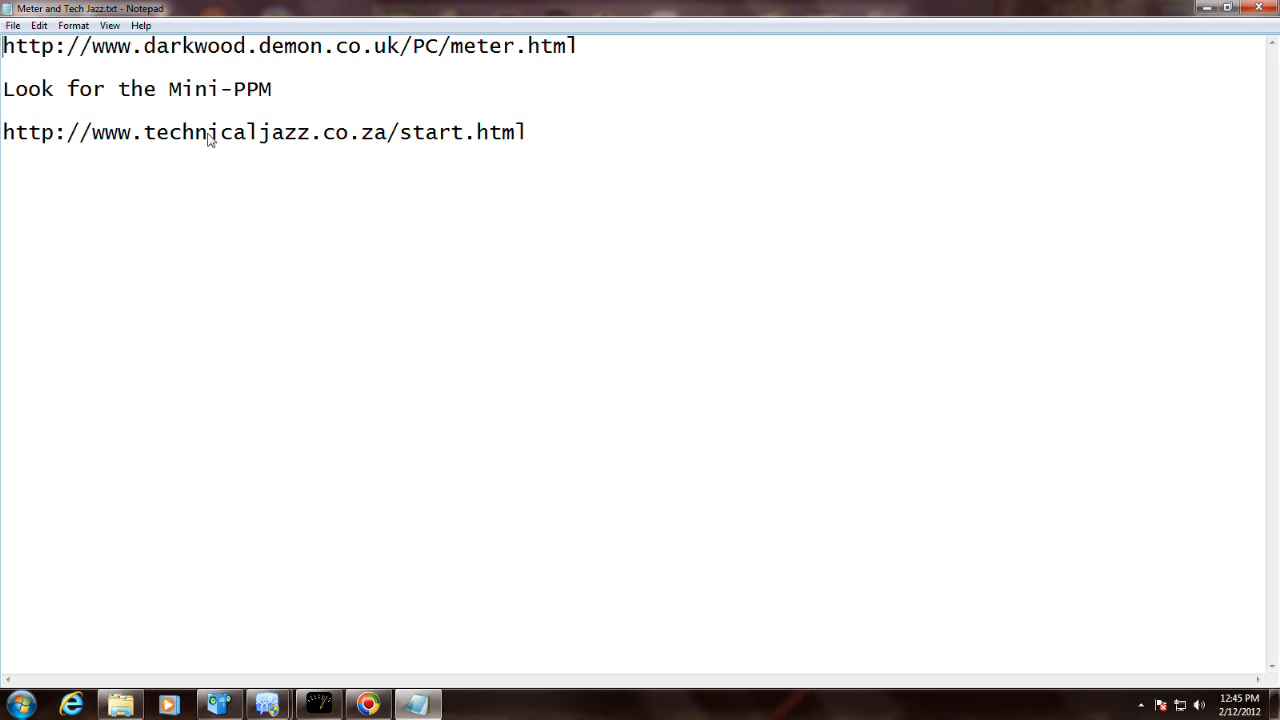
mouse_move(528, 140)
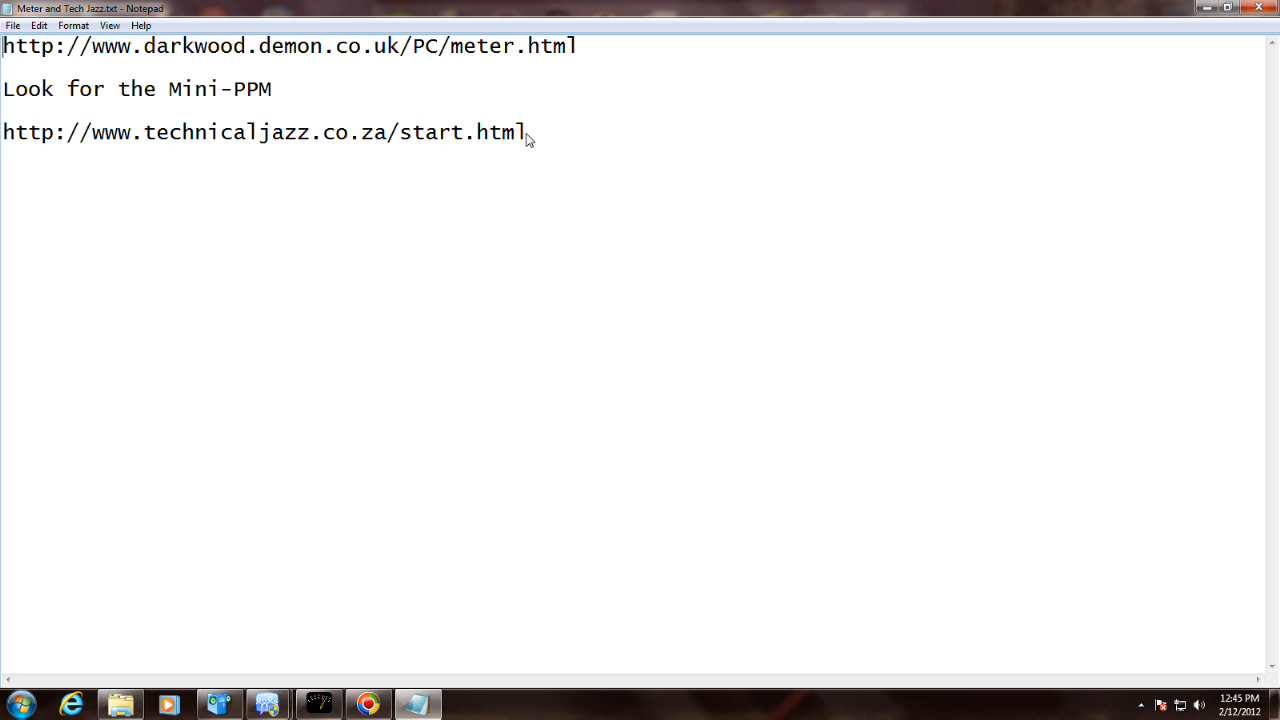
mouse_move(16, 136)
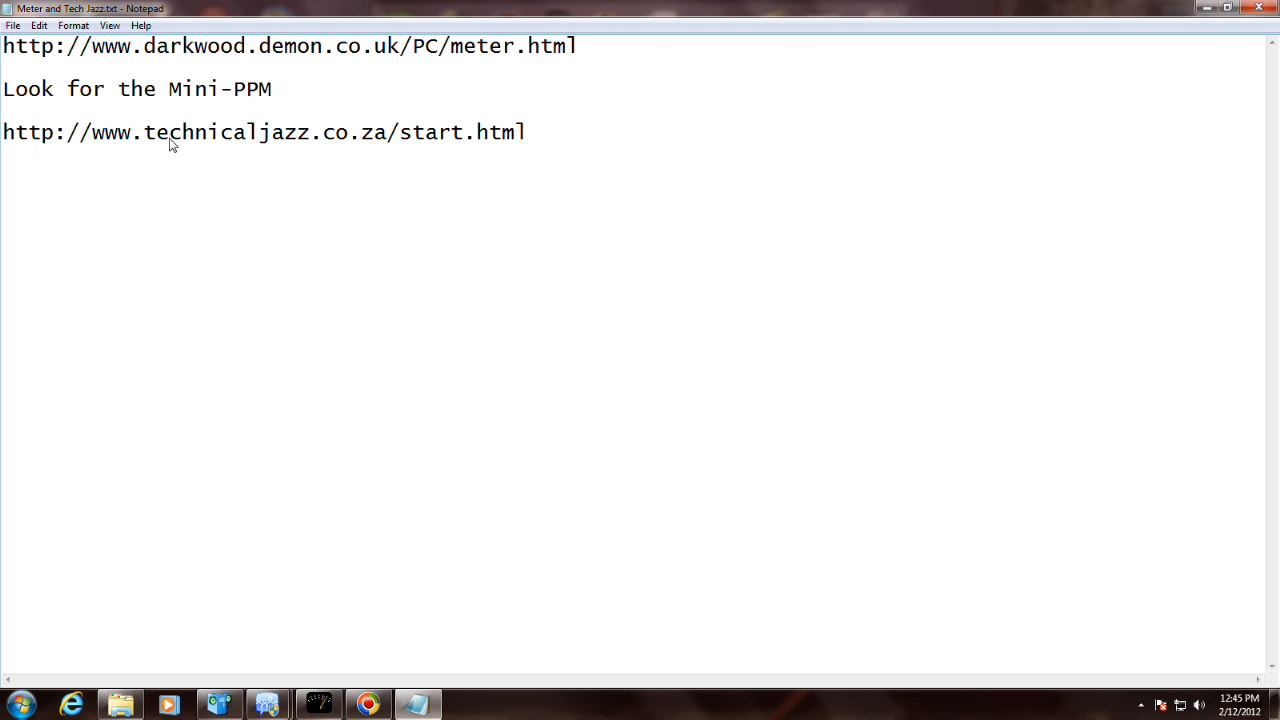
mouse_move(216, 140)
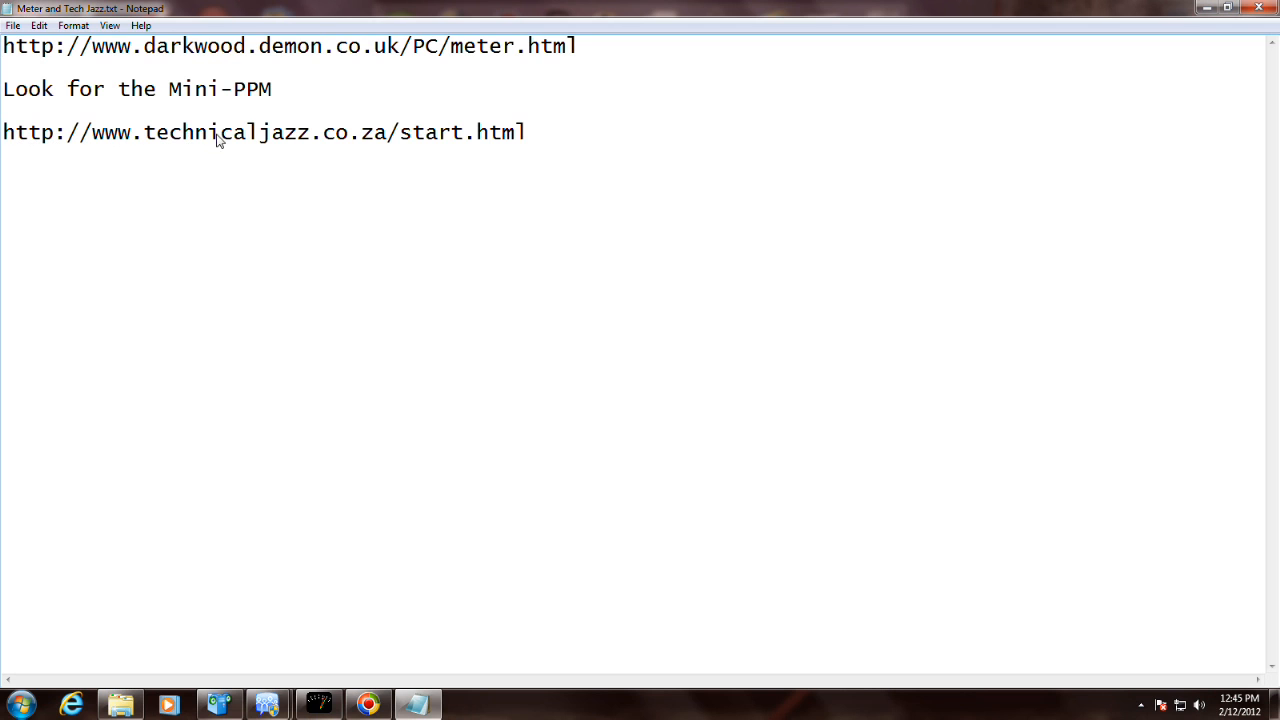
mouse_move(148, 140)
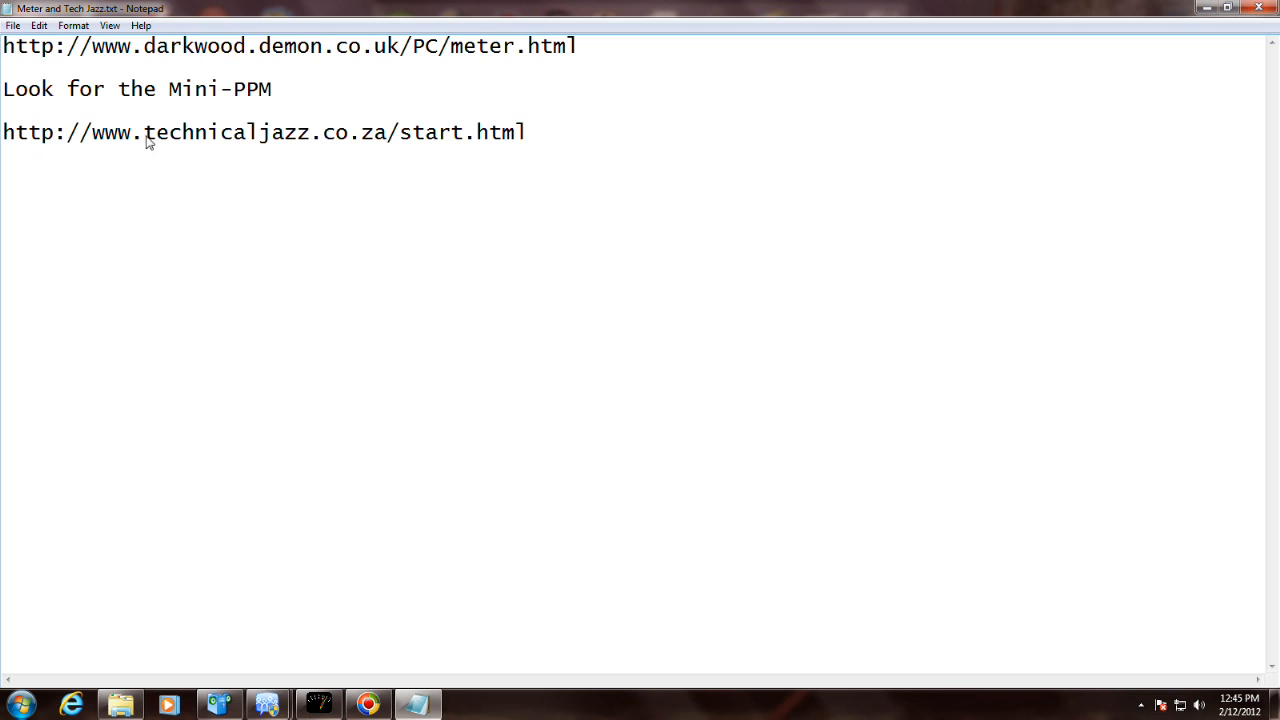
mouse_move(322, 140)
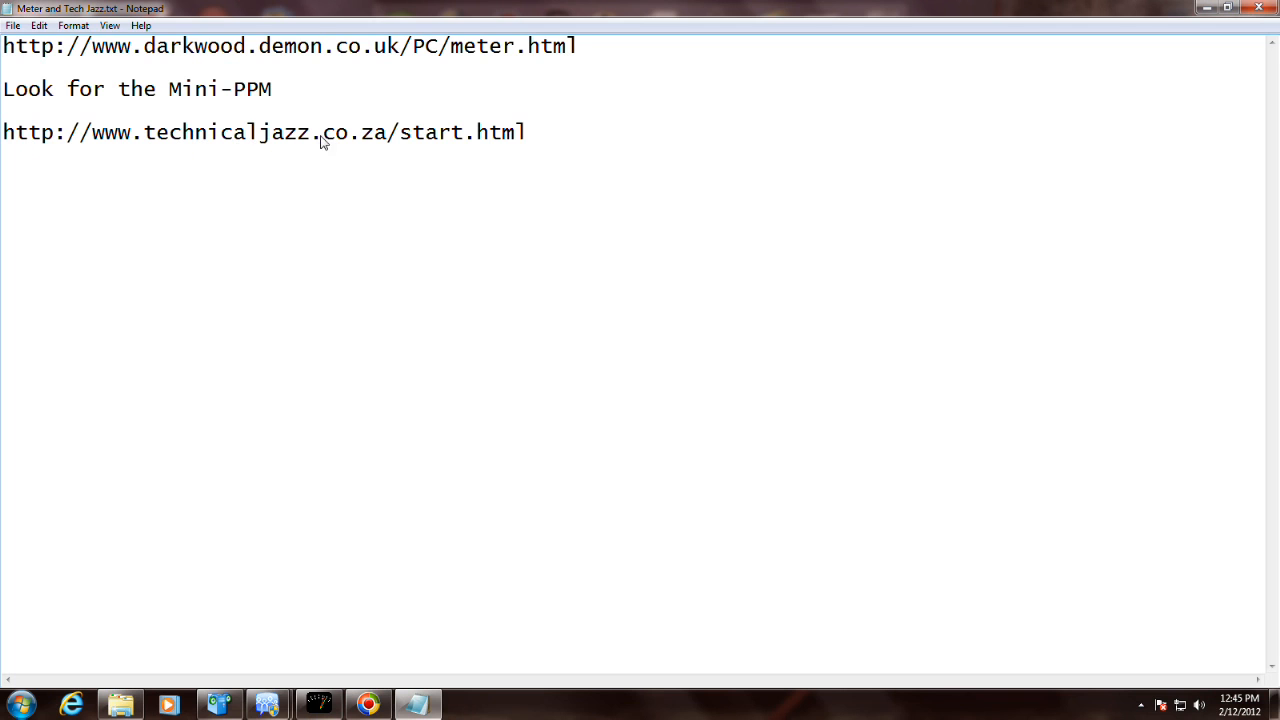
mouse_move(388, 142)
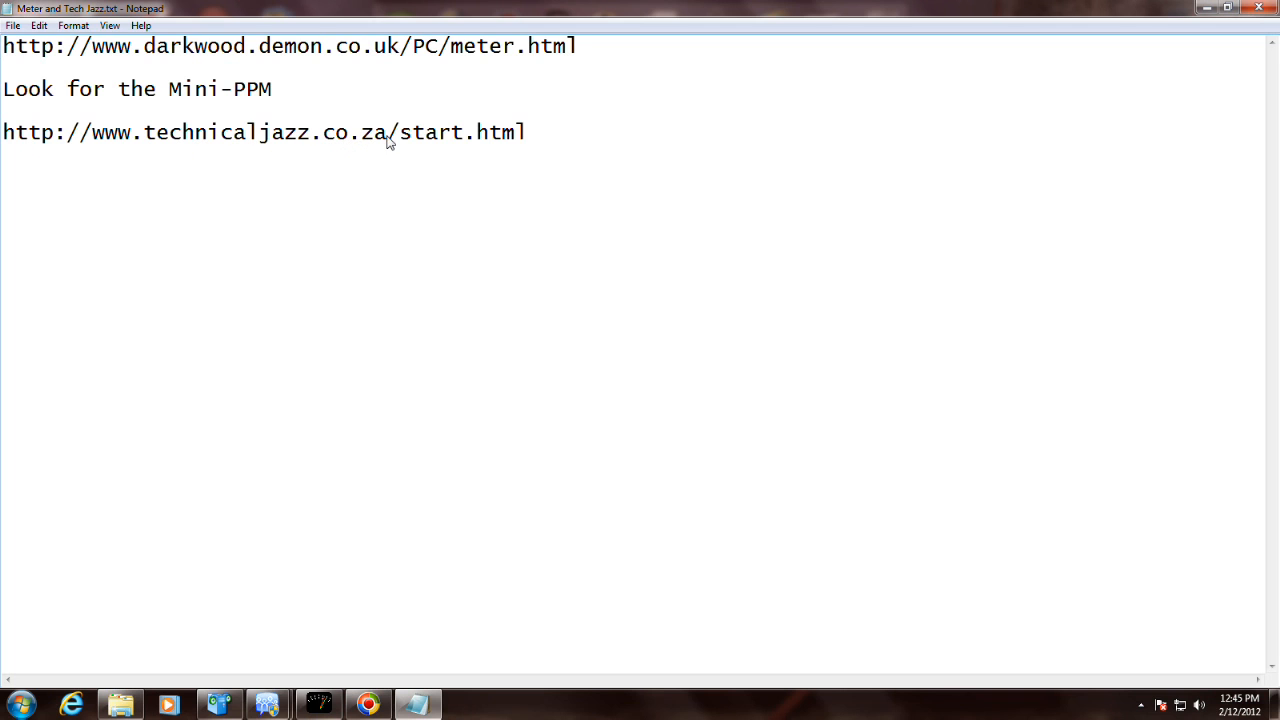
mouse_move(532, 138)
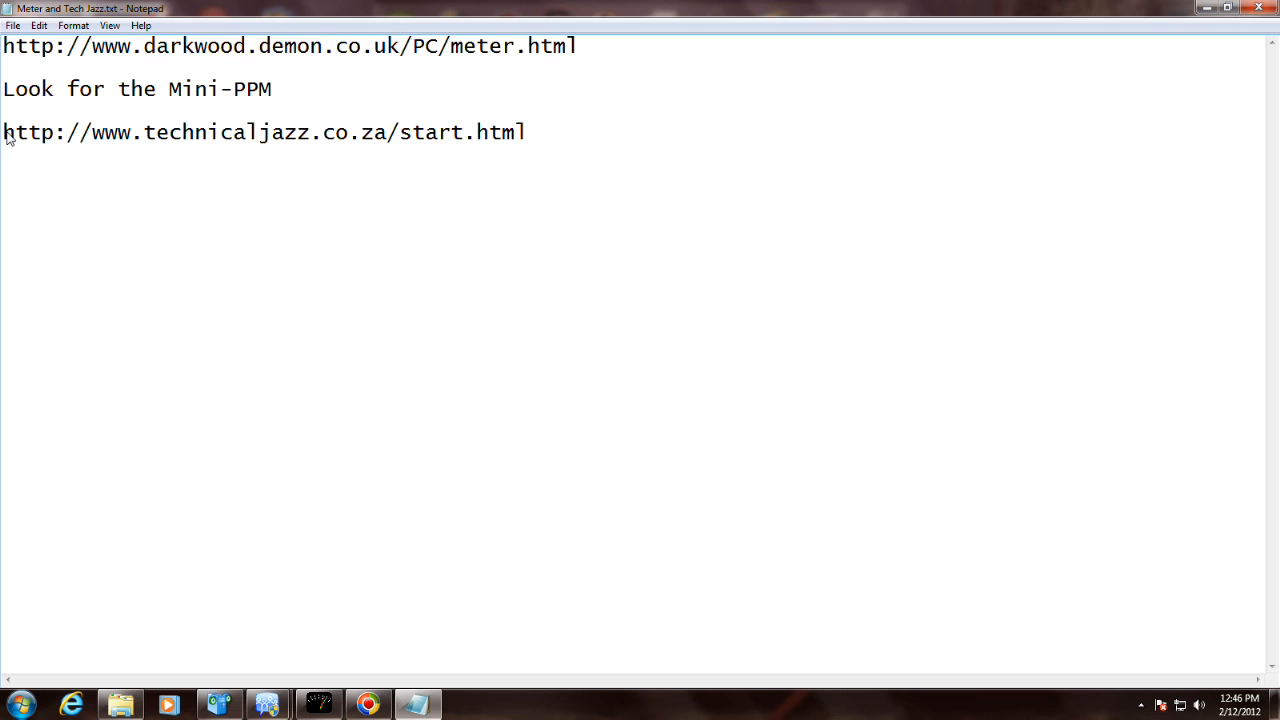
mouse_move(524, 140)
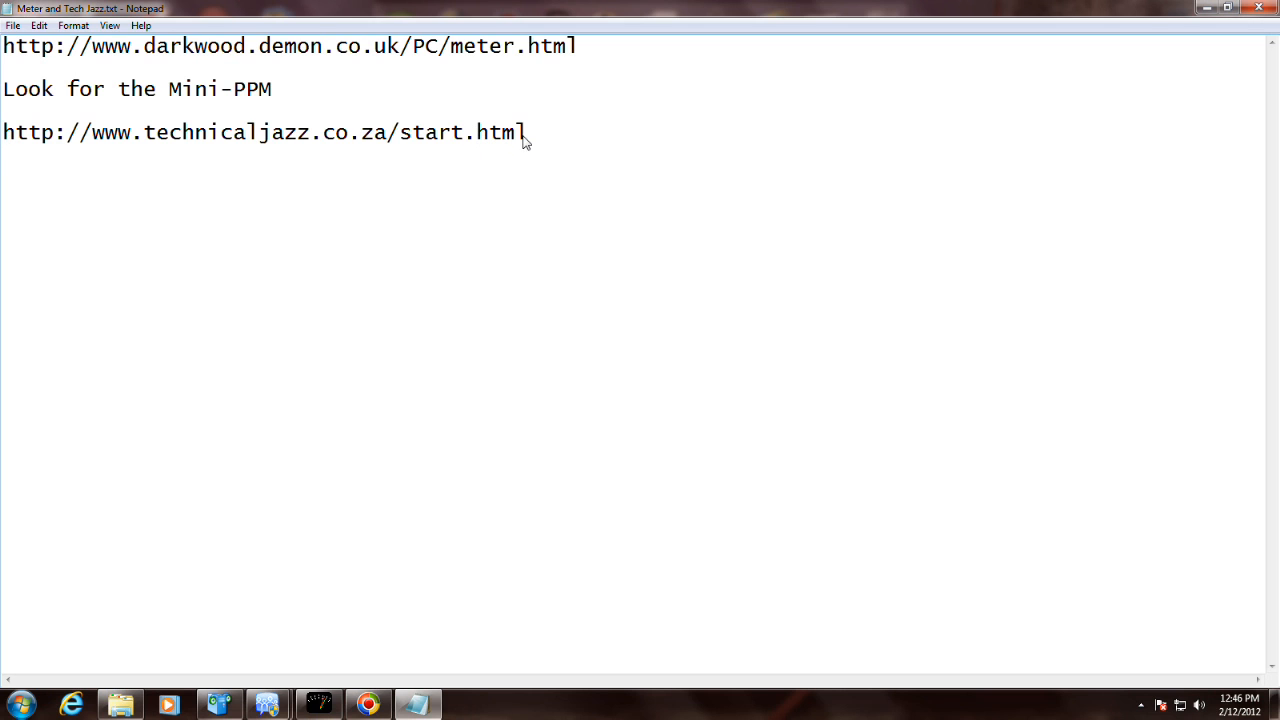
mouse_move(530, 148)
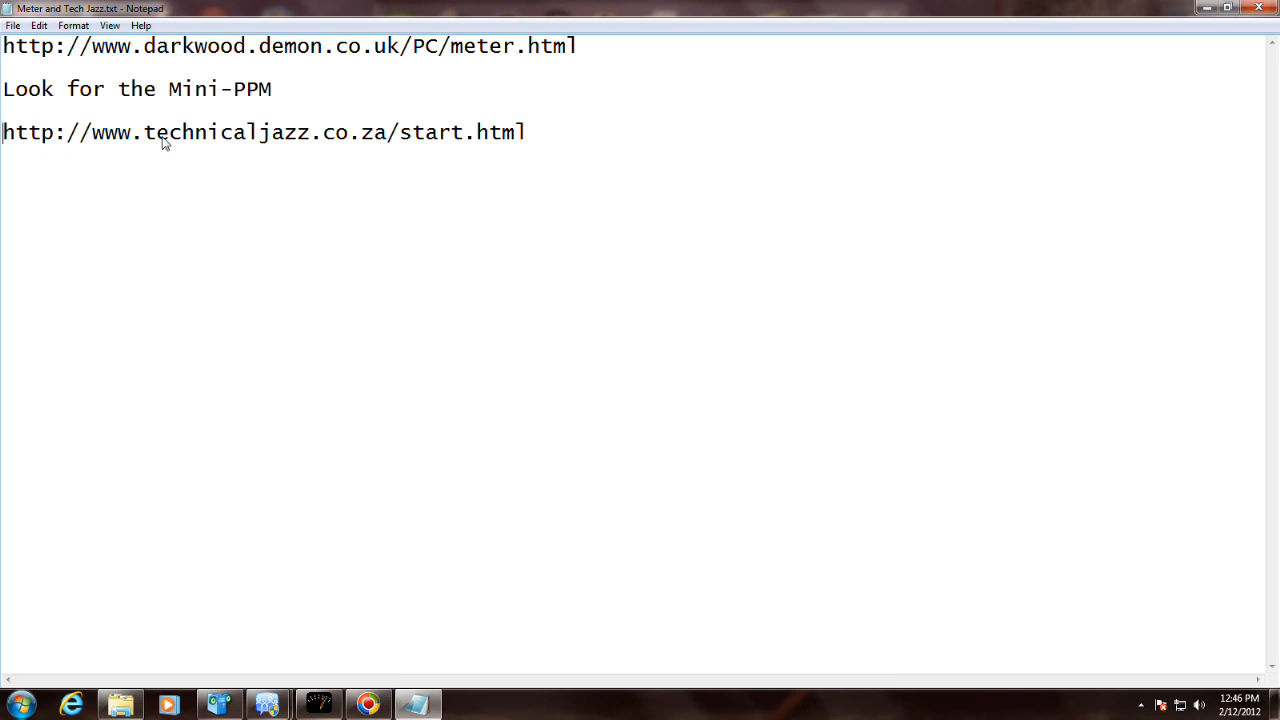
mouse_move(576, 150)
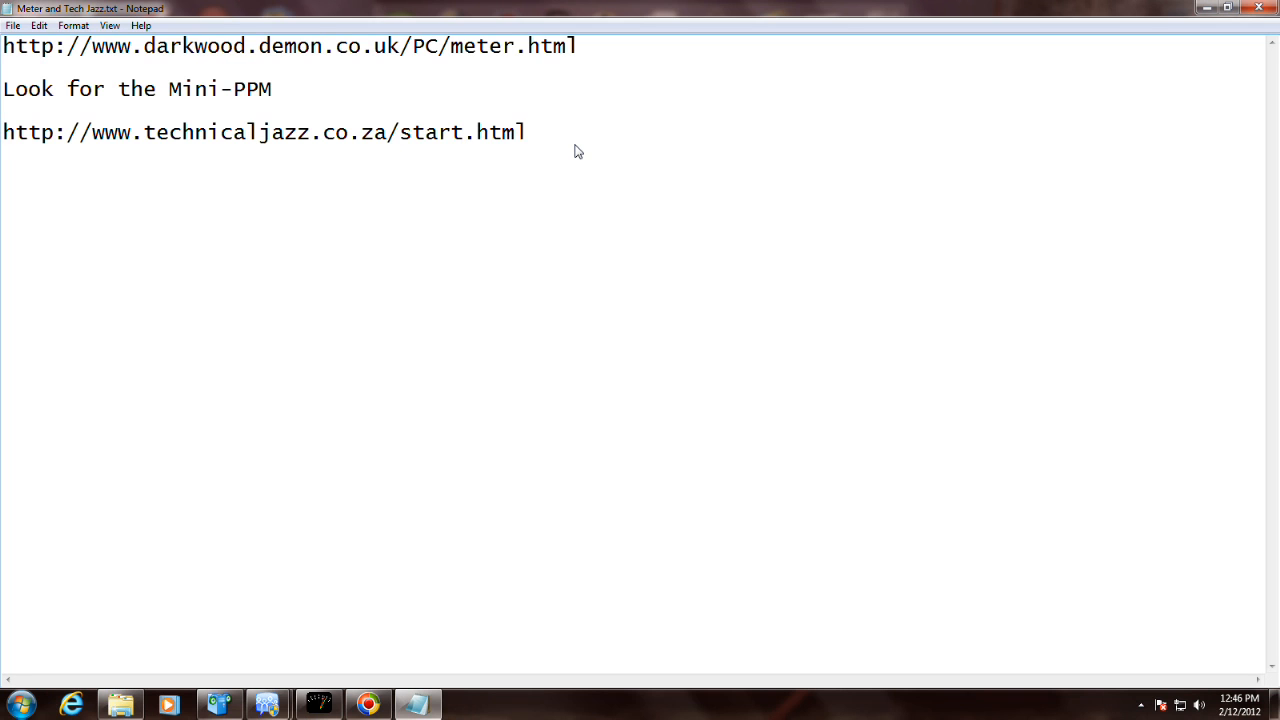
mouse_move(452, 148)
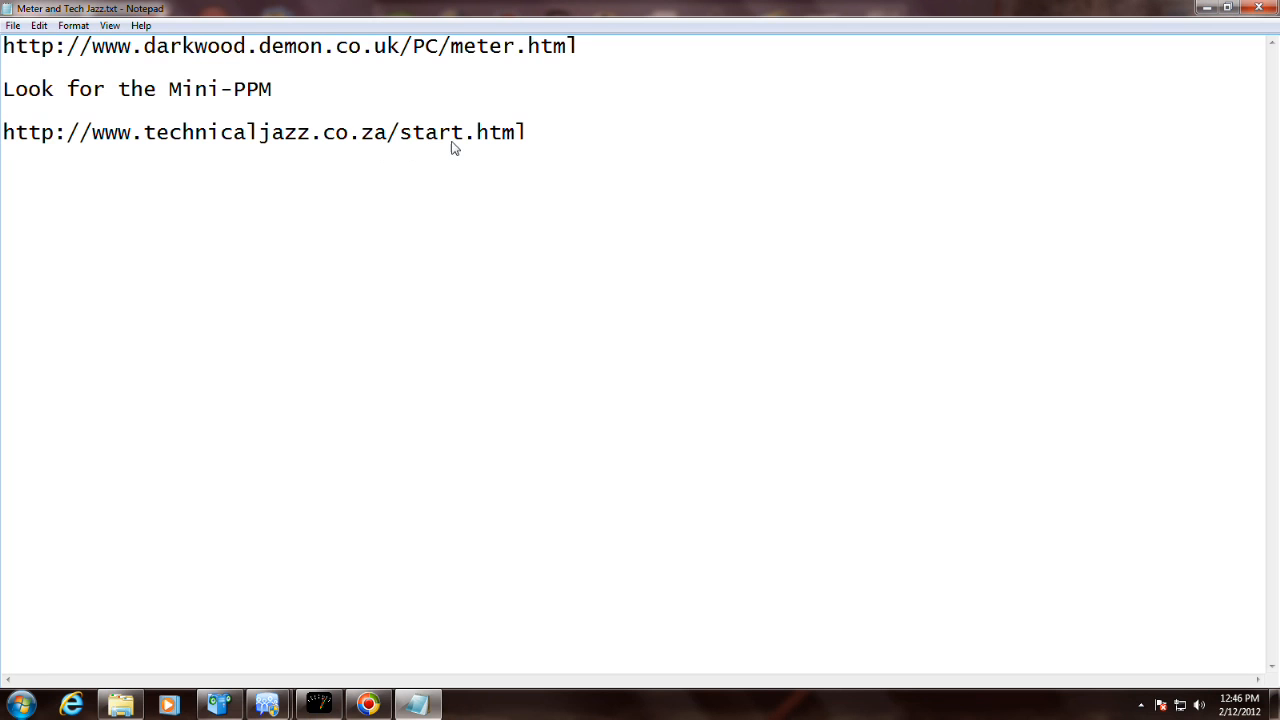
mouse_move(840, 150)
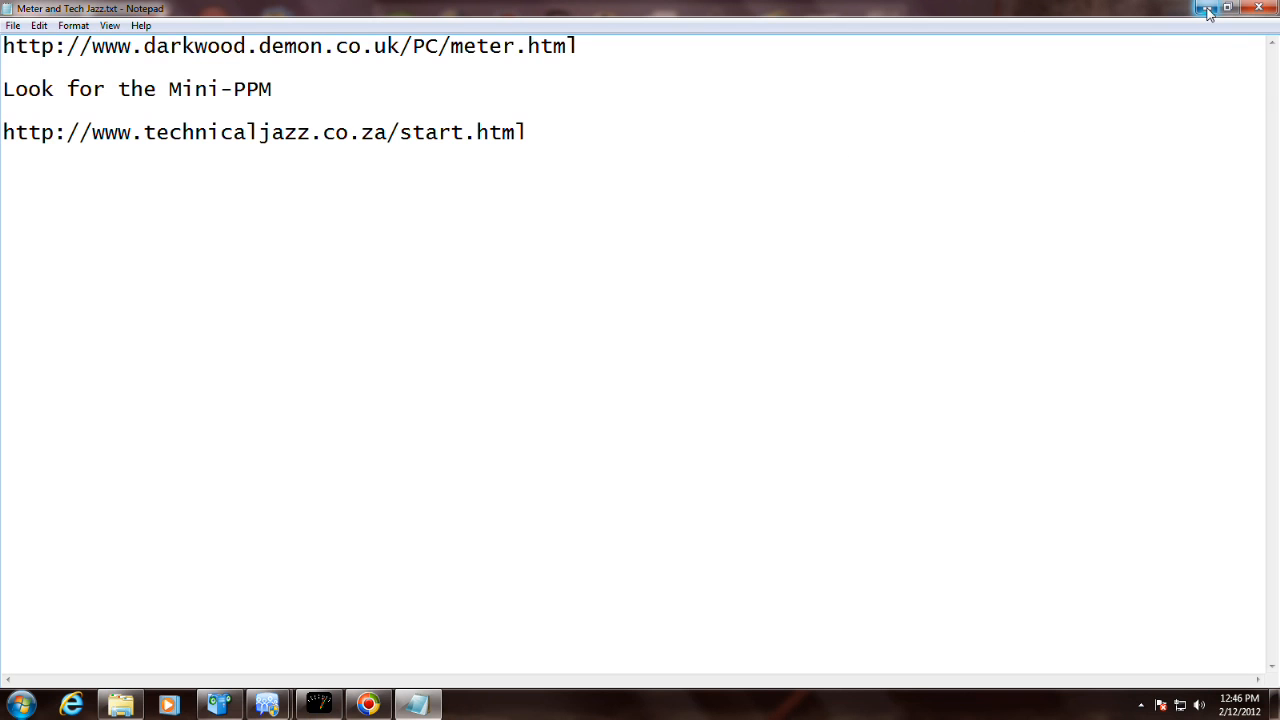
mouse_move(1208, 12)
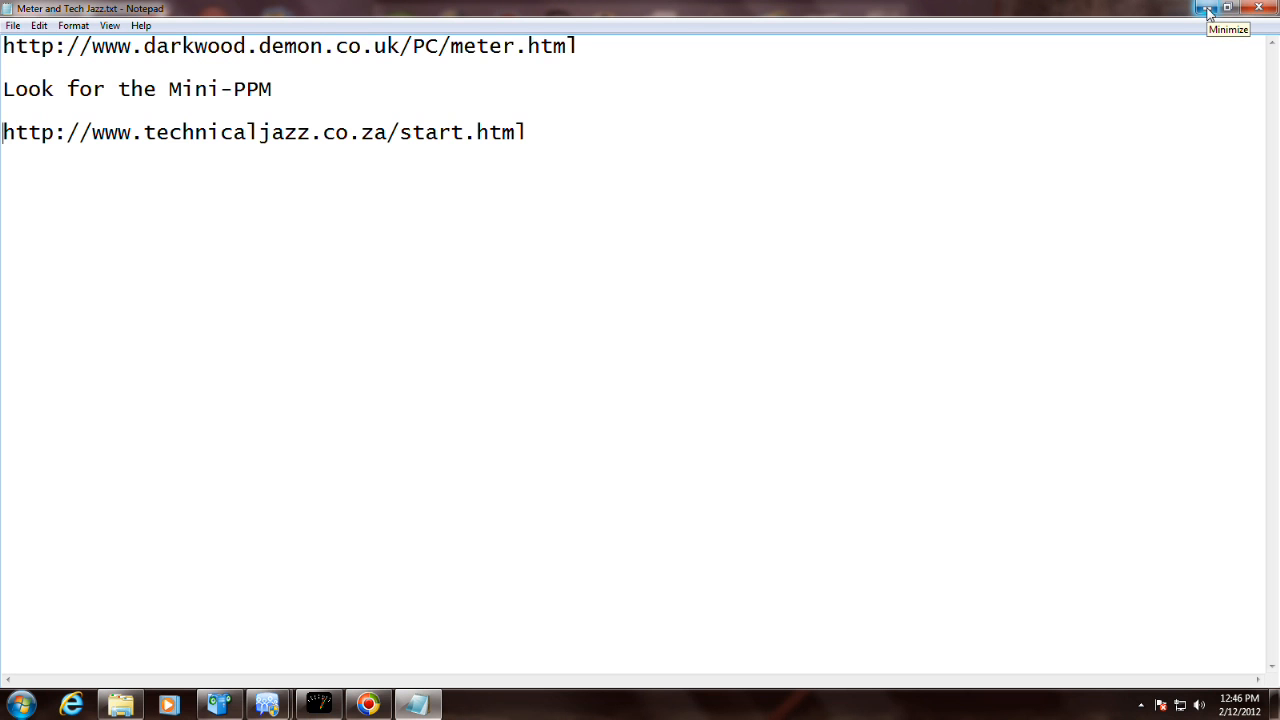
mouse_move(1258, 8)
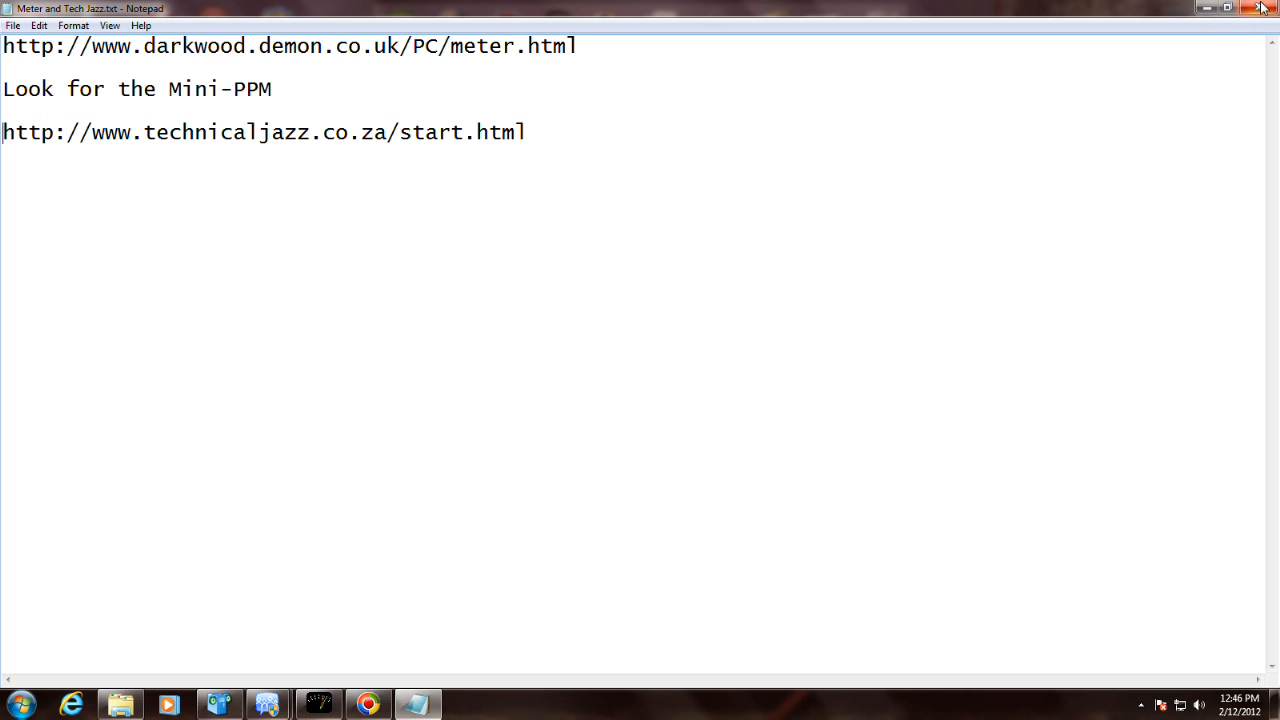